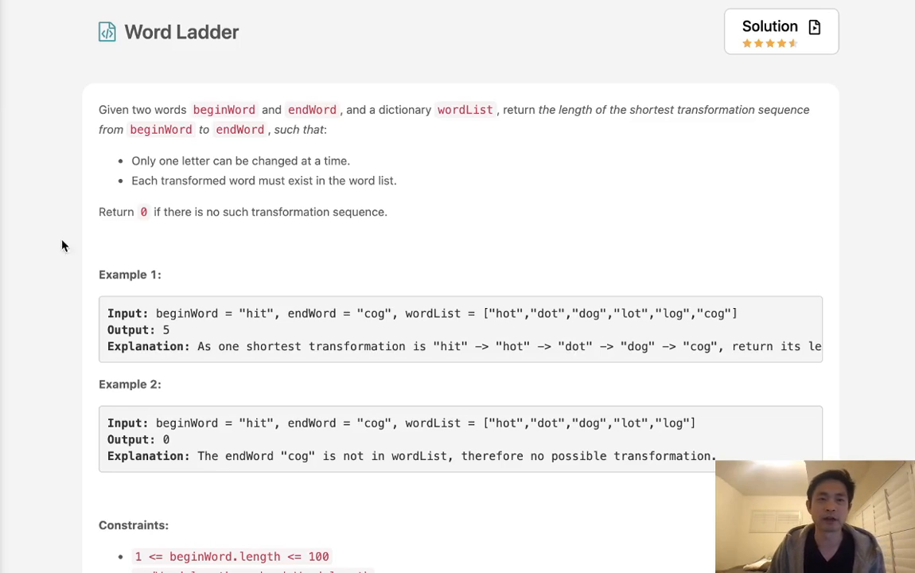
mouse_move(180, 126)
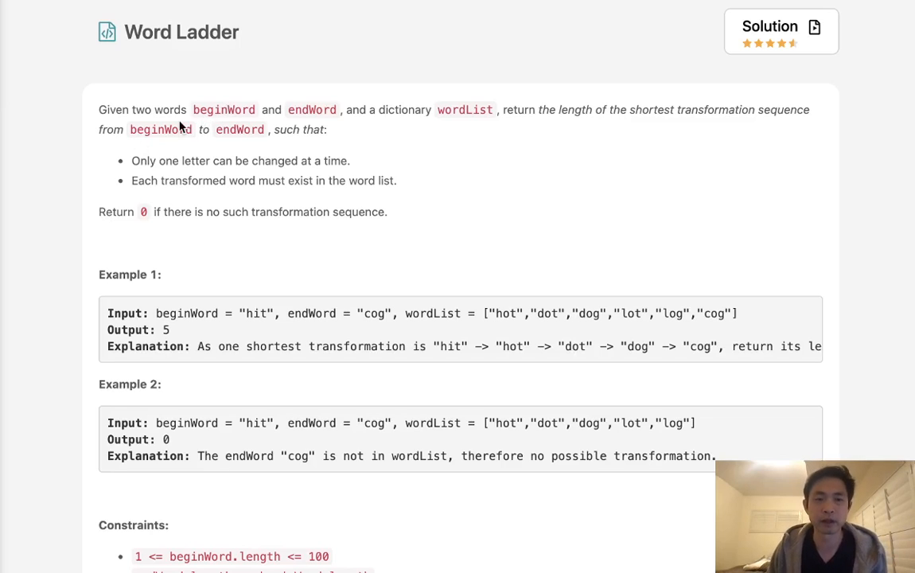
mouse_move(326, 128)
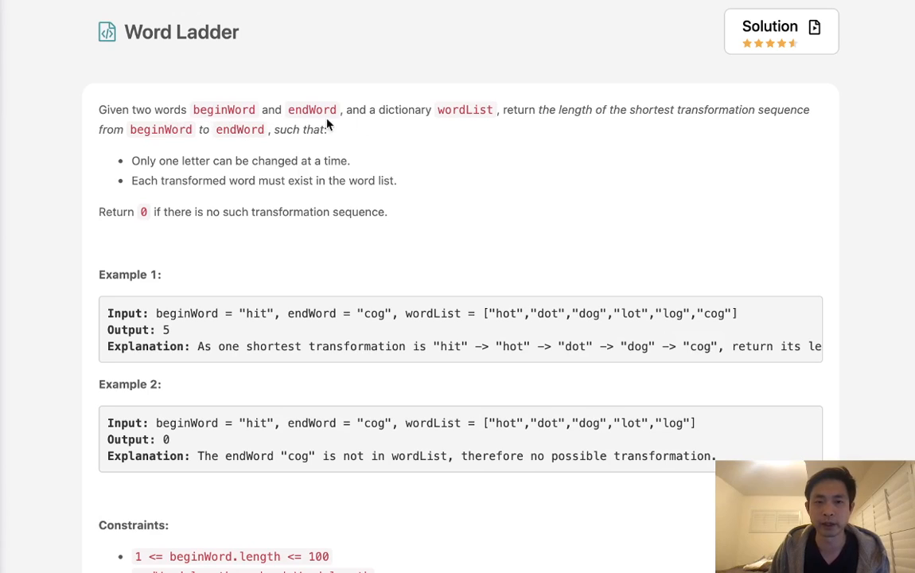
mouse_move(501, 124)
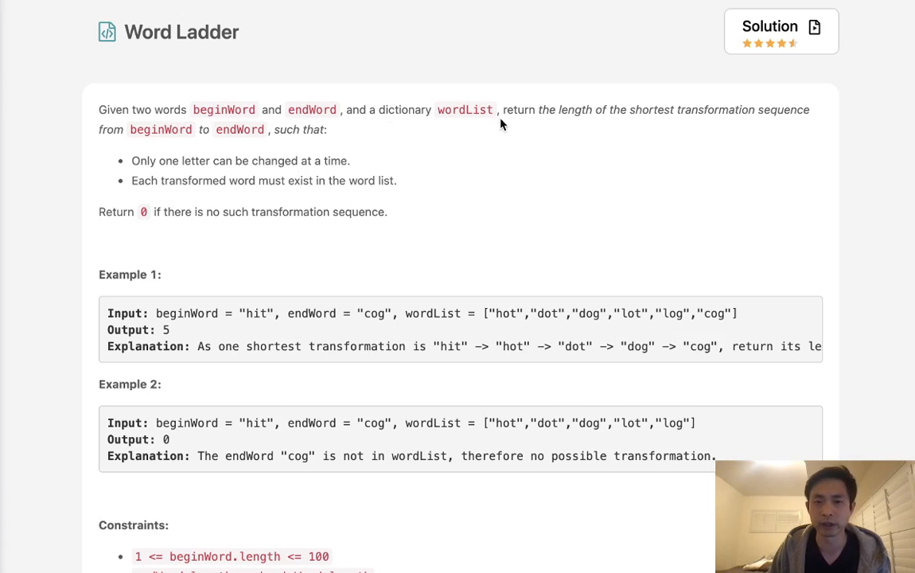
mouse_move(645, 128)
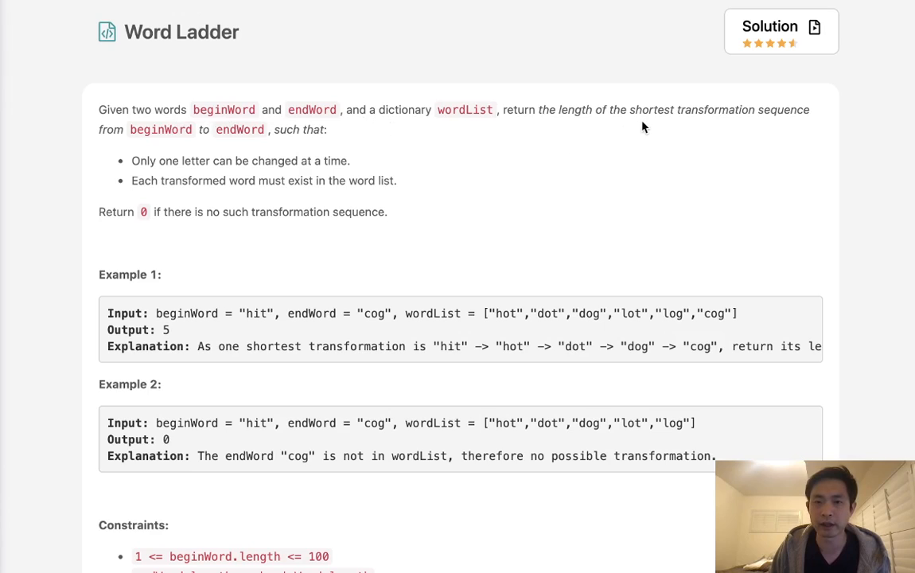
mouse_move(460, 137)
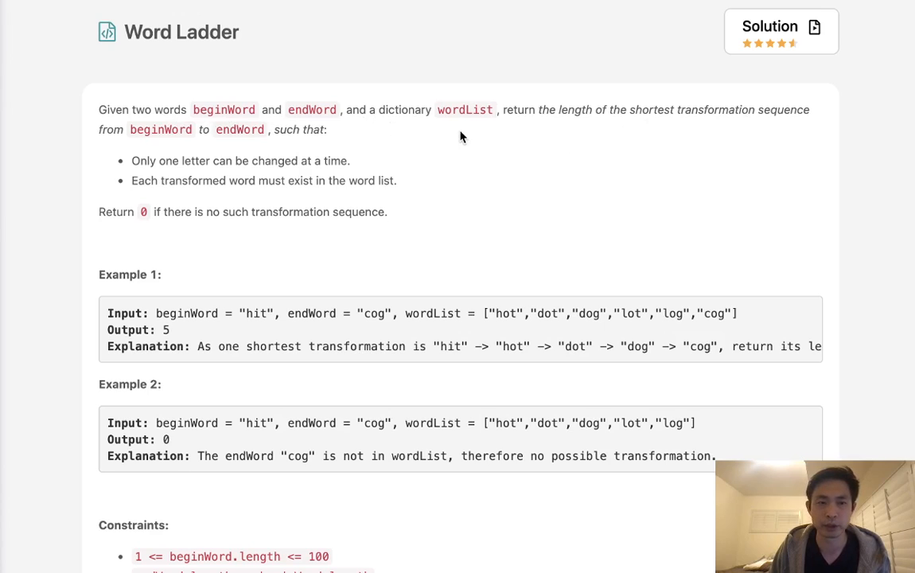
mouse_move(245, 143)
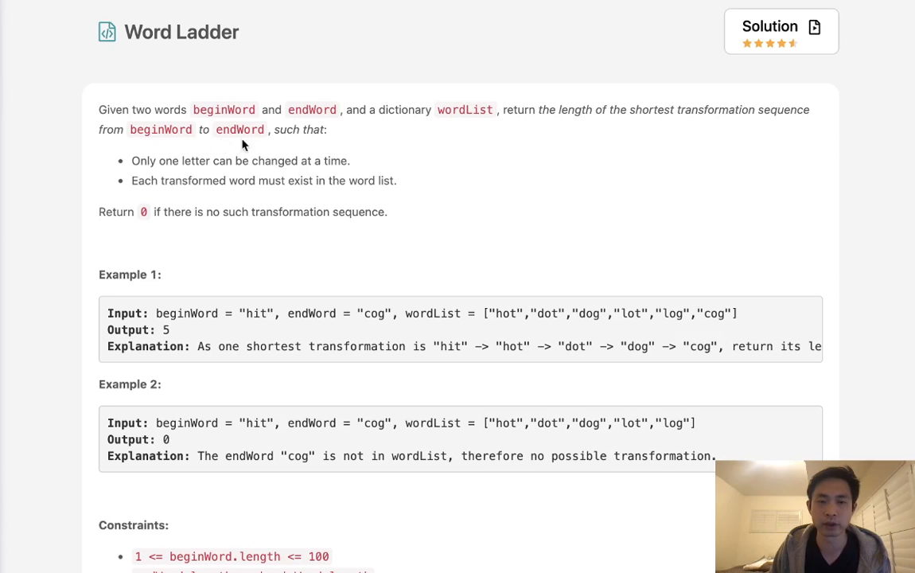
mouse_move(165, 171)
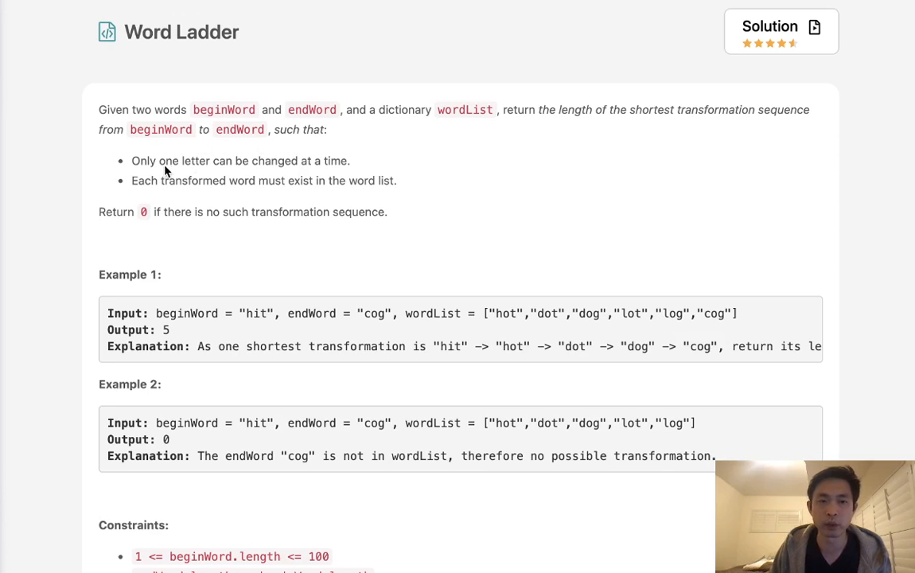
mouse_move(223, 198)
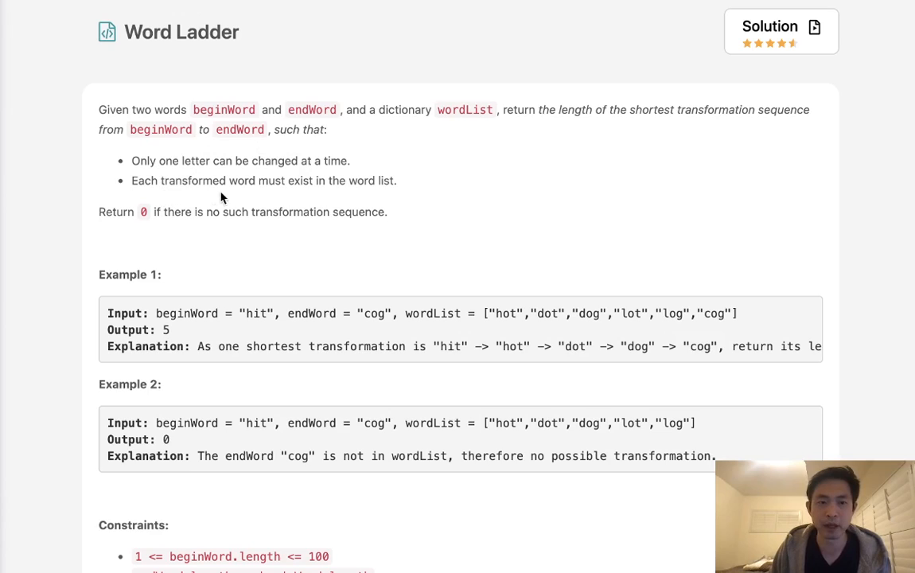
mouse_move(301, 195)
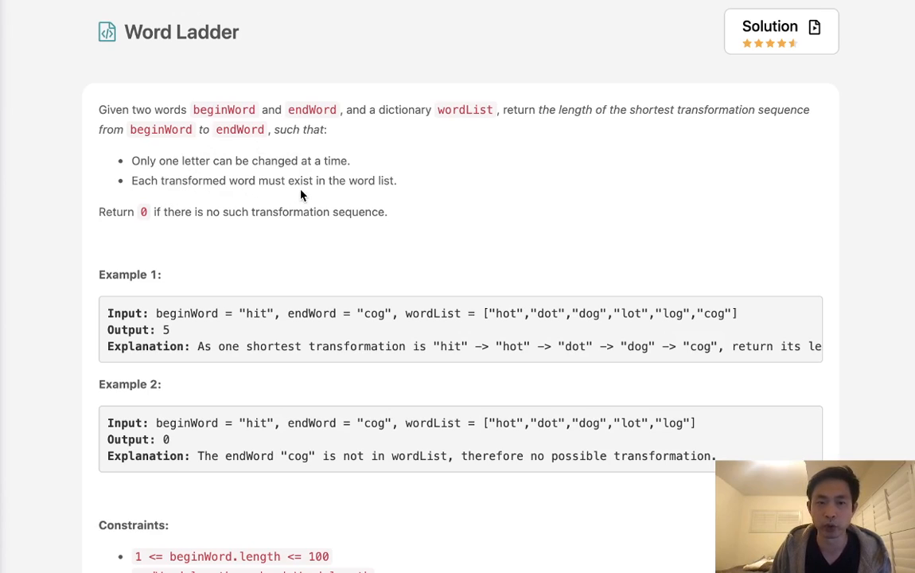
mouse_move(316, 318)
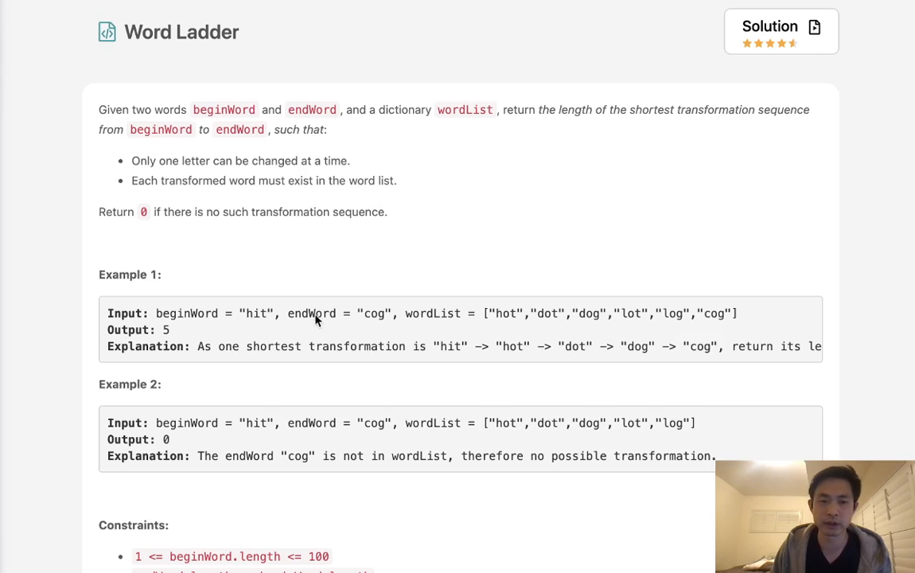
Scroll the description down so the Word Ladder constraints show below the two examples.
scroll("down", 3)
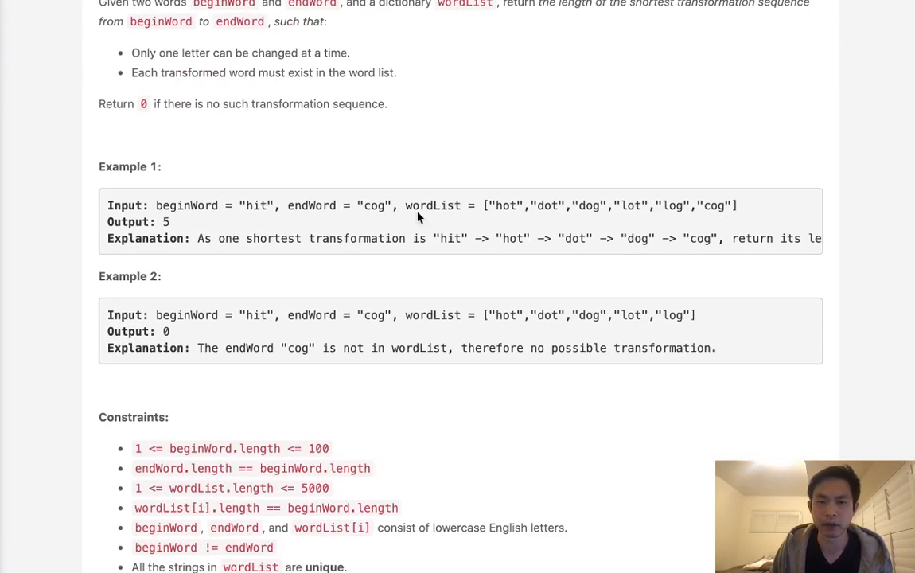
mouse_move(248, 217)
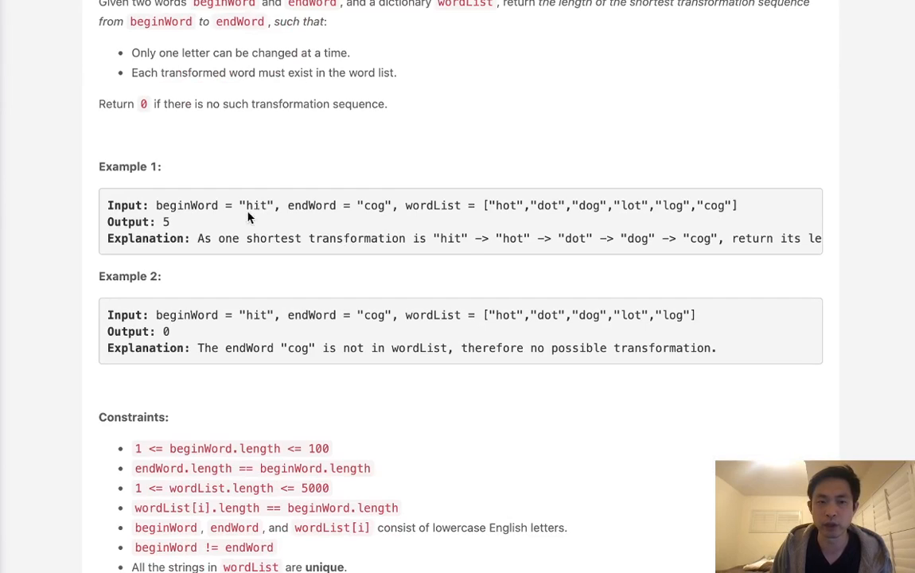
mouse_move(280, 217)
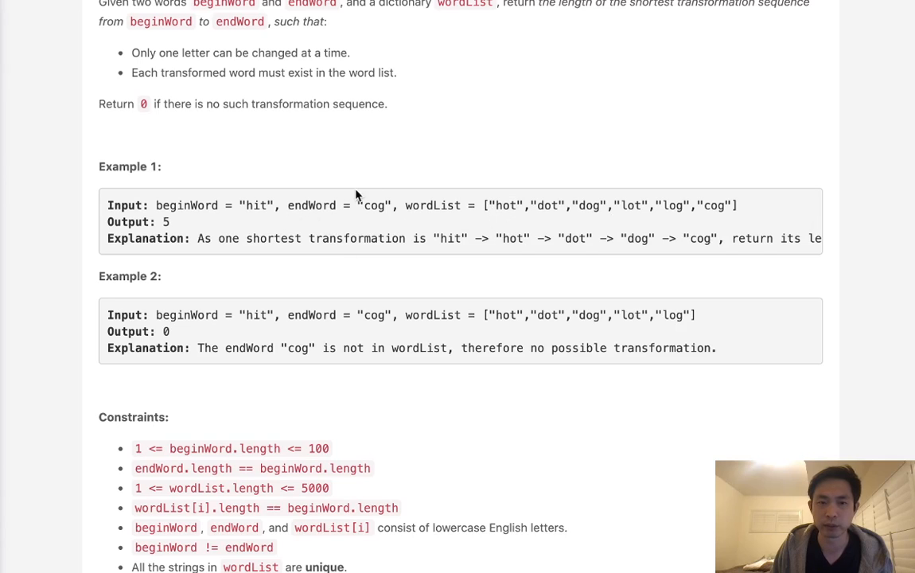
mouse_move(596, 215)
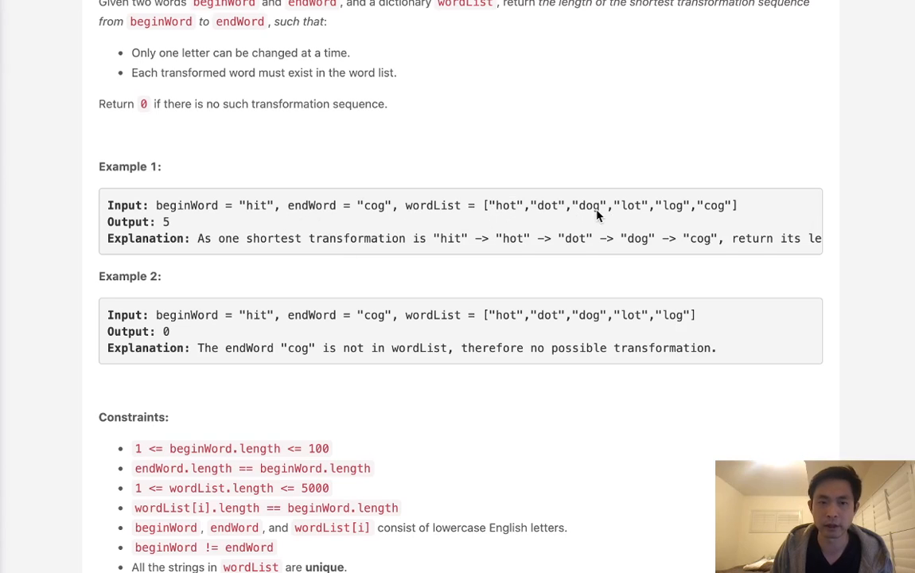
mouse_move(300, 236)
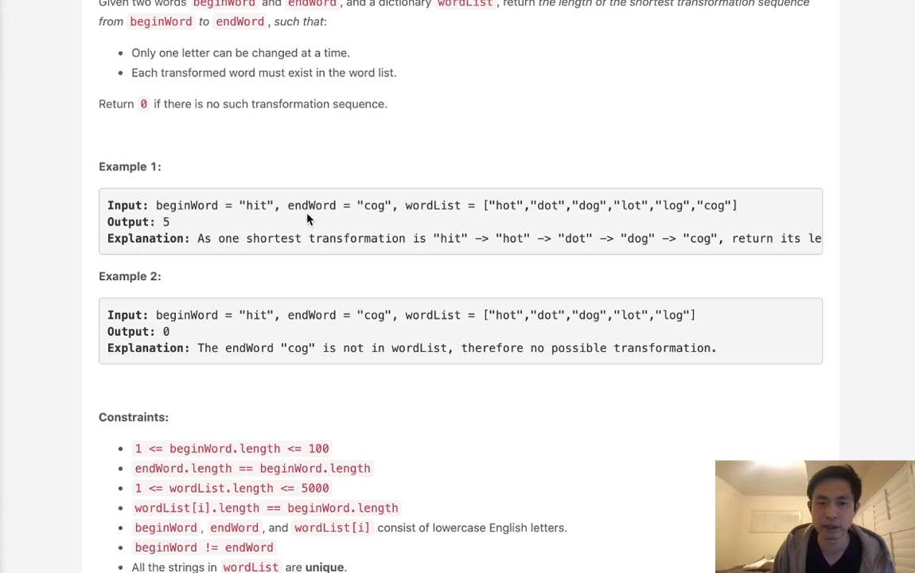
mouse_move(512, 208)
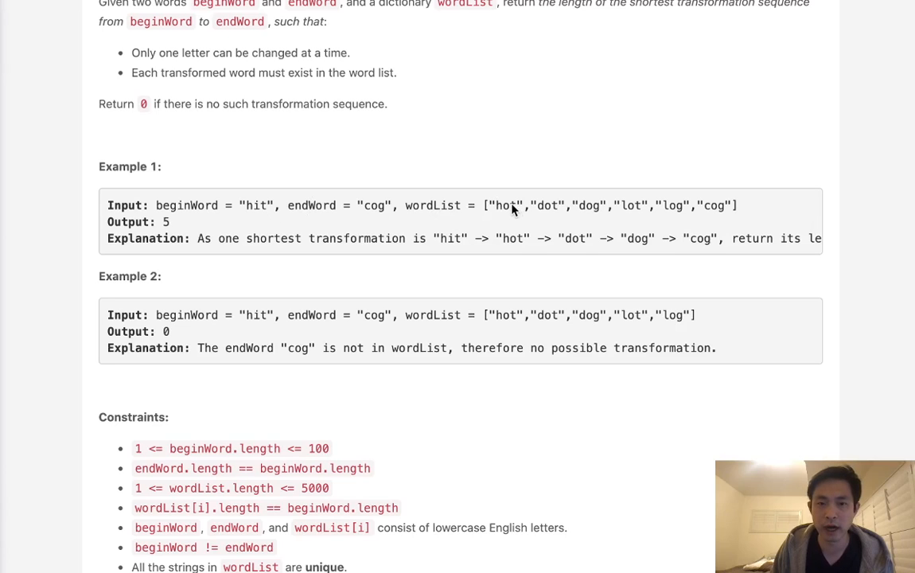
mouse_move(587, 210)
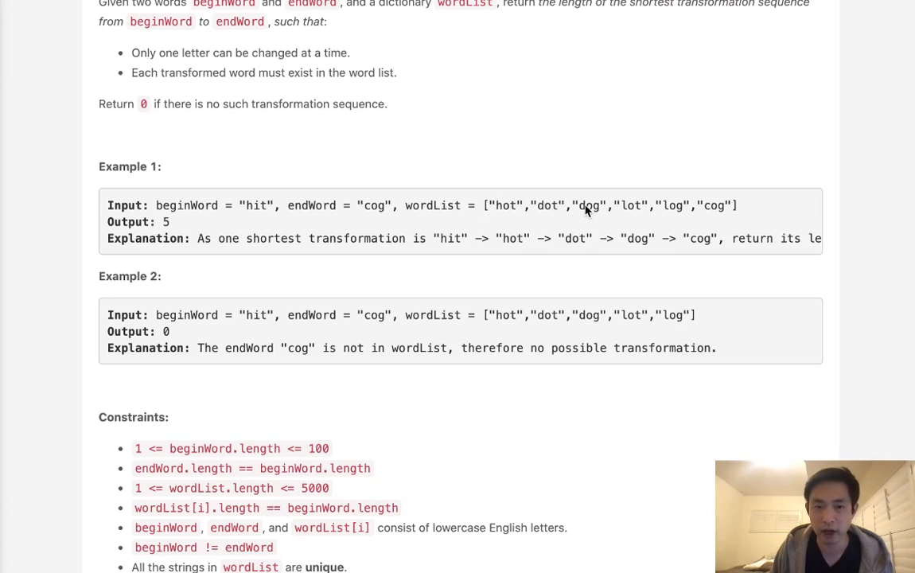
mouse_move(690, 245)
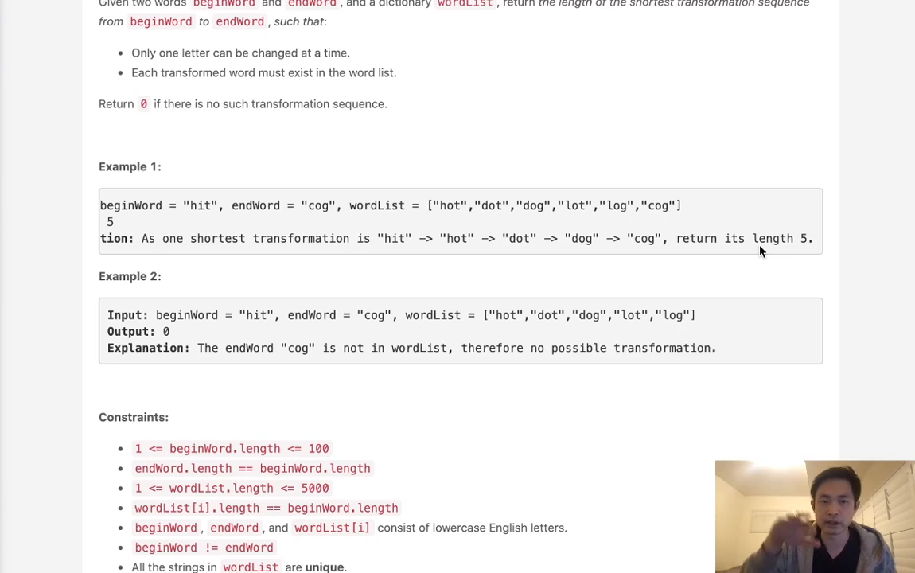
mouse_move(560, 263)
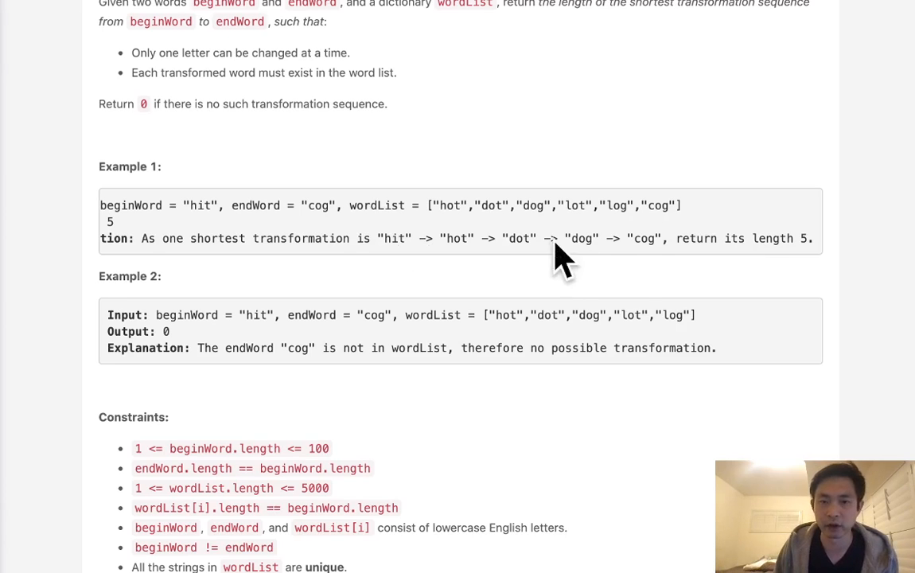
mouse_move(622, 251)
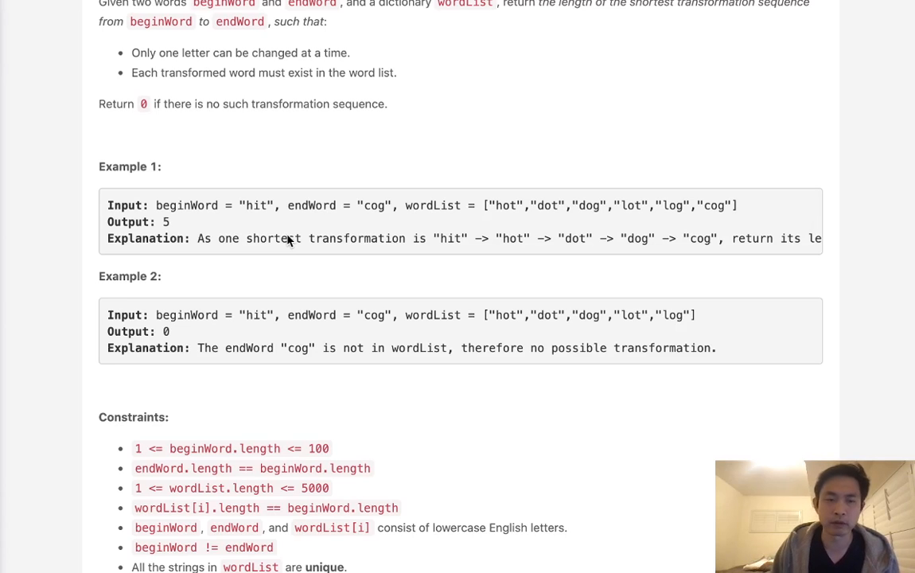
mouse_move(366, 226)
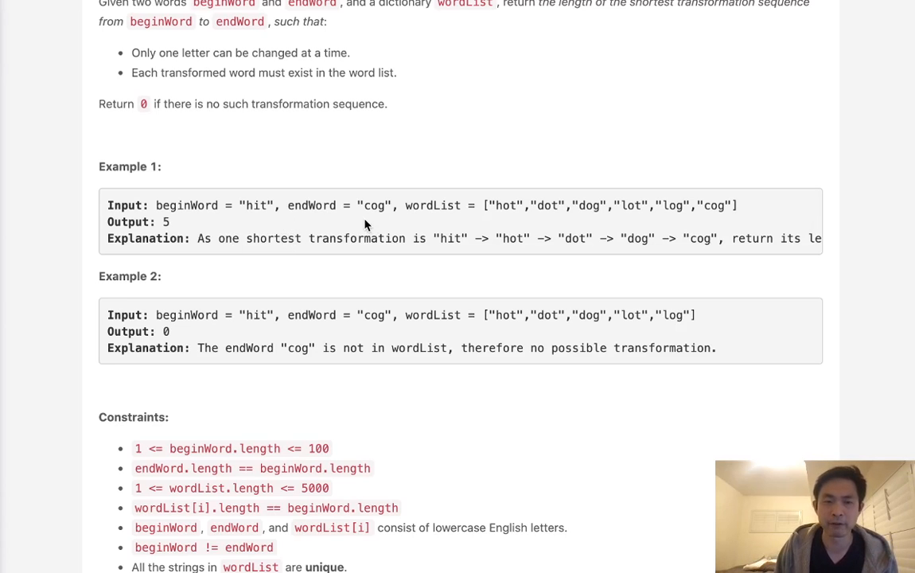
mouse_move(338, 207)
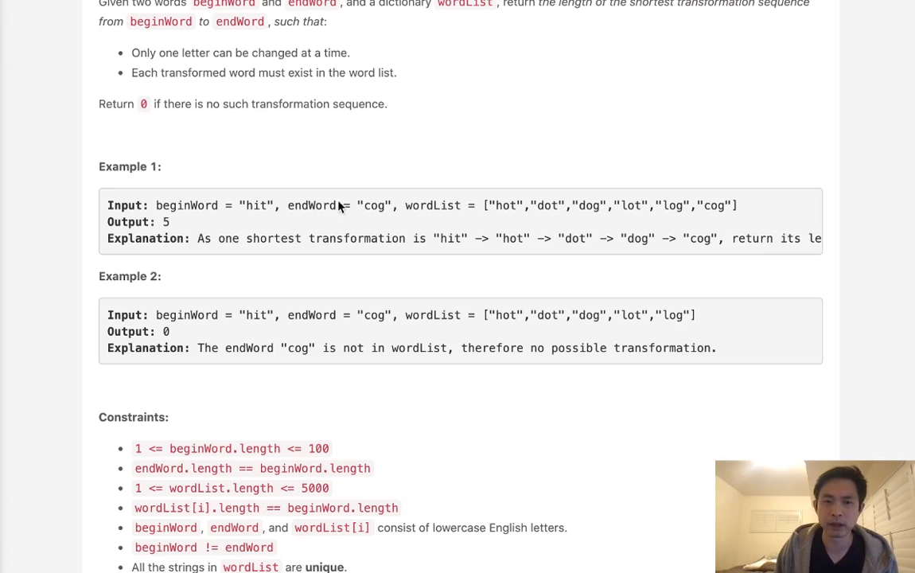
mouse_move(263, 209)
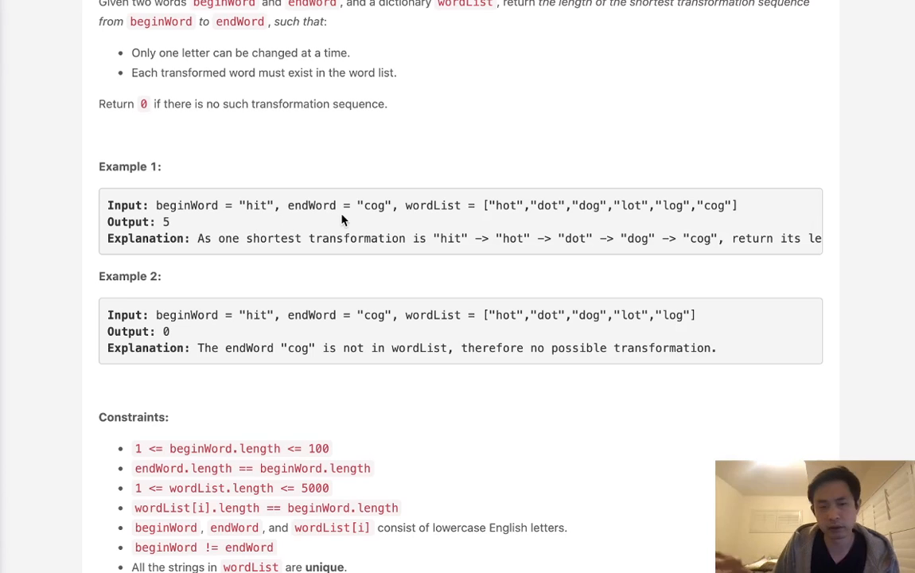
mouse_move(396, 210)
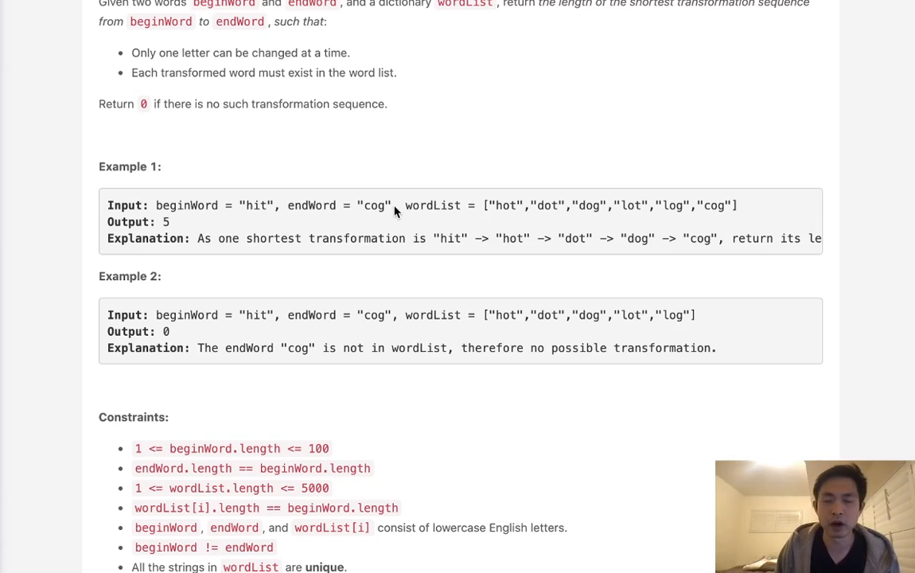
mouse_move(256, 213)
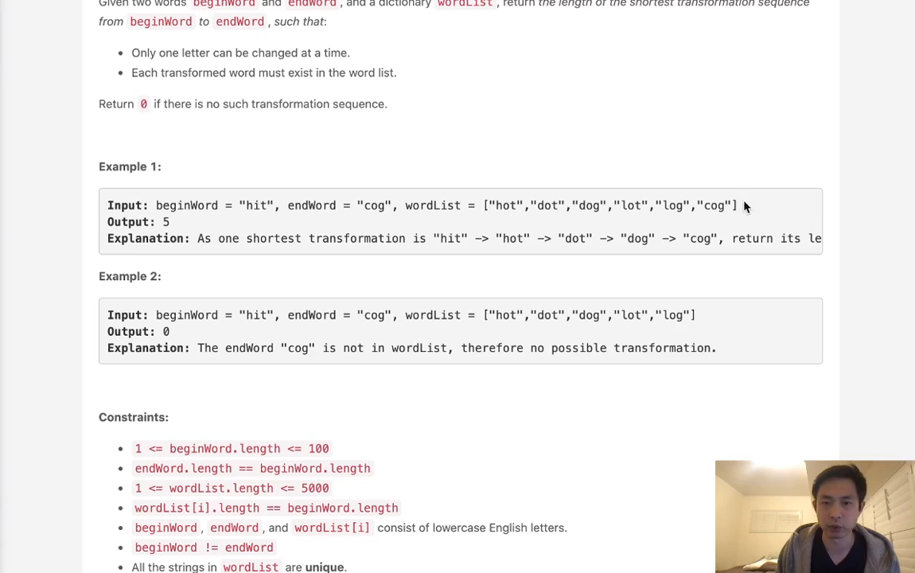
mouse_move(771, 210)
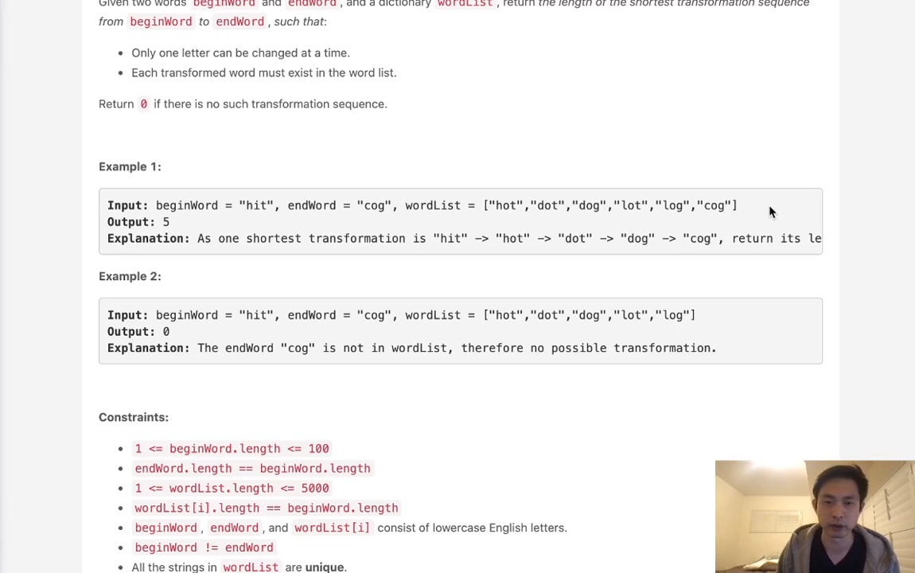
mouse_move(447, 315)
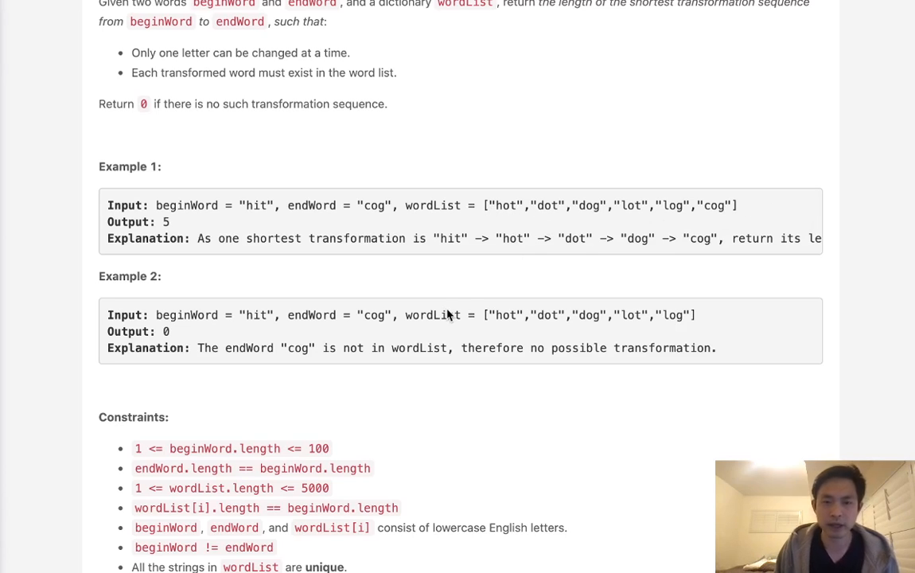
mouse_move(423, 306)
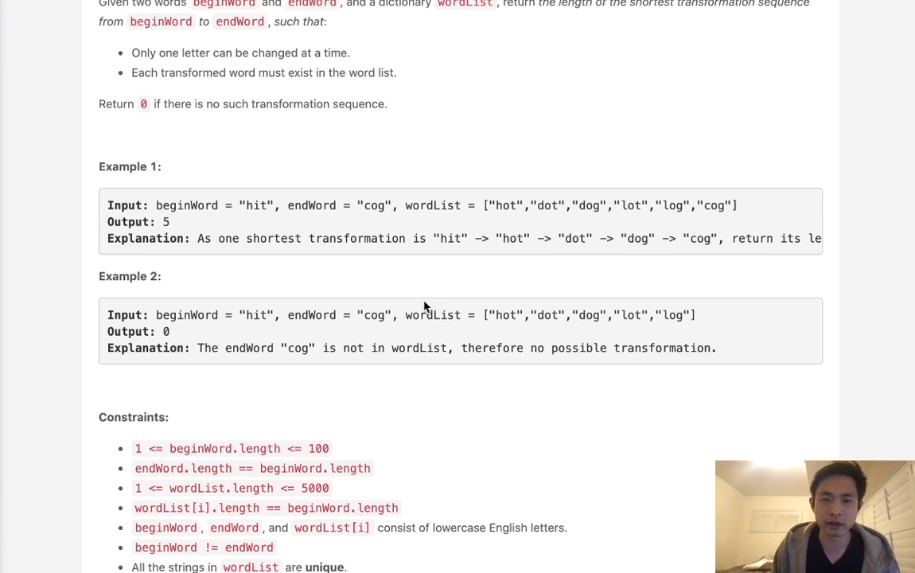
mouse_move(273, 214)
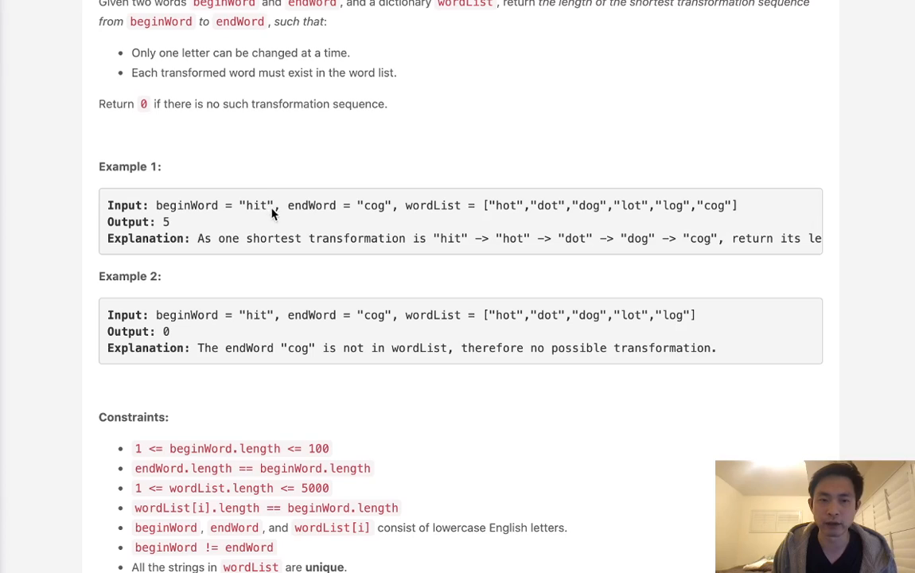
mouse_move(413, 226)
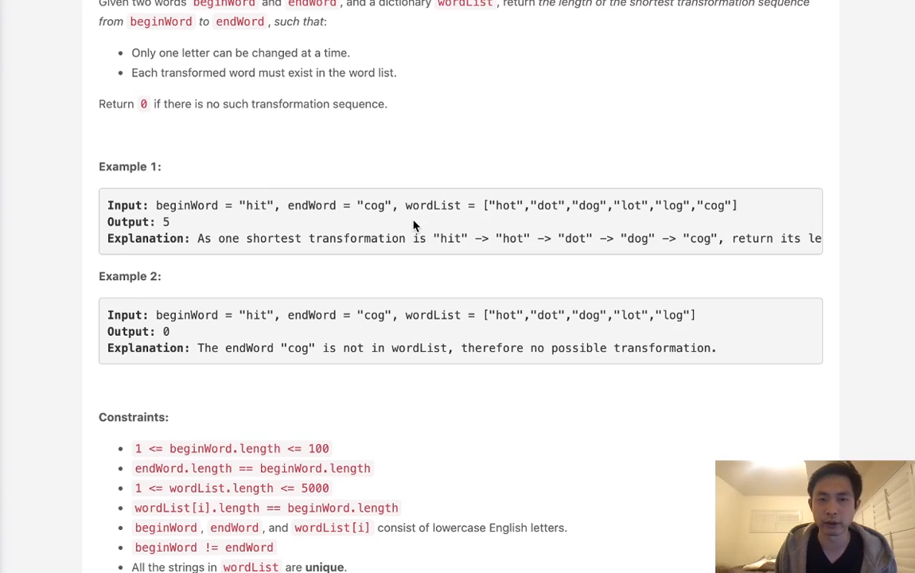
mouse_move(468, 289)
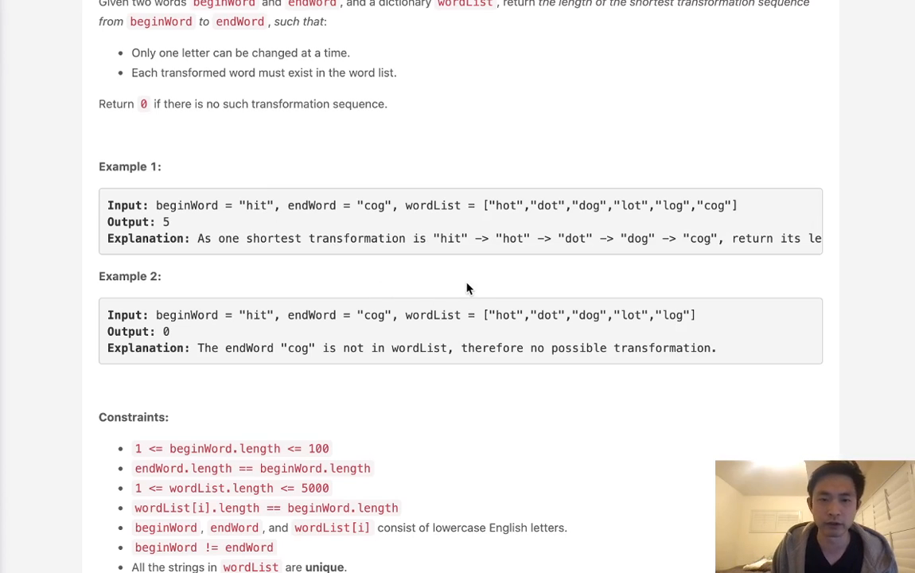
scroll("down", 3)
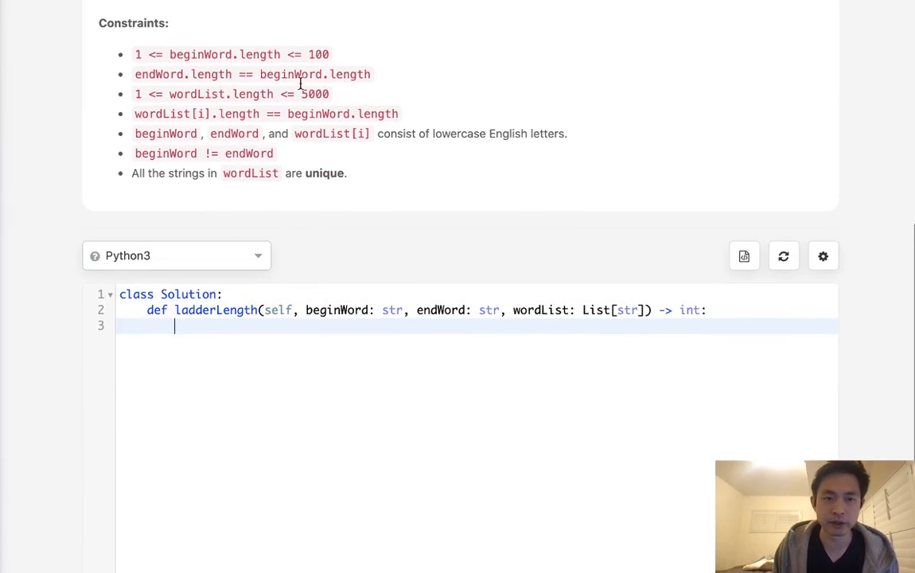
mouse_move(167, 115)
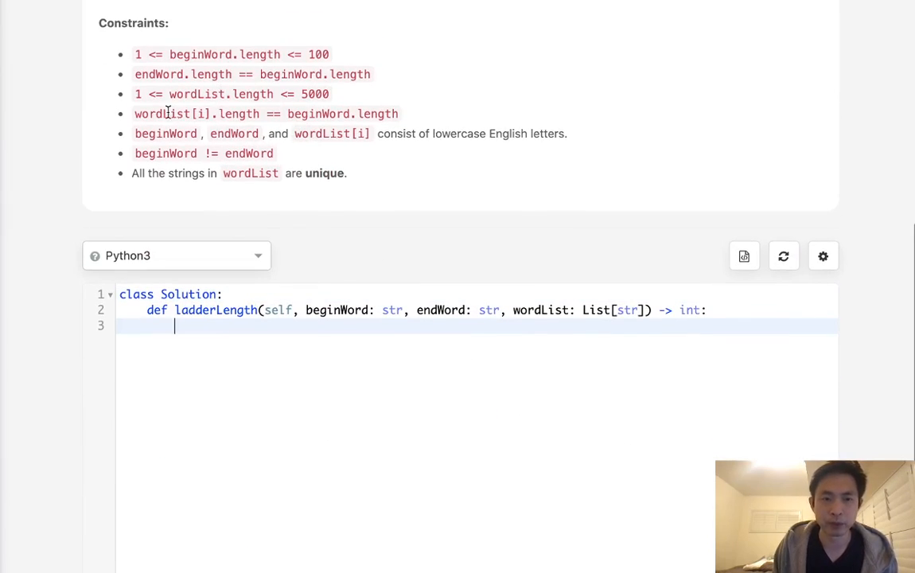
mouse_move(199, 114)
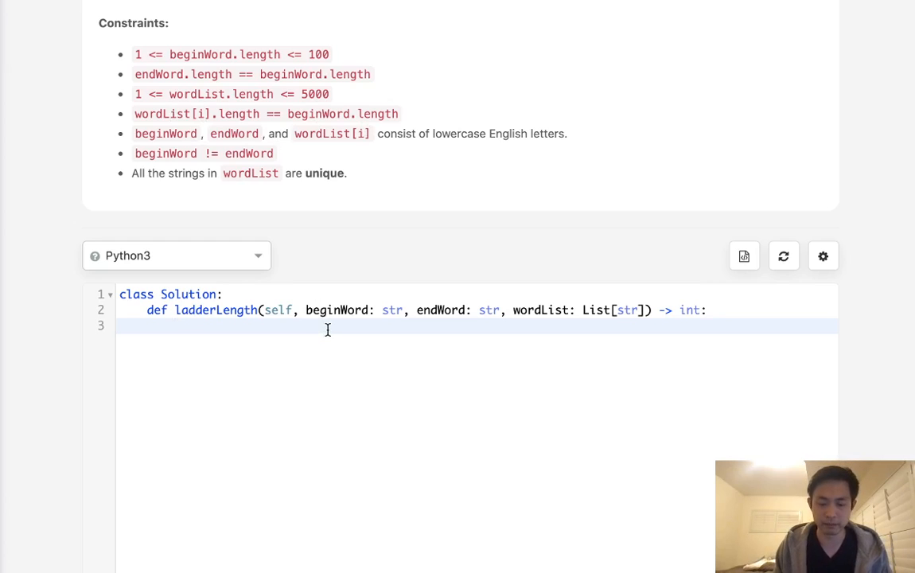
Comment the plan to write a one-char-diff check function and build the graph with it.
type("#")
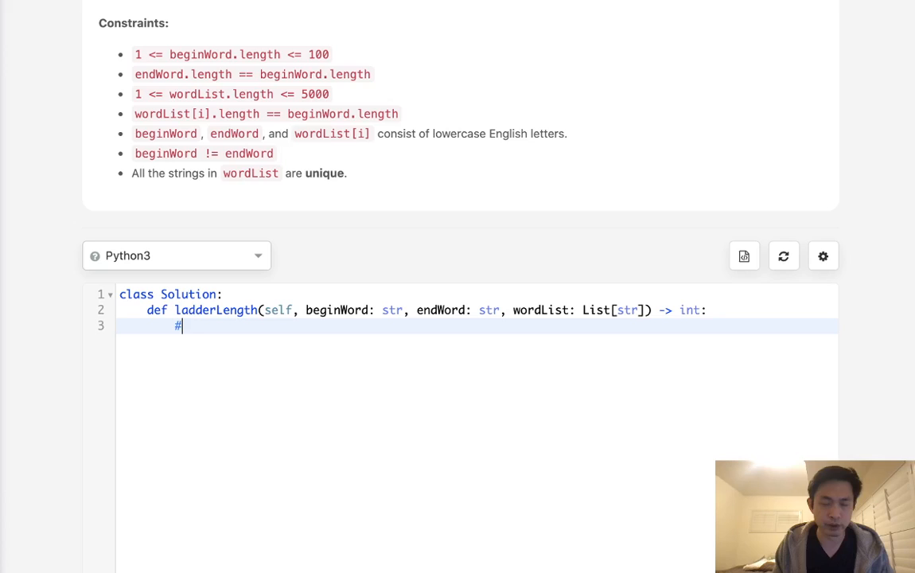
type("write a function")
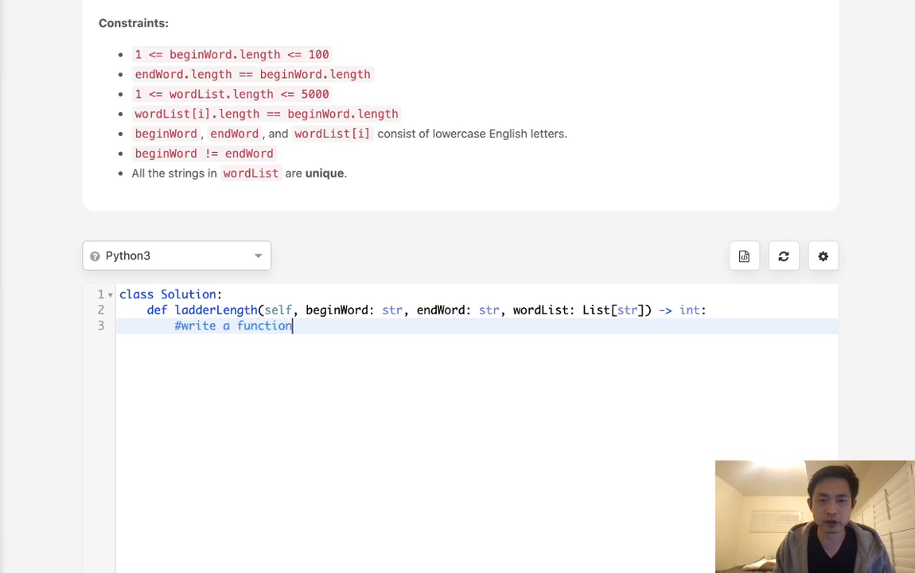
type("to check")
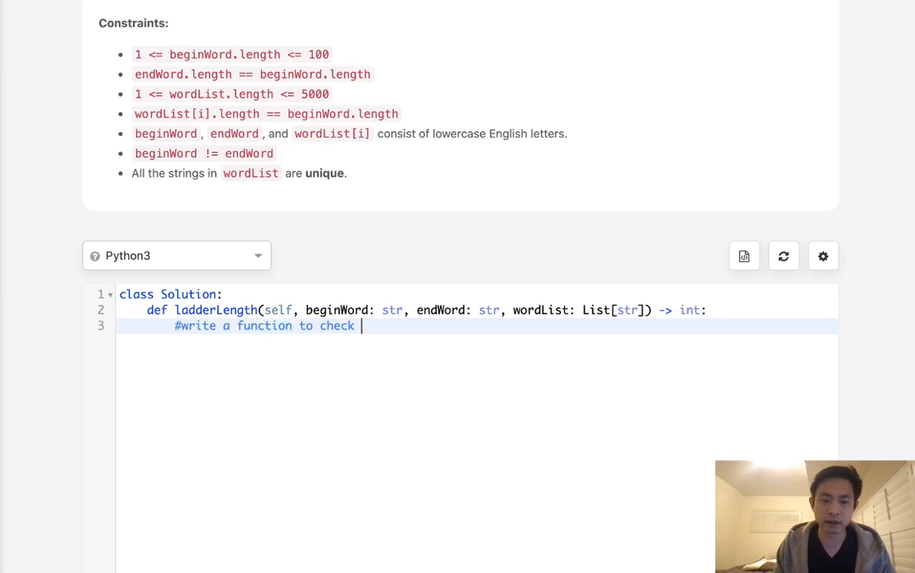
type("if one char is")
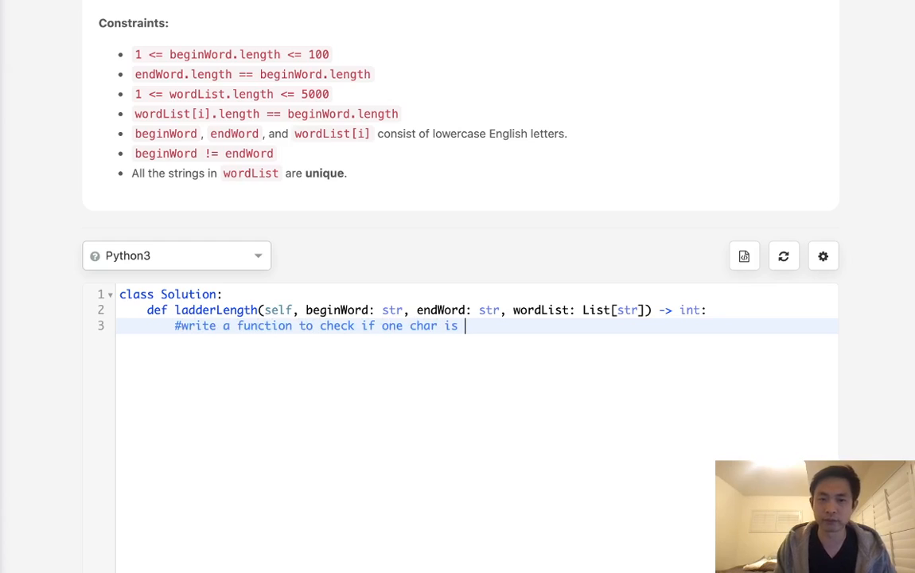
type("diff")
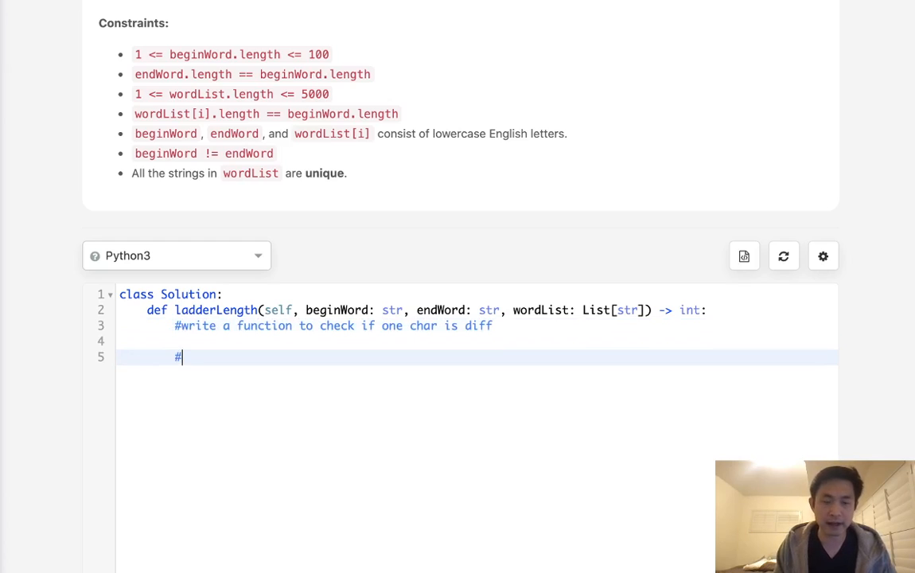
type("create grap")
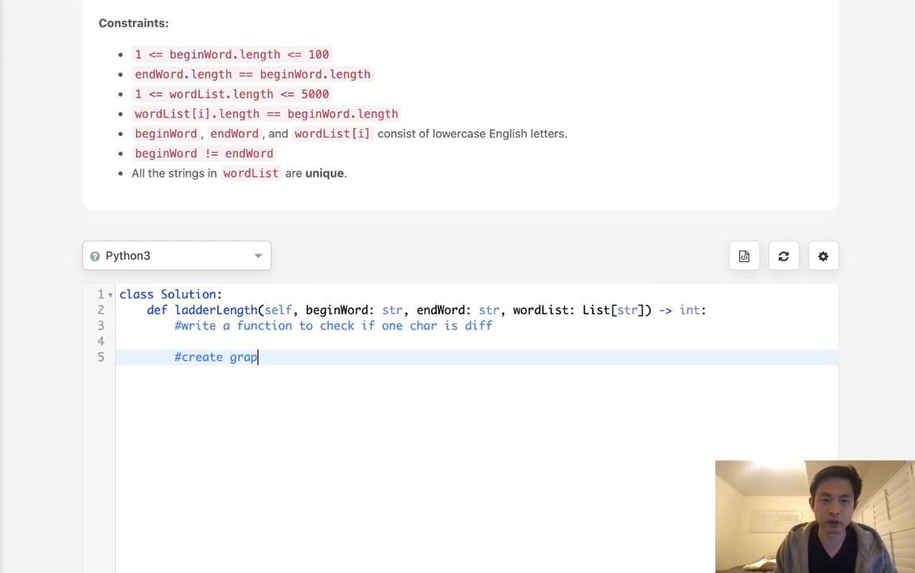
type("h using that fu")
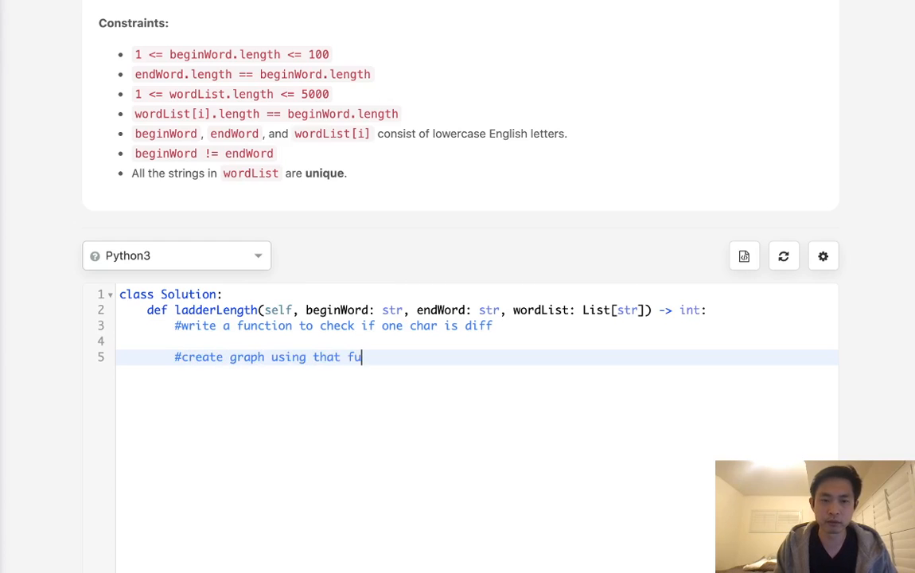
type("nction")
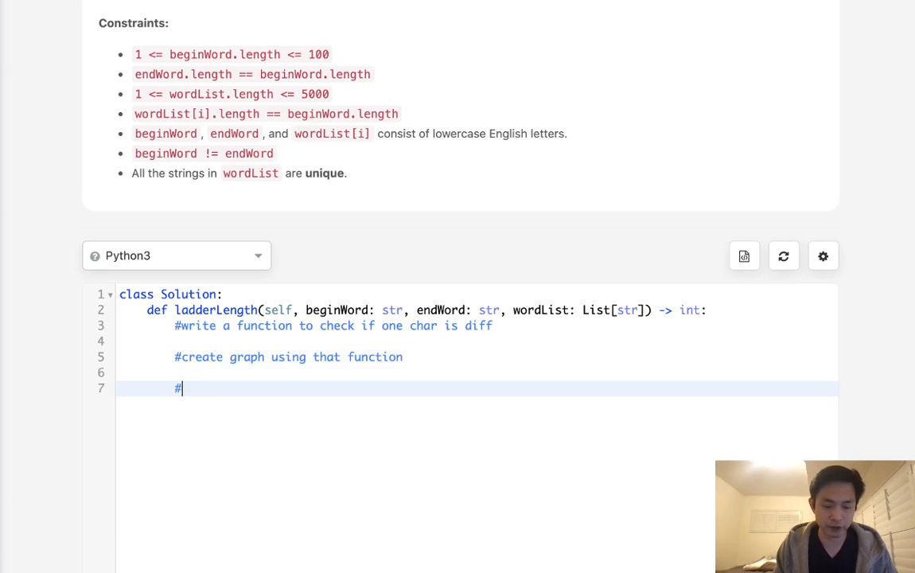
Comment the plan for a BFS queue that returns the step tracked in the queue on reaching endWord.
type("bfs queue")
type("#")
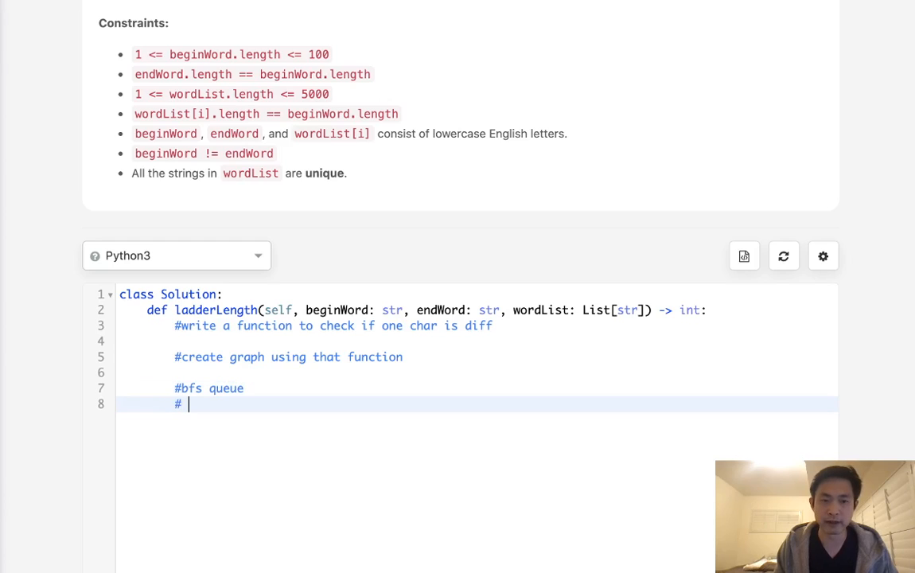
type("if")
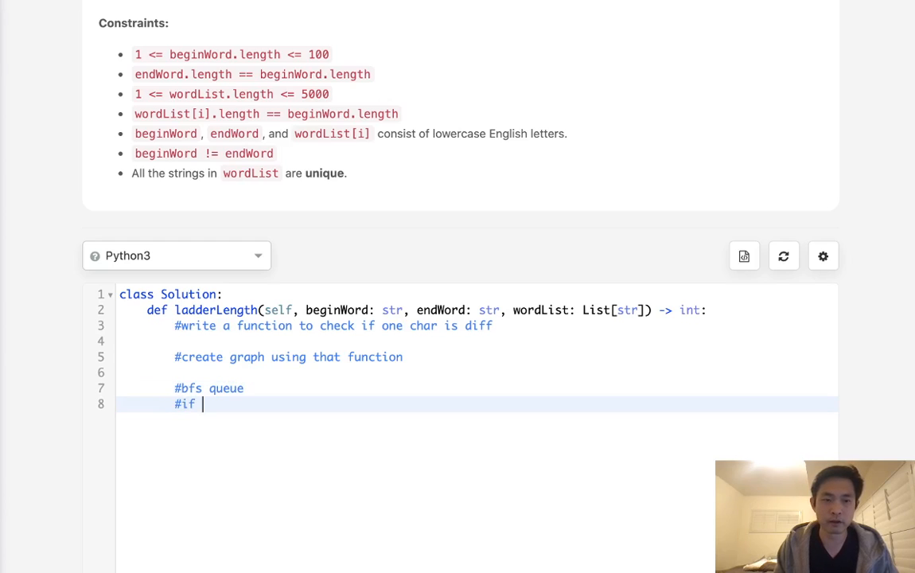
type("we can endWord")
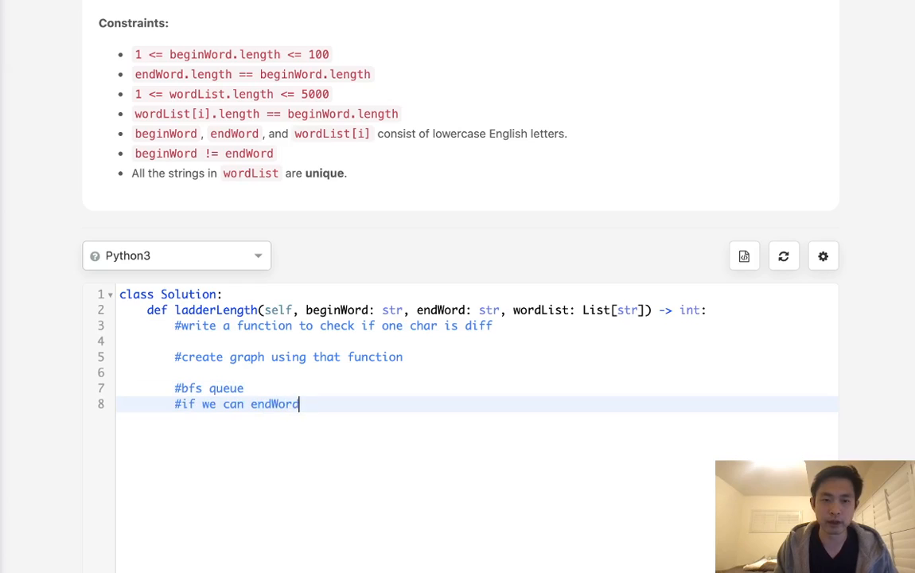
type("then return")
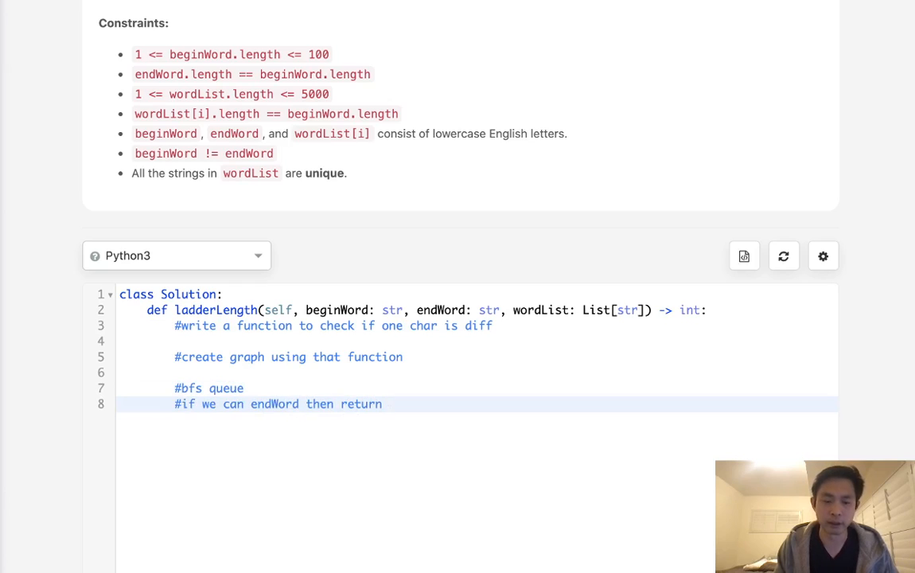
type("#st")
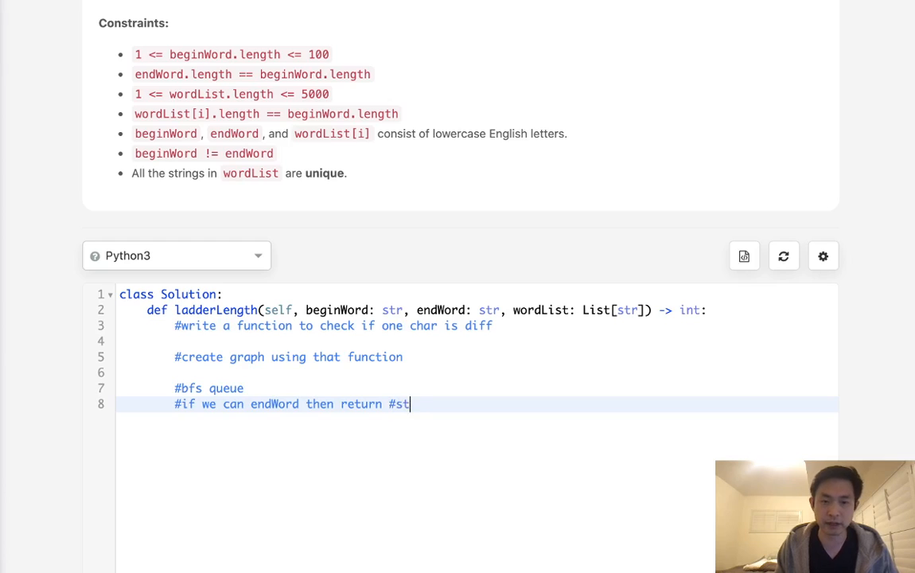
type("ep")
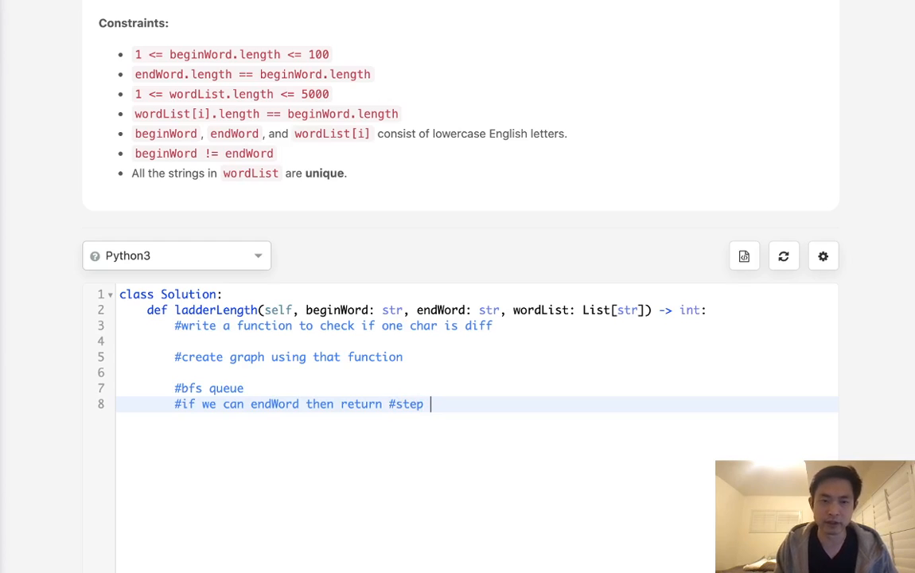
type("(")
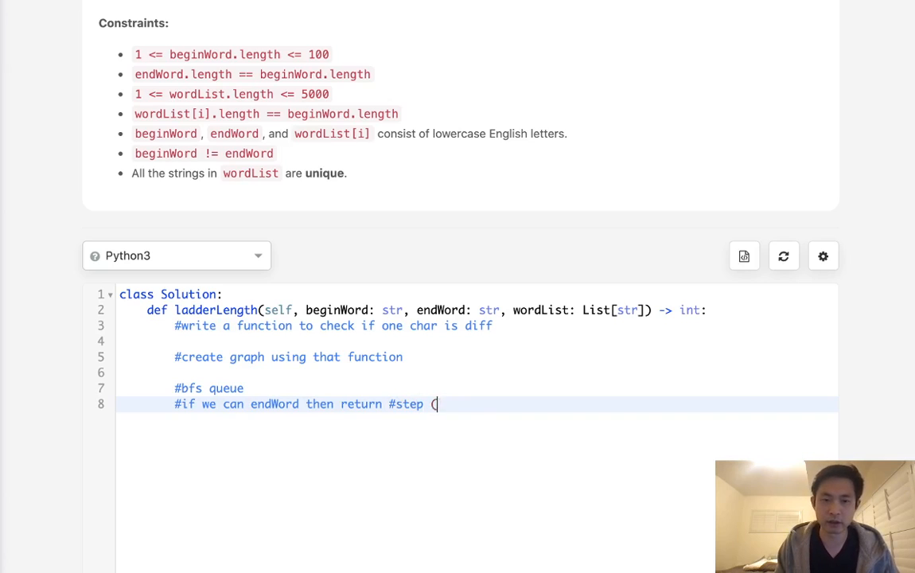
type("track out the")
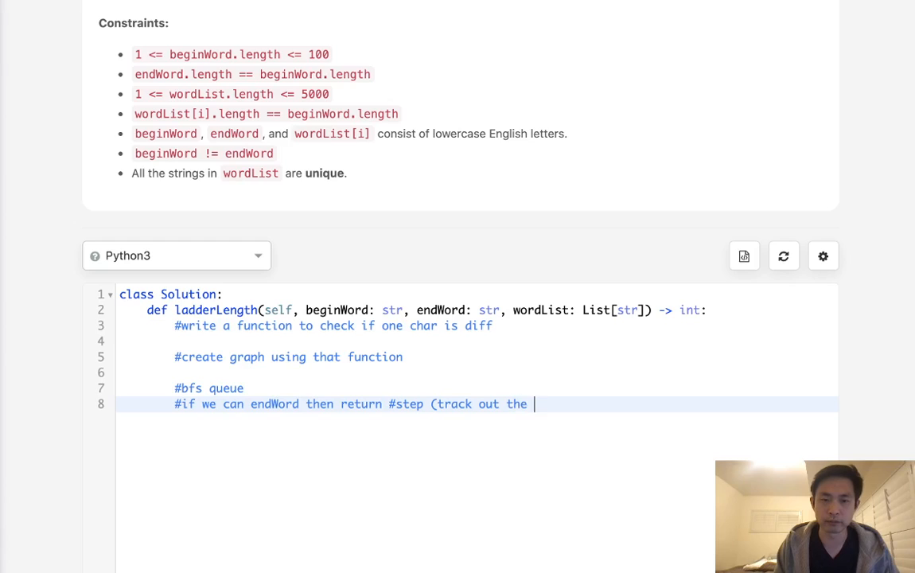
type("that in q")
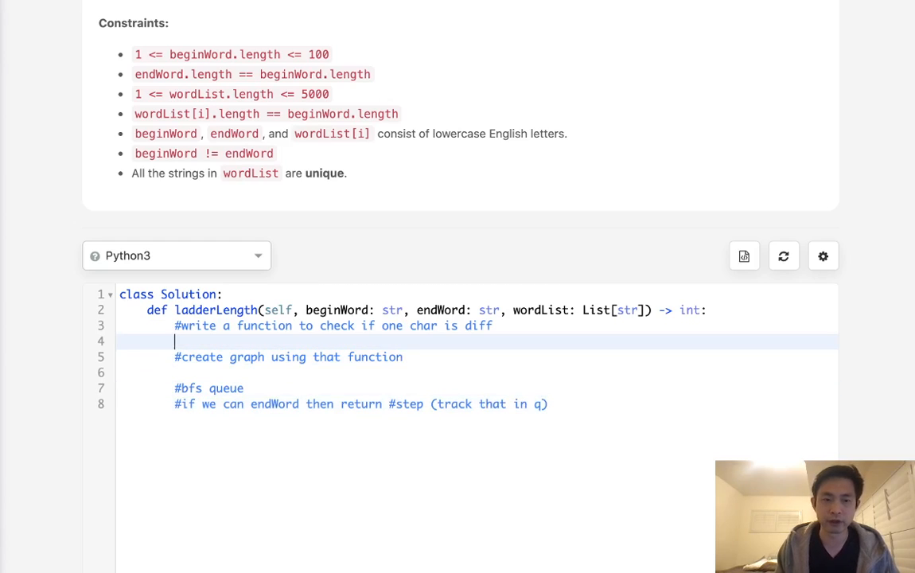
Define onechar(s,t) with an s == t check and a loop over range(len(s)).
type("def onec")
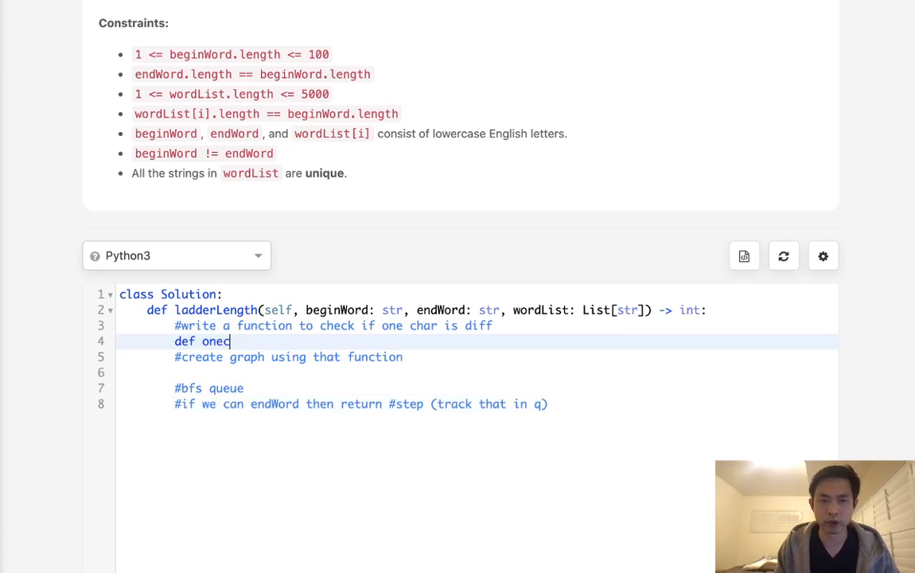
type("har(s,t):")
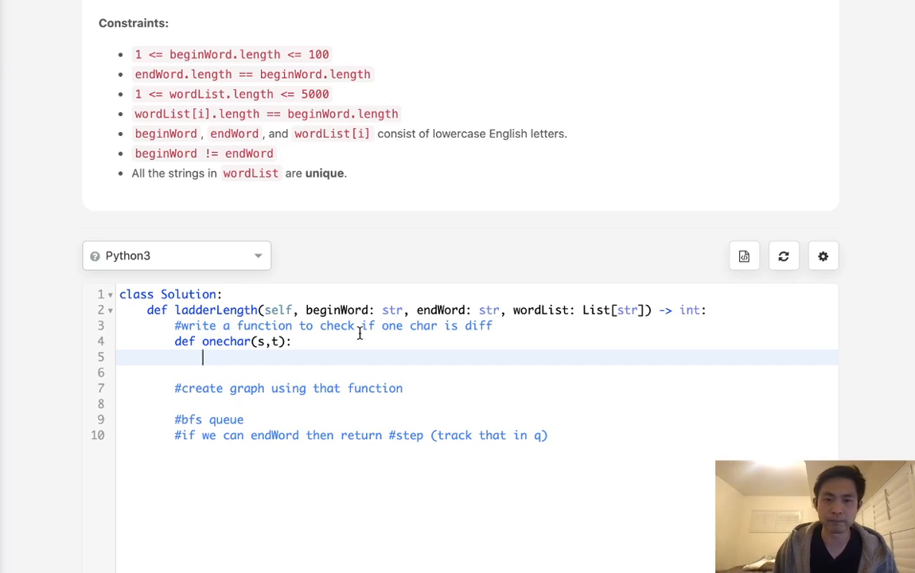
mouse_move(366, 340)
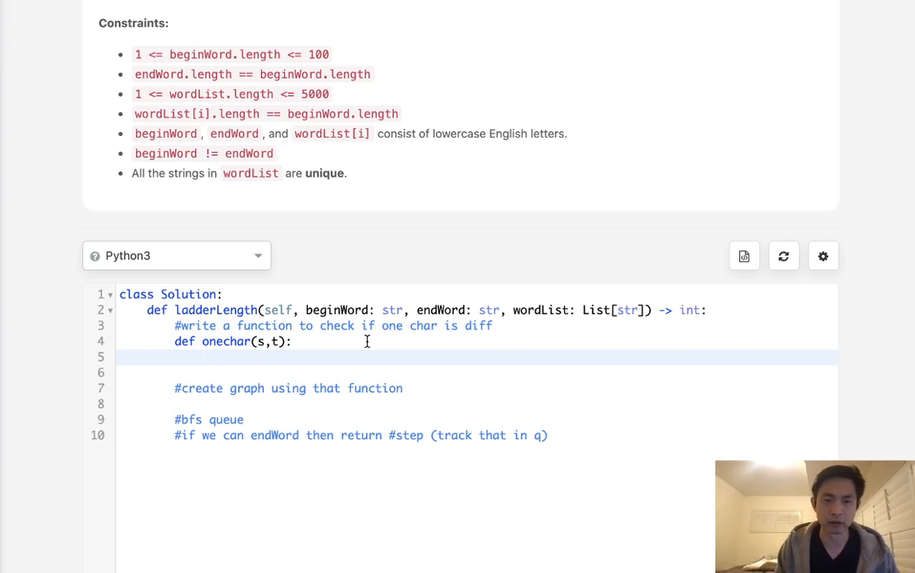
type("i")
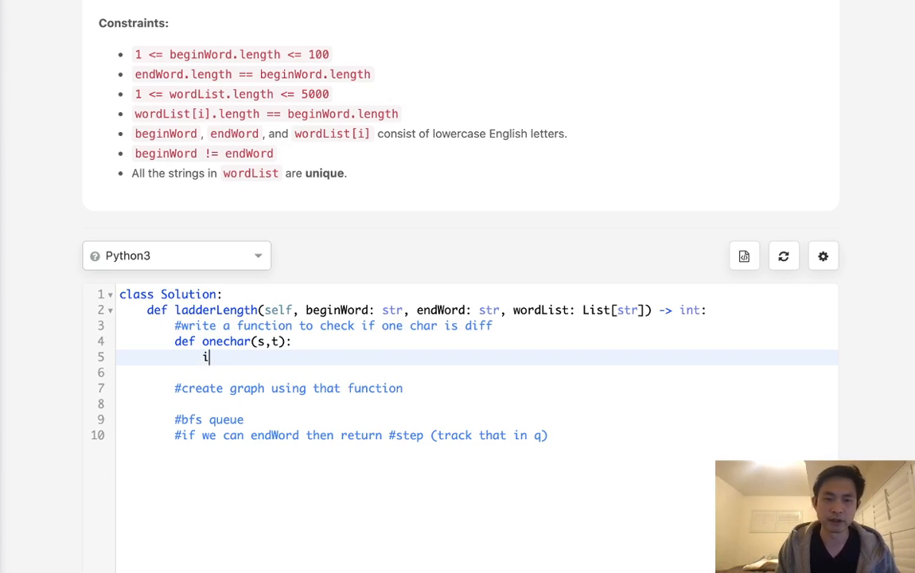
type("f s == t: return False")
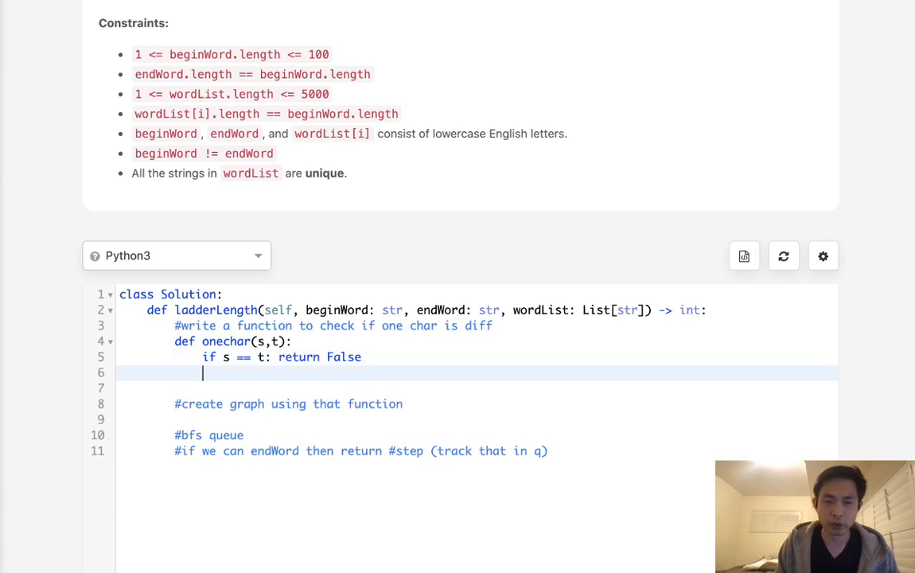
type("for i in ran")
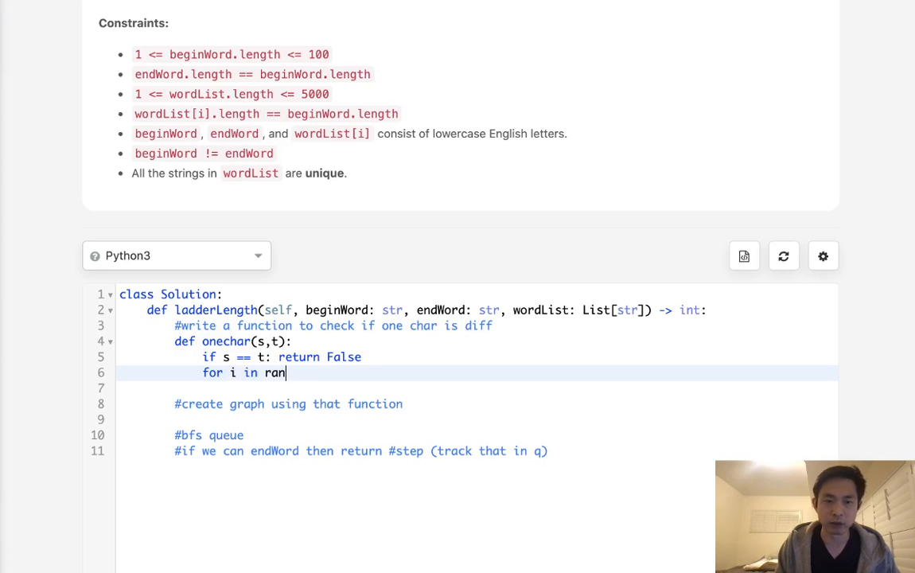
type("nge(")
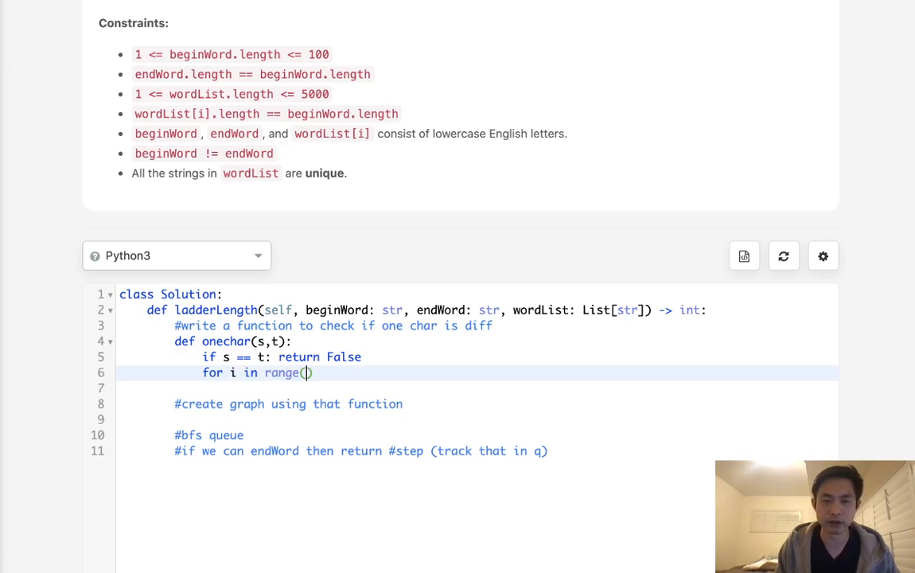
type("len(s)")
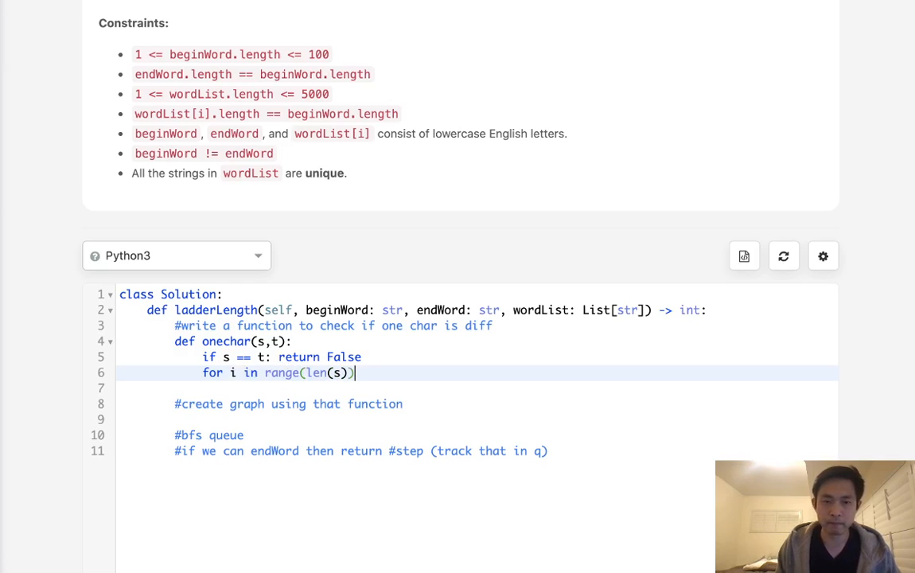
type(":")
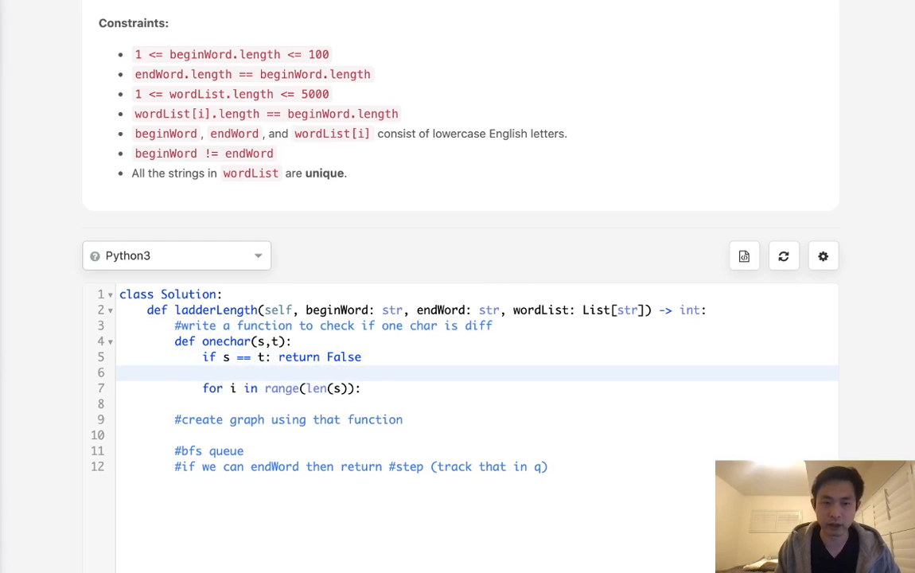
Count mismatched letters into cnt and return whether cnt == 1.
type("cnt = 0")
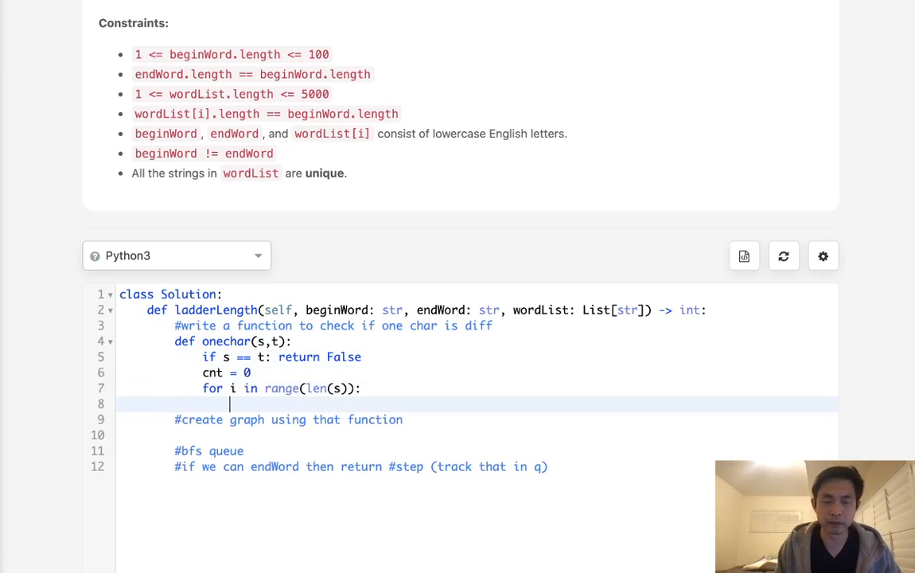
type("if spi")
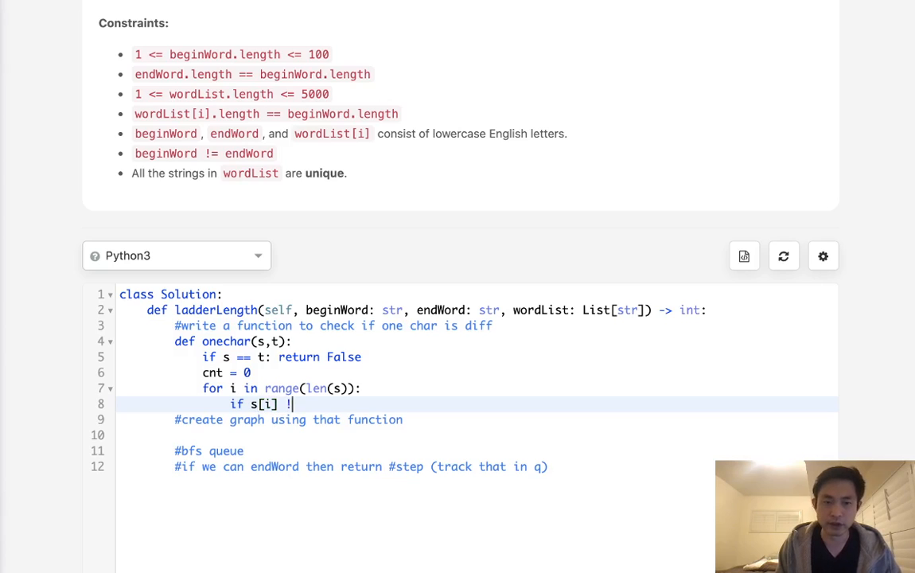
type("= t[i]")
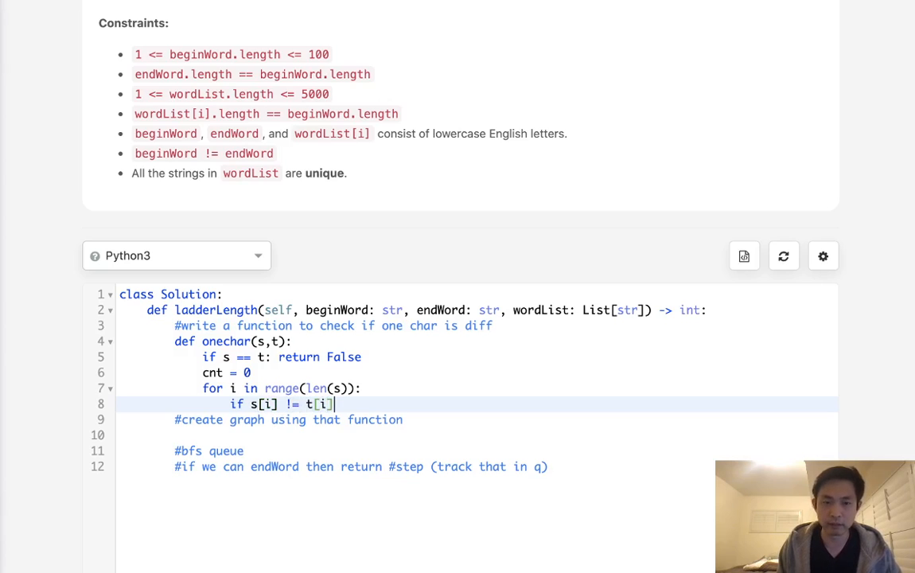
type(": cnt")
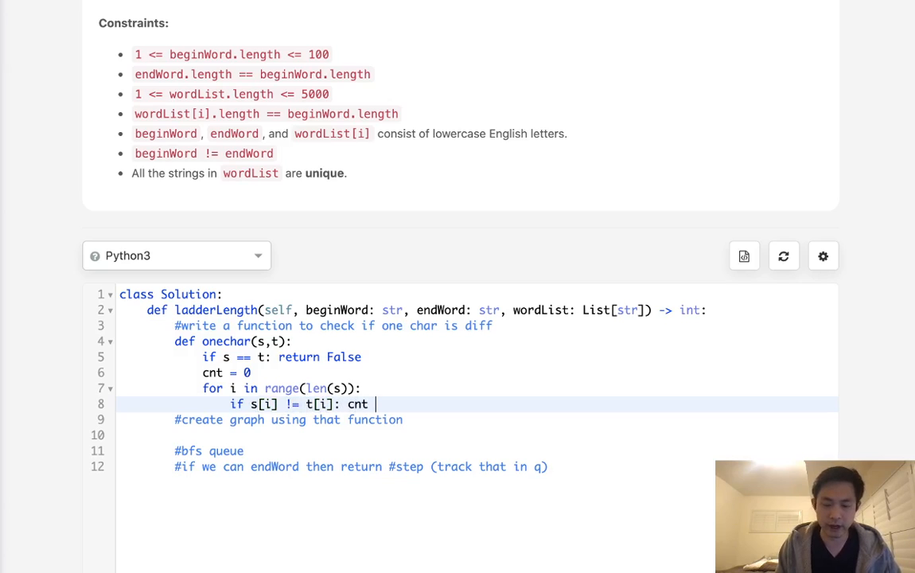
type("+= 1")
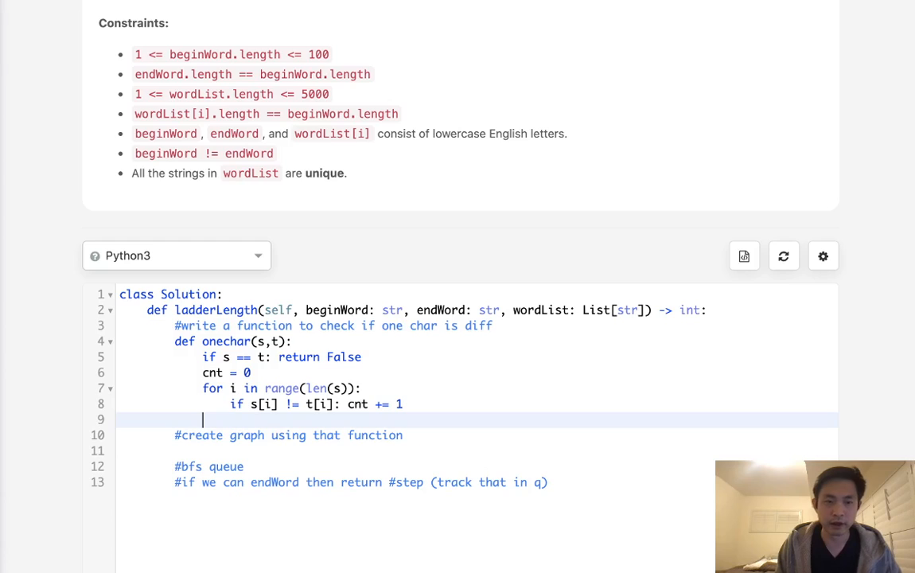
type("return")
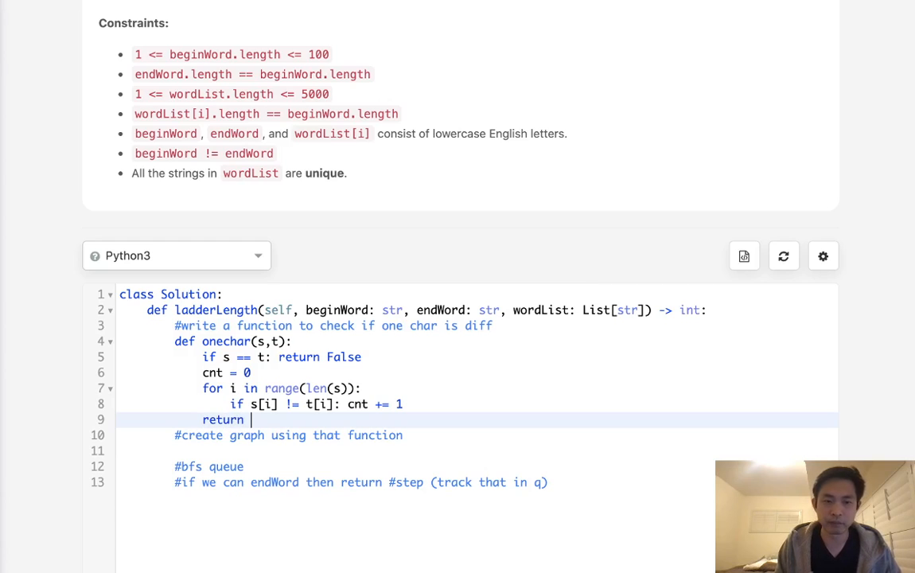
type("cnt == 1")
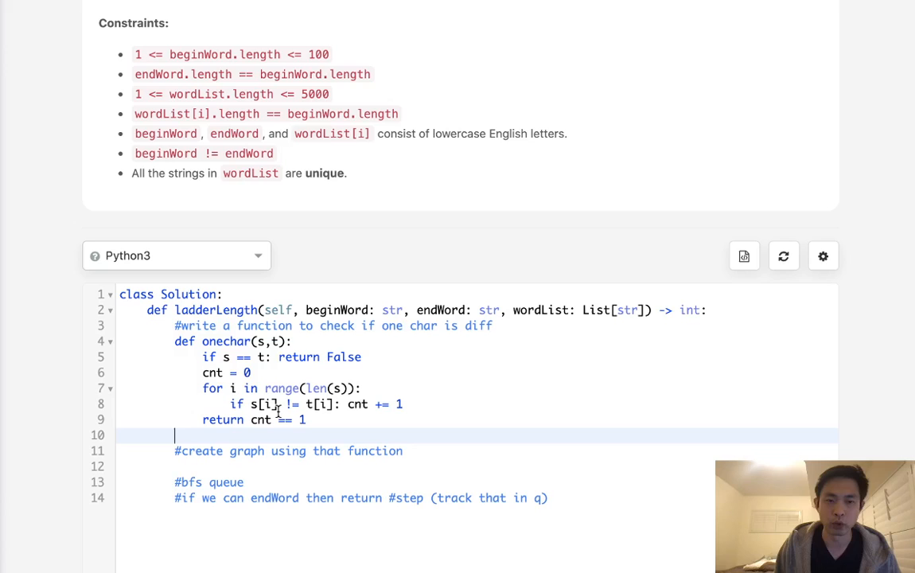
mouse_move(356, 288)
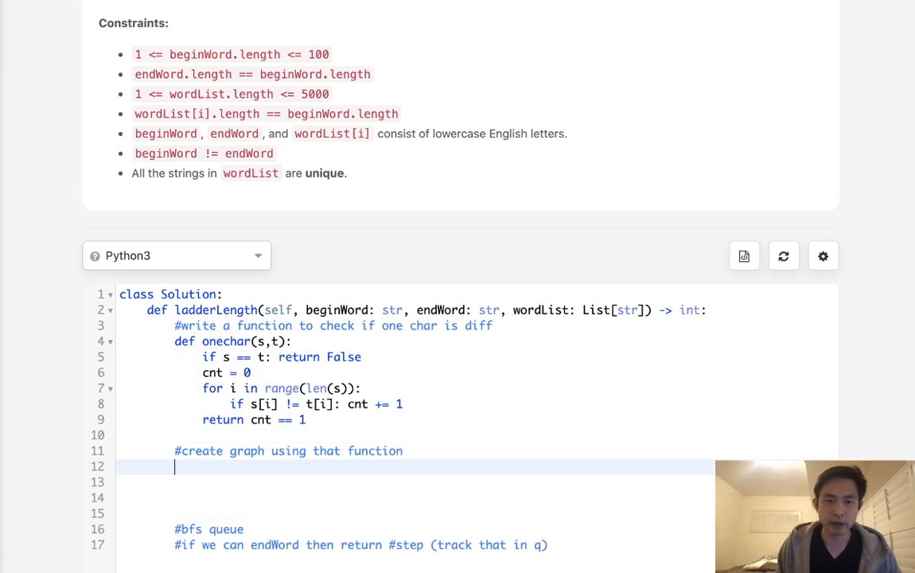
Declare graph = defaultdict(set) and start the loop 'for s in wordList'.
scroll("down", 3)
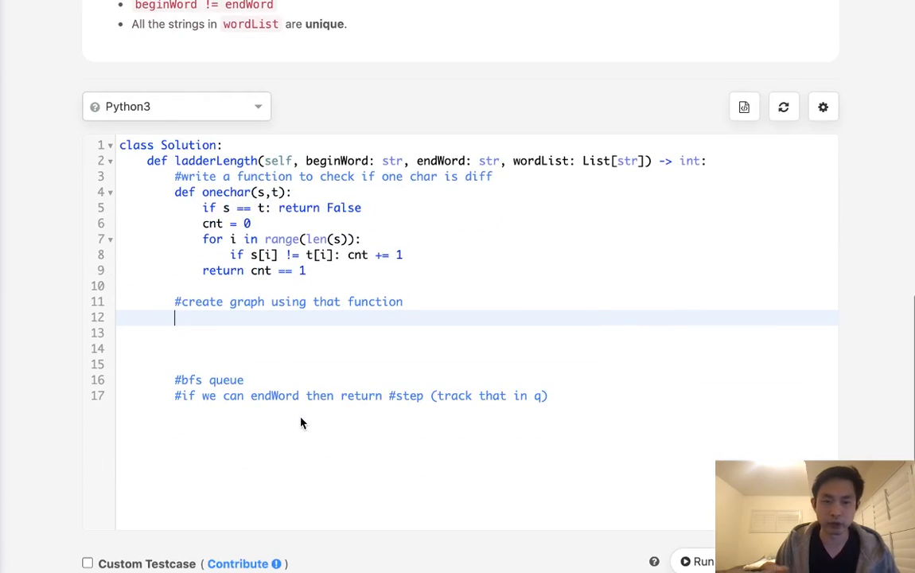
type("graph =")
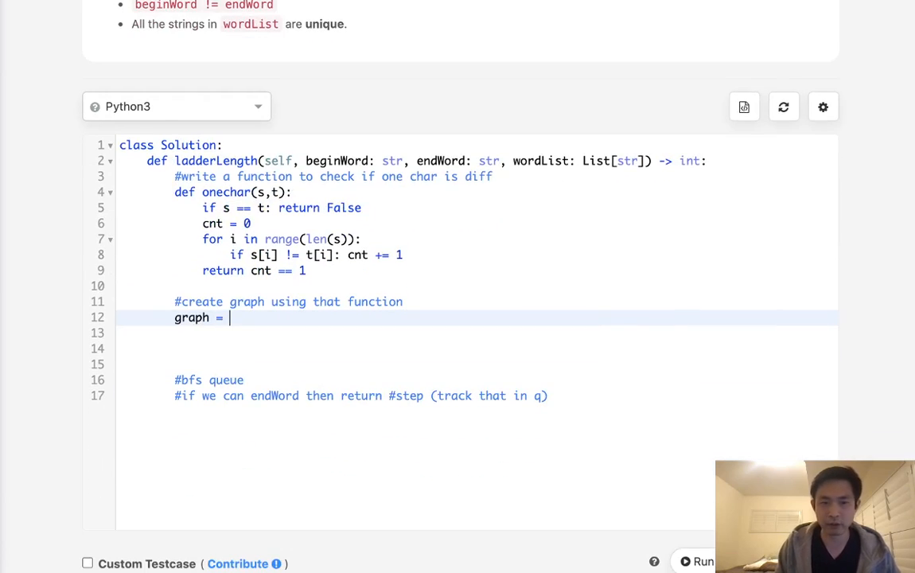
type("defaultdict()")
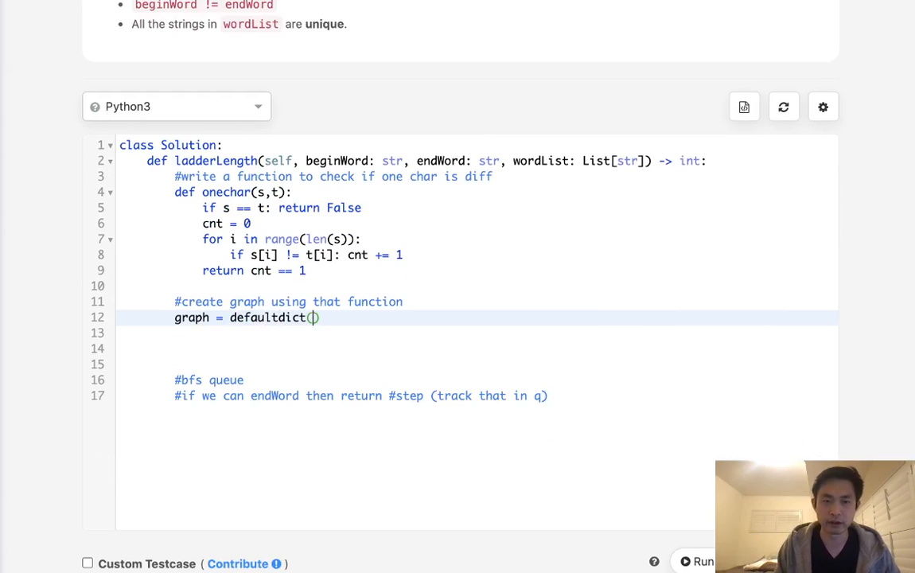
type("set")
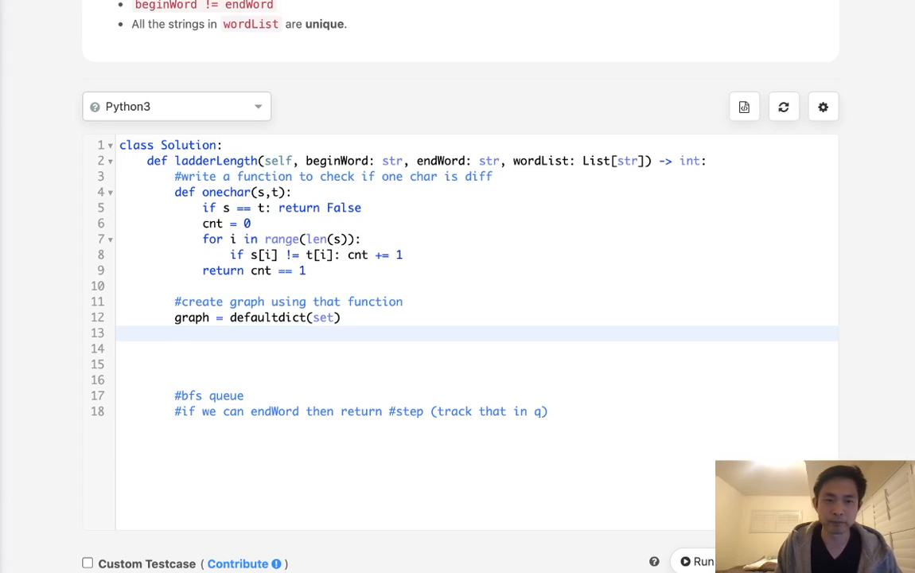
type("for")
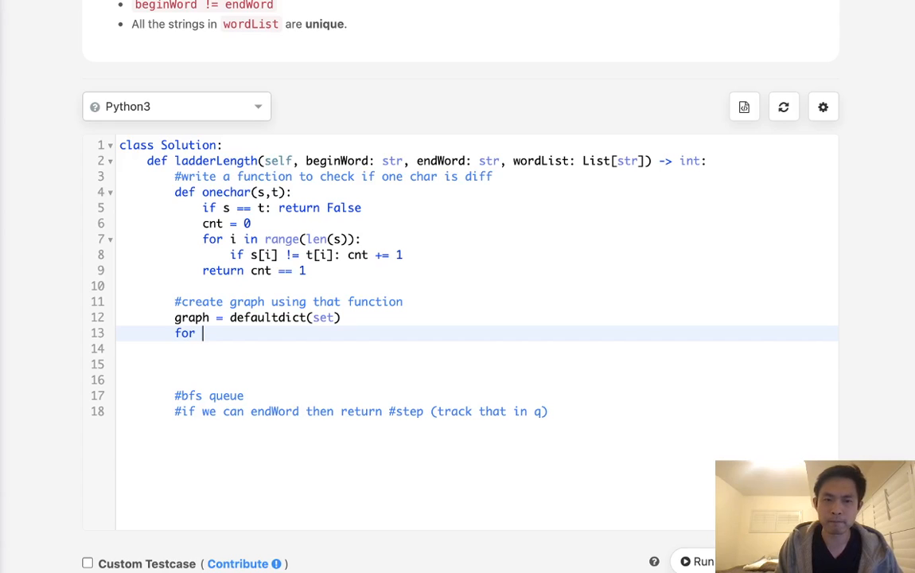
type("s")
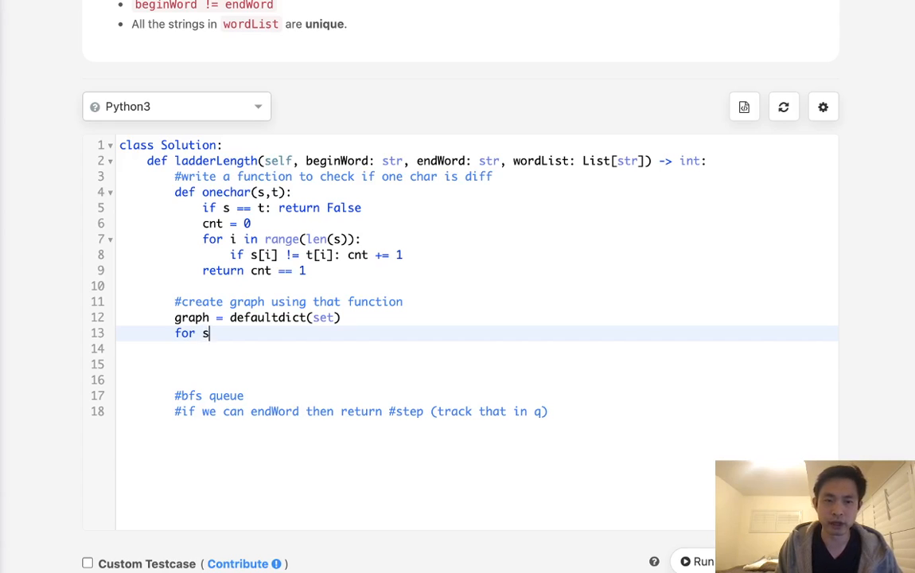
type("in wor")
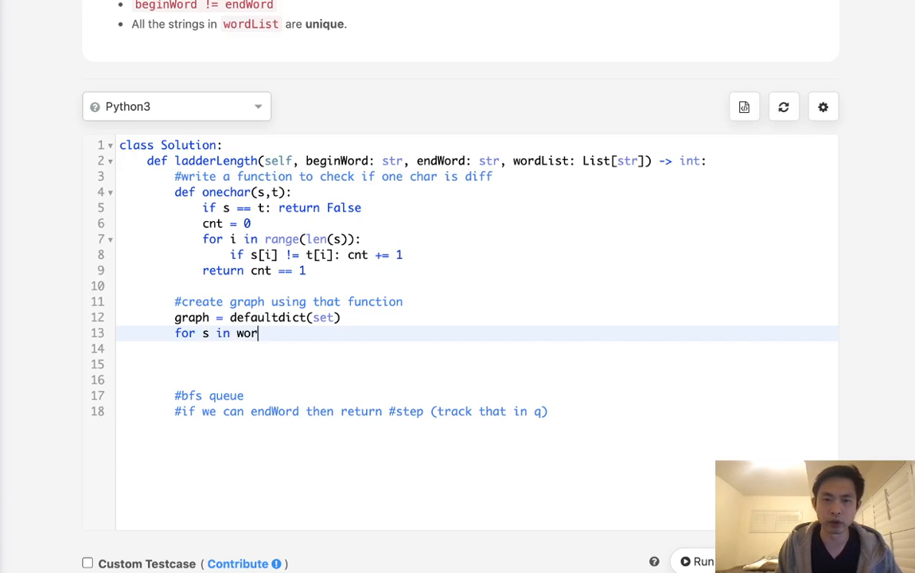
type("dList")
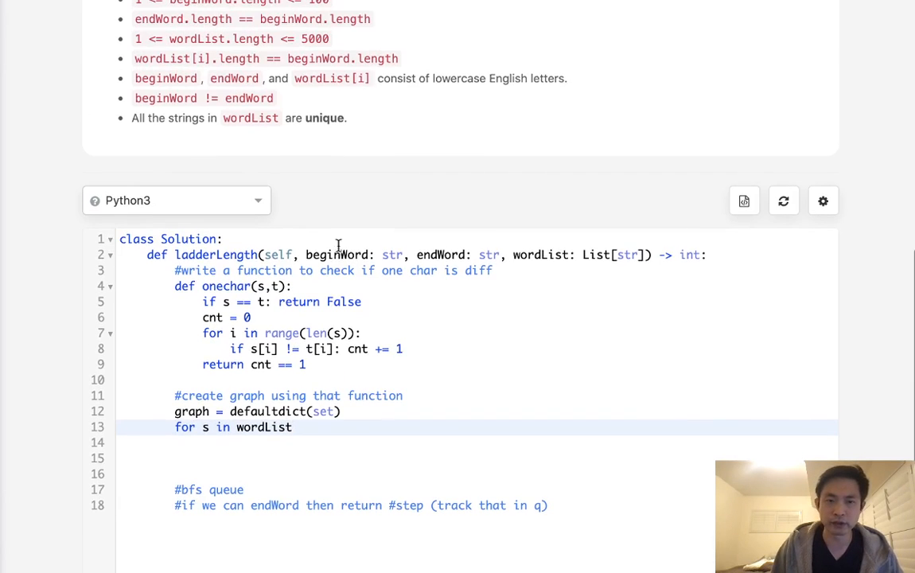
scroll("up", 3)
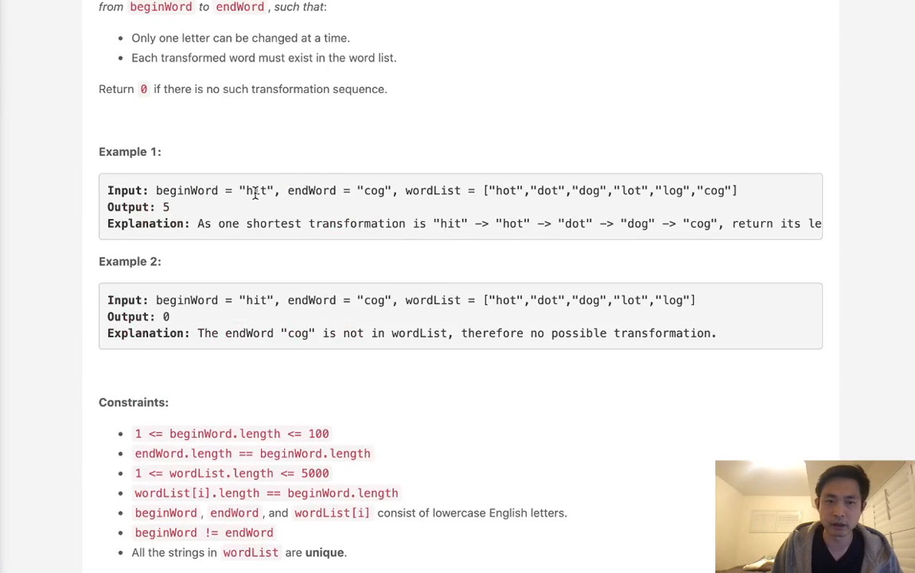
left_click_drag(496, 191, 739, 191)
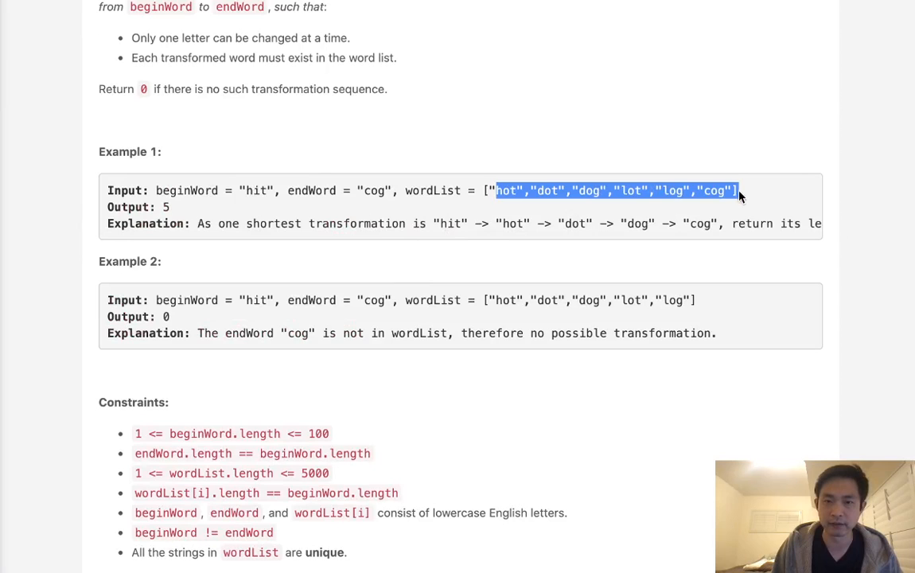
mouse_move(575, 258)
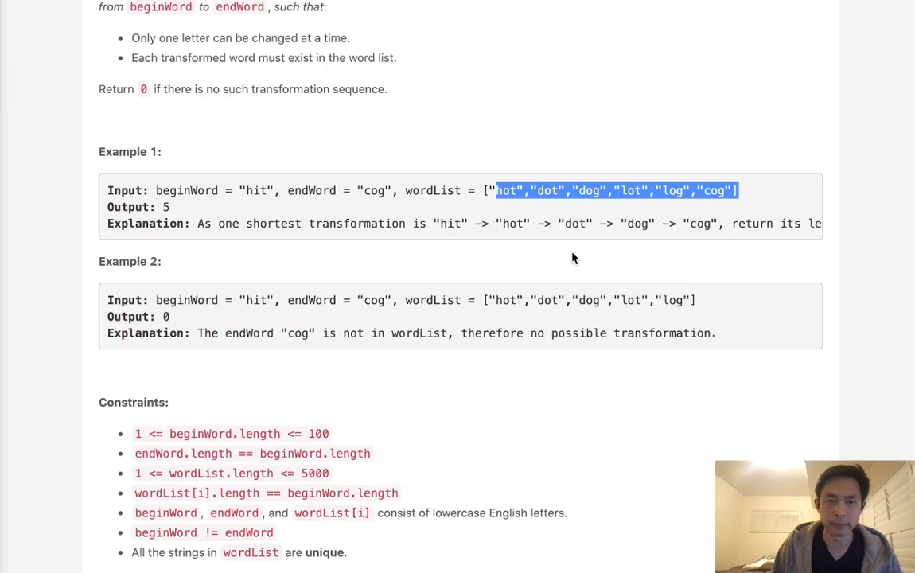
scroll("down", 3)
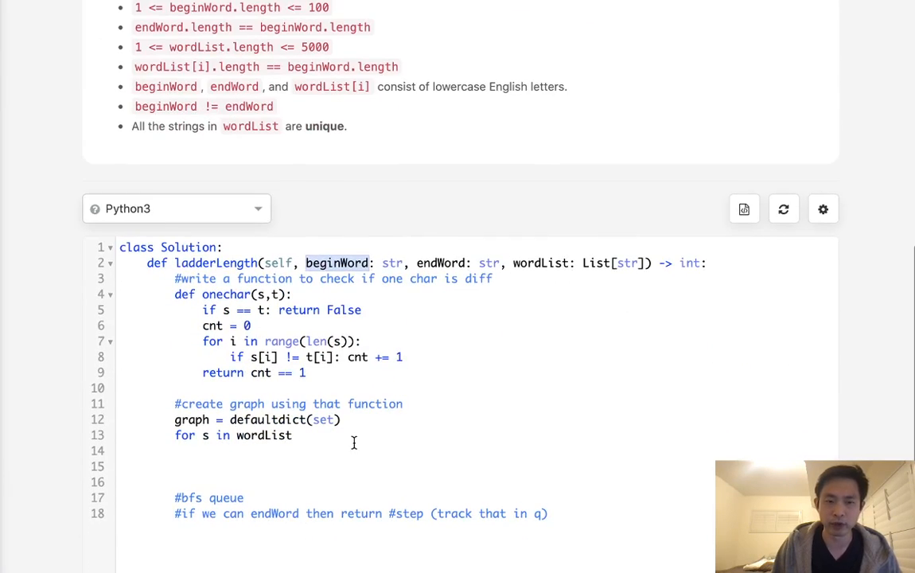
Write nested loops for s and t over wordList + [beginWord].
type("+")
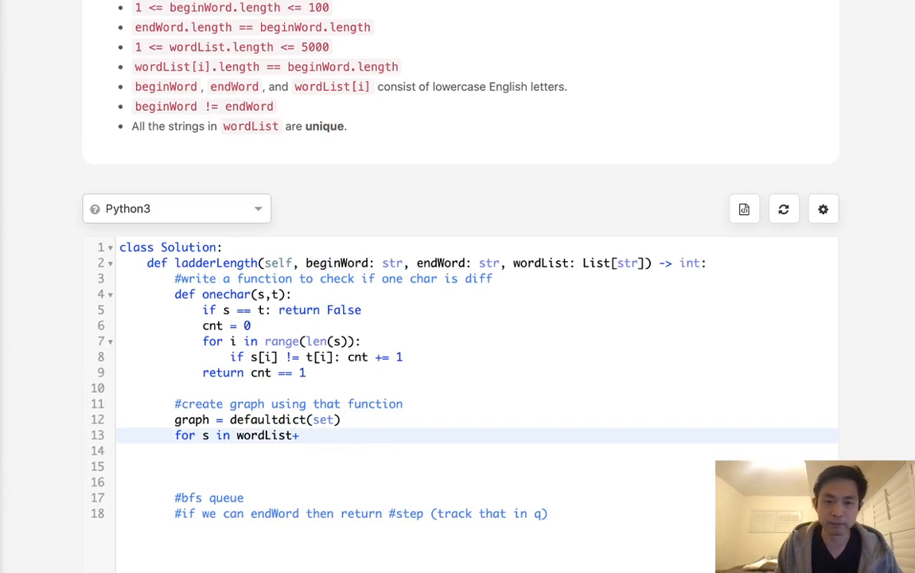
type("[beginWord]")
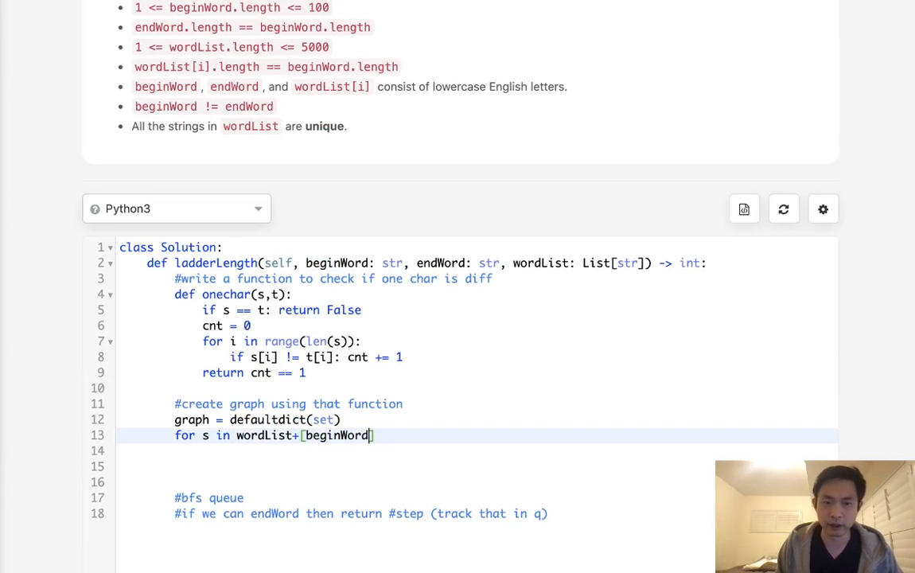
type("]:")
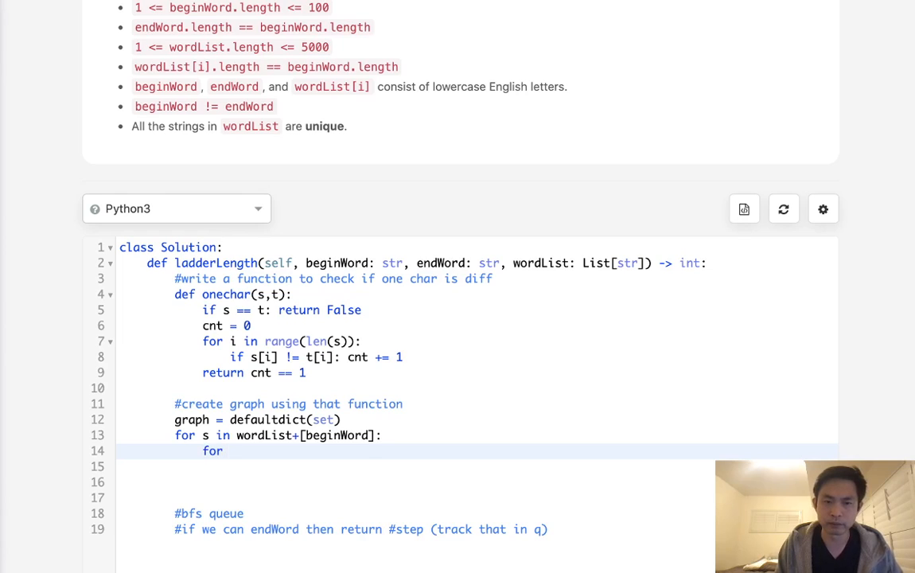
type("t in word")
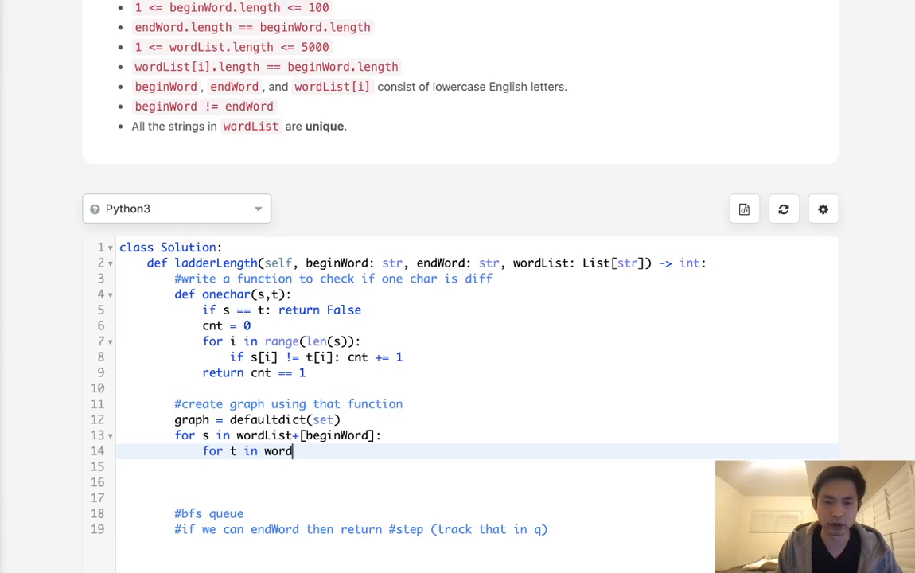
type("List+")
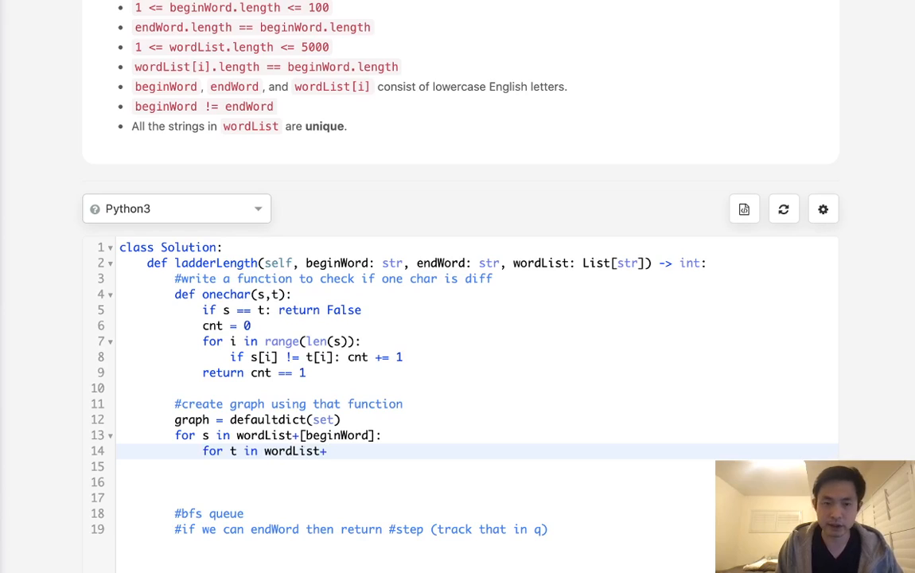
type("+[beginWord]:")
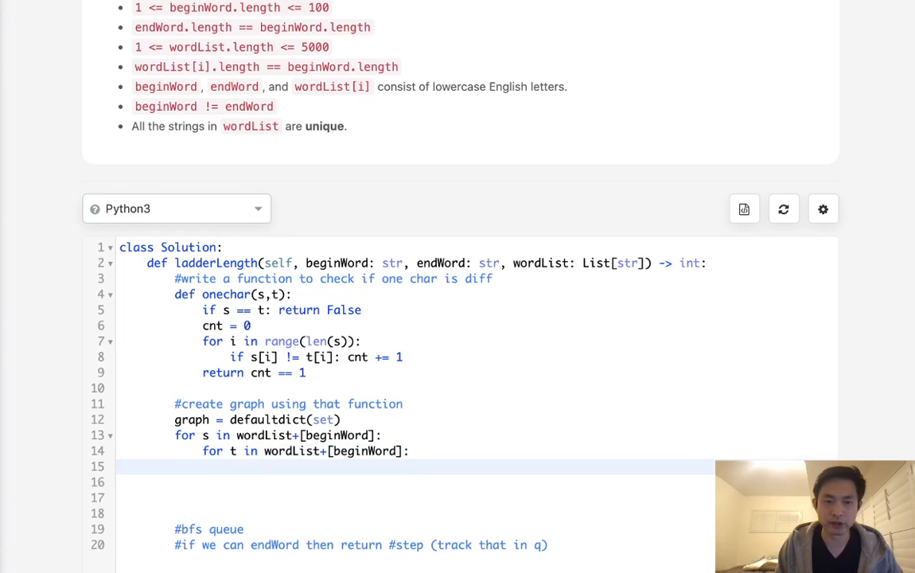
Add t to graph[s] whenever onechar(s,t) holds.
type("if onechar(")
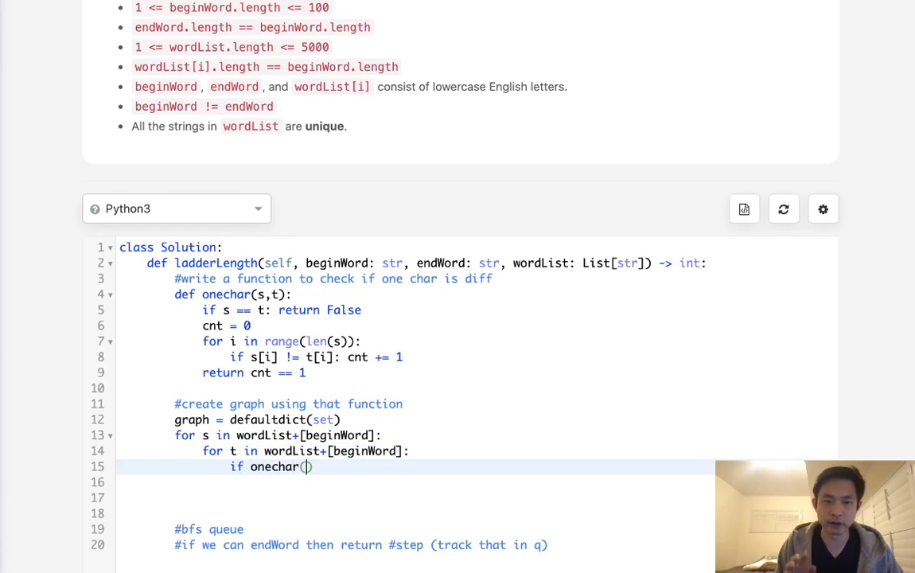
type("s,t")
left_click(415, 482)
type("graph")
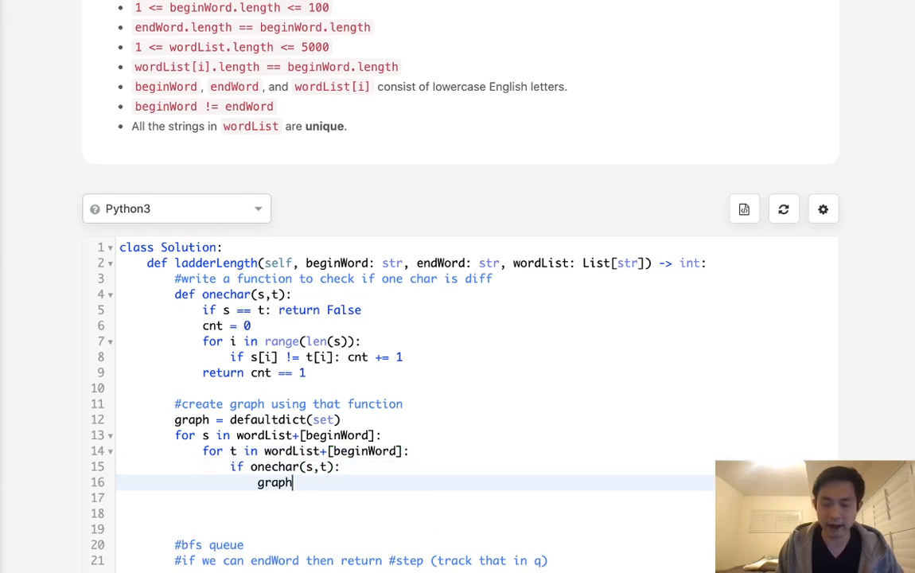
type("[s]")
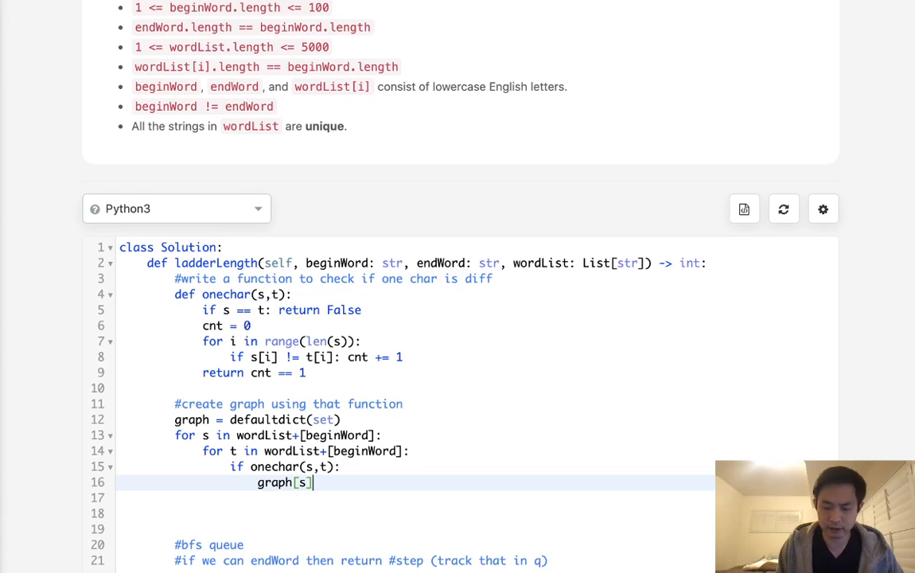
type(".add")
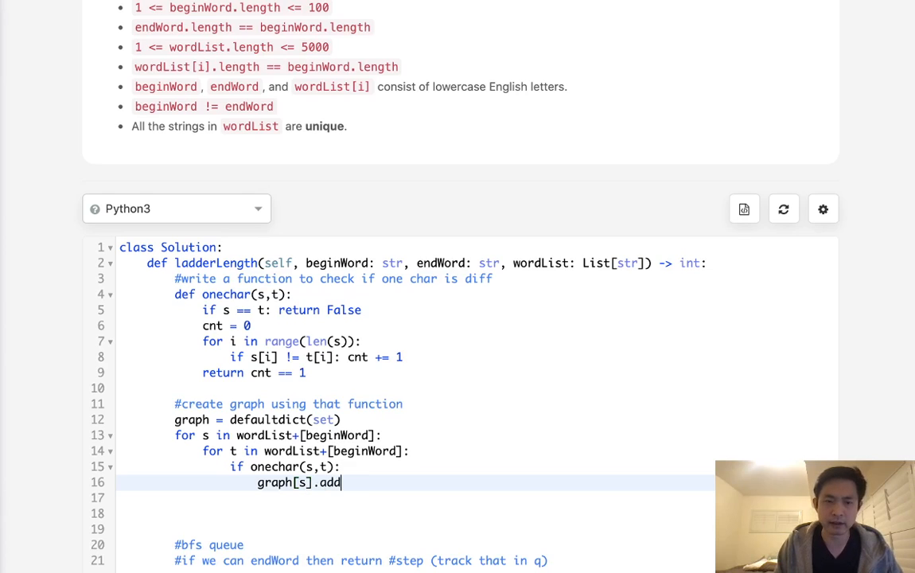
type("()")
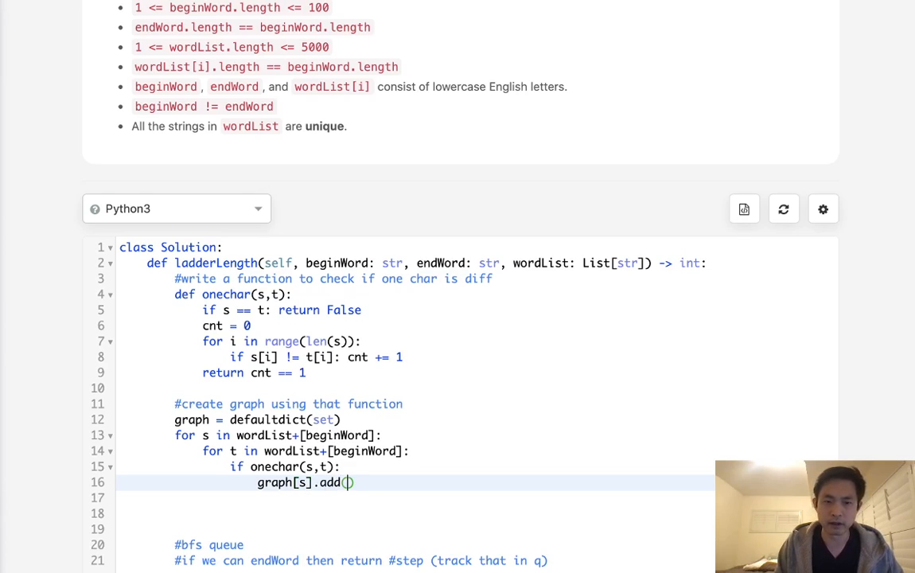
type("t")
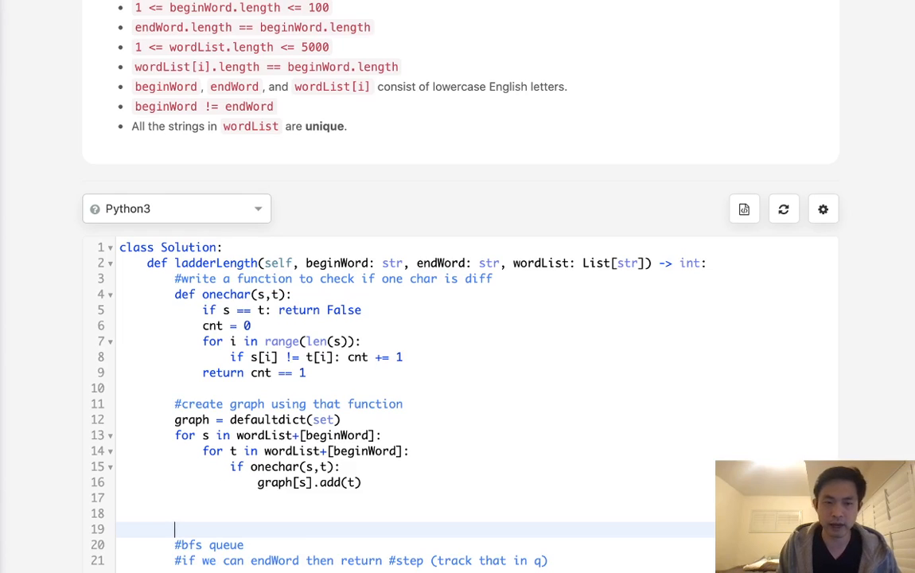
Initialize q = deque([(beginWord,0)]) and an empty visited set.
type("q = deque([")
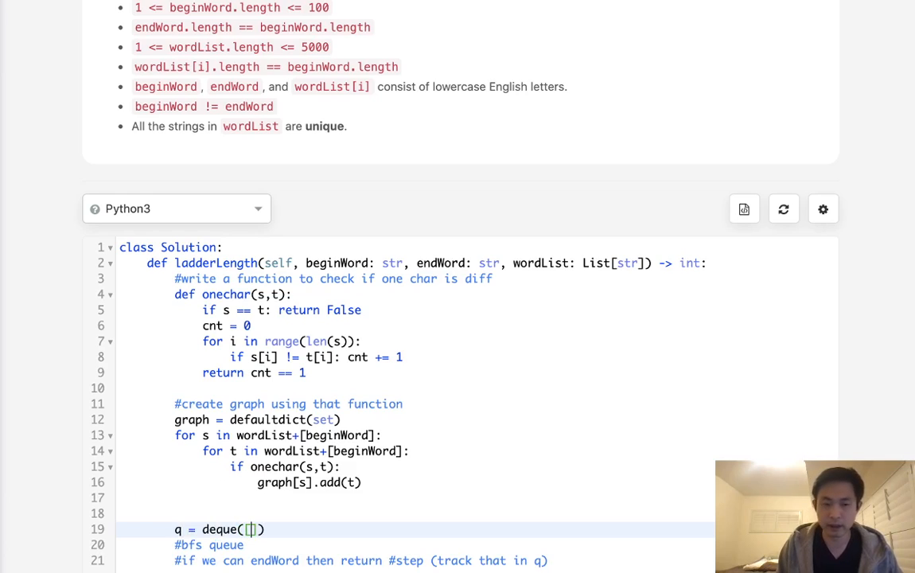
type("()")
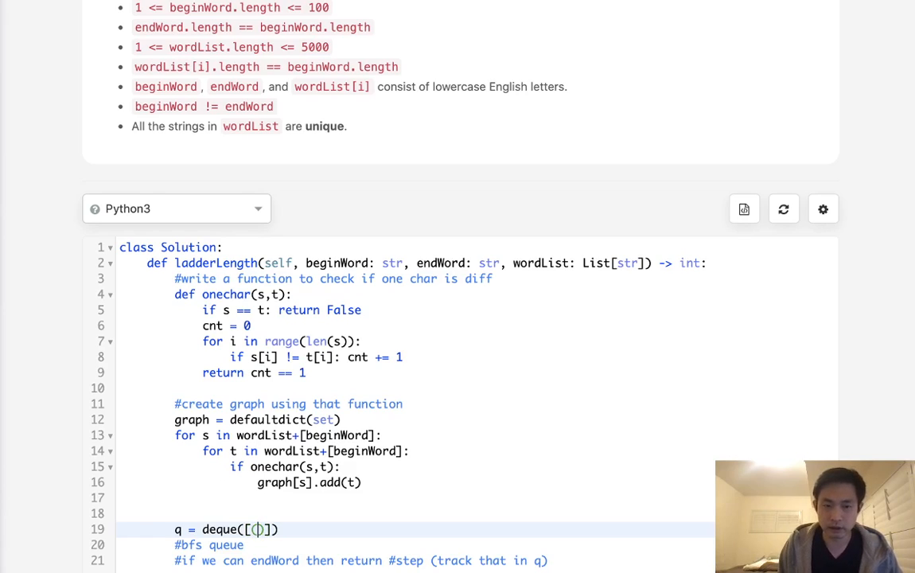
type("beginword,")
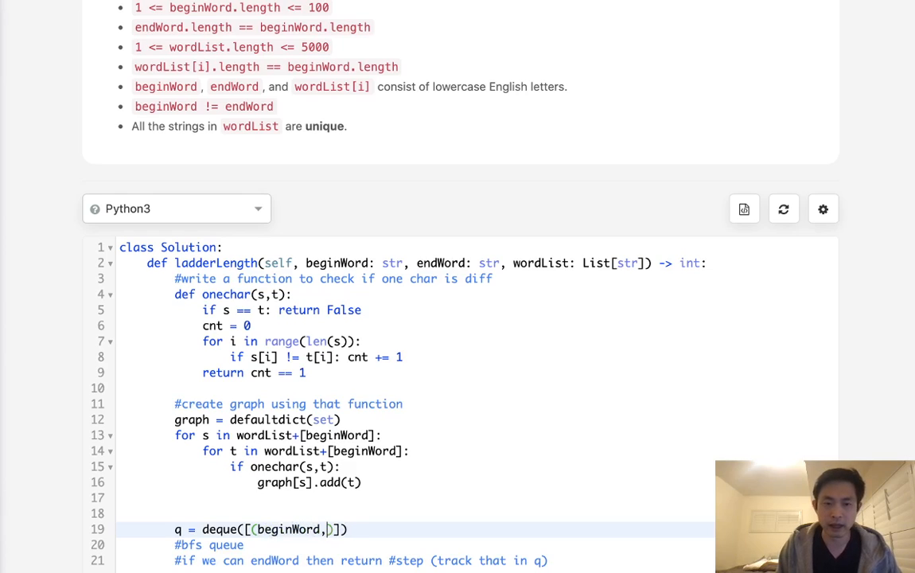
type("0")
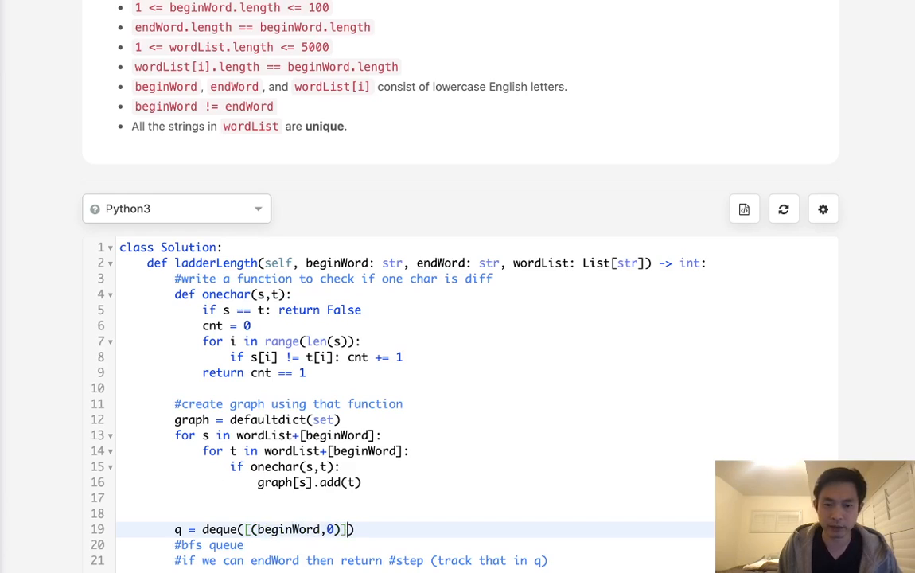
type("visit")
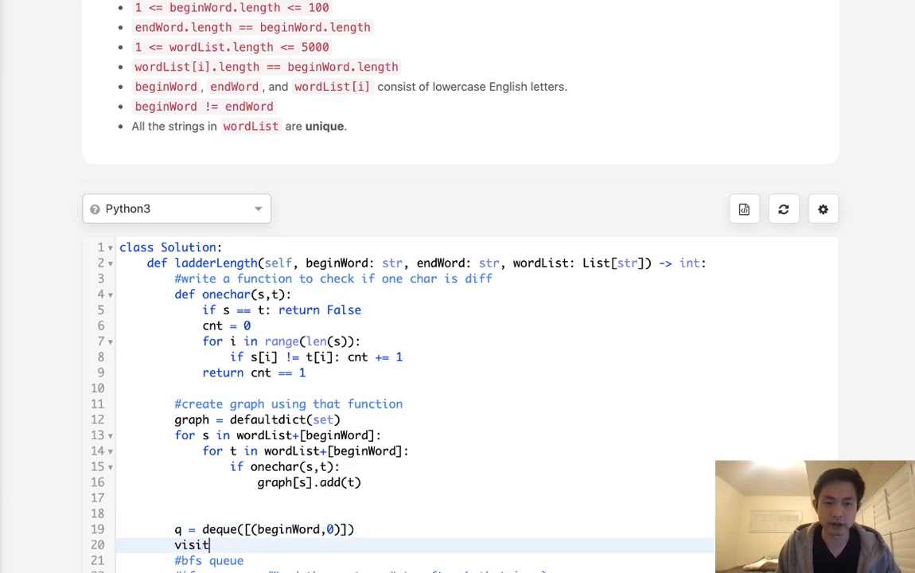
type("ed =")
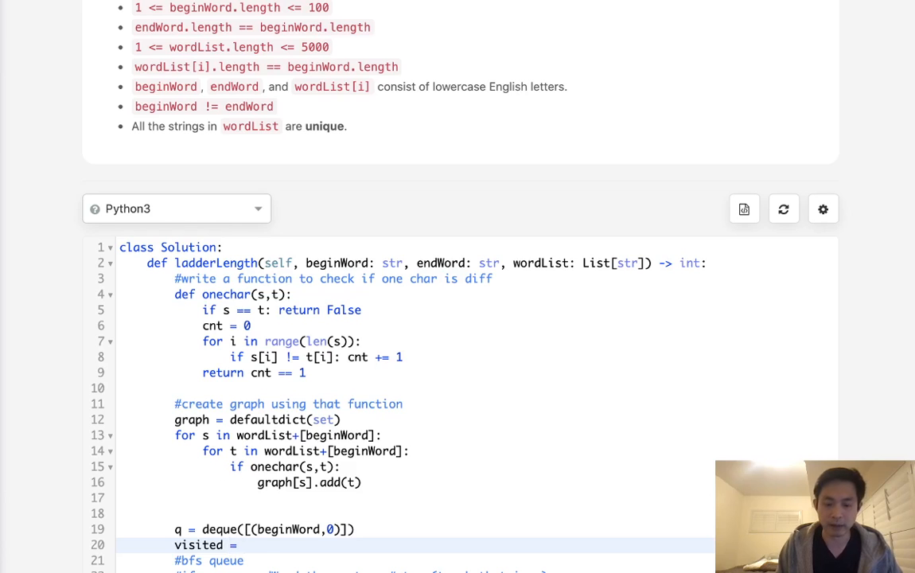
type("set()")
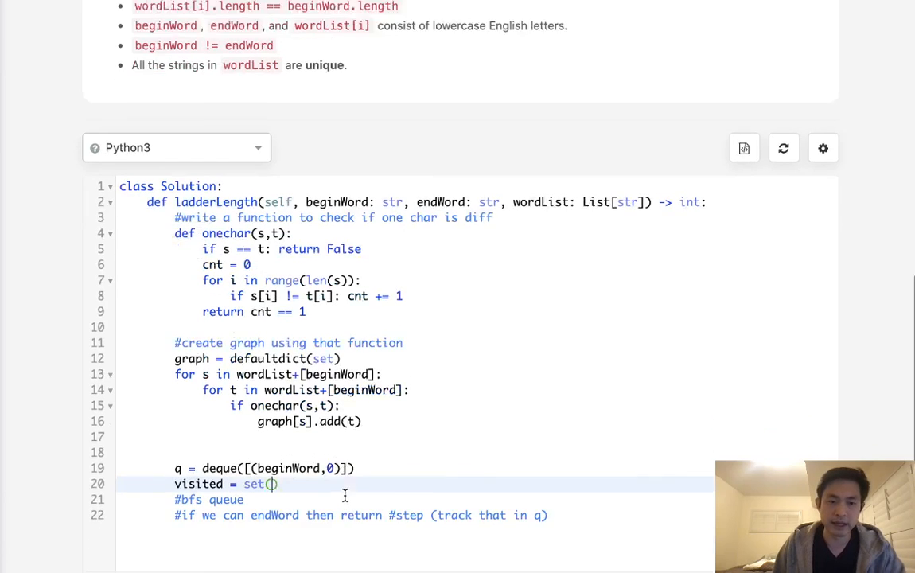
scroll("down", 3)
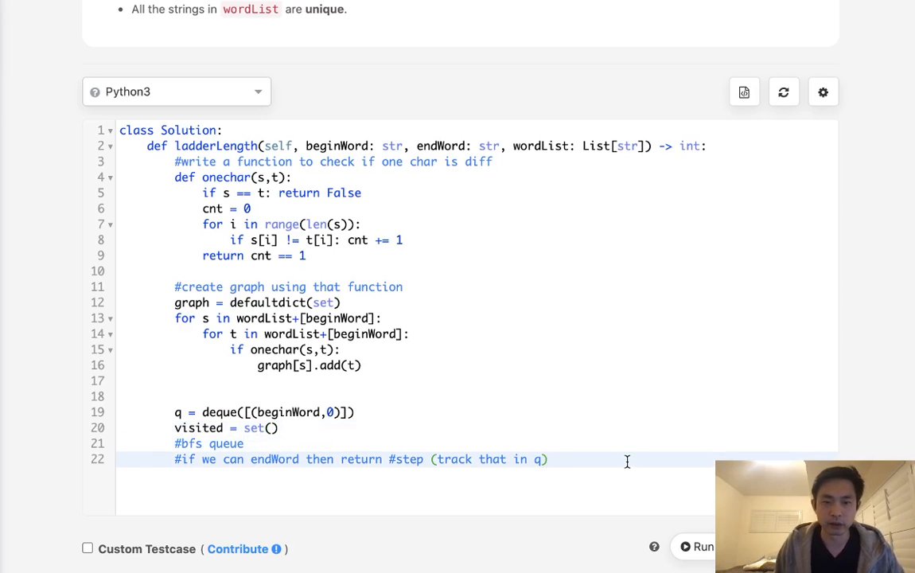
Write 'while q:' and pop node,step with q.popleft() inside it.
type("if")
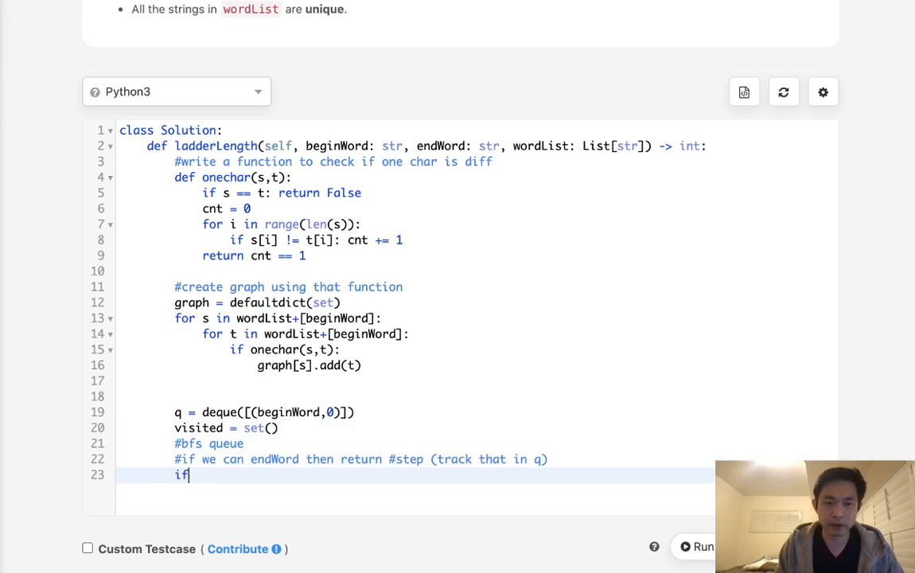
type("while")
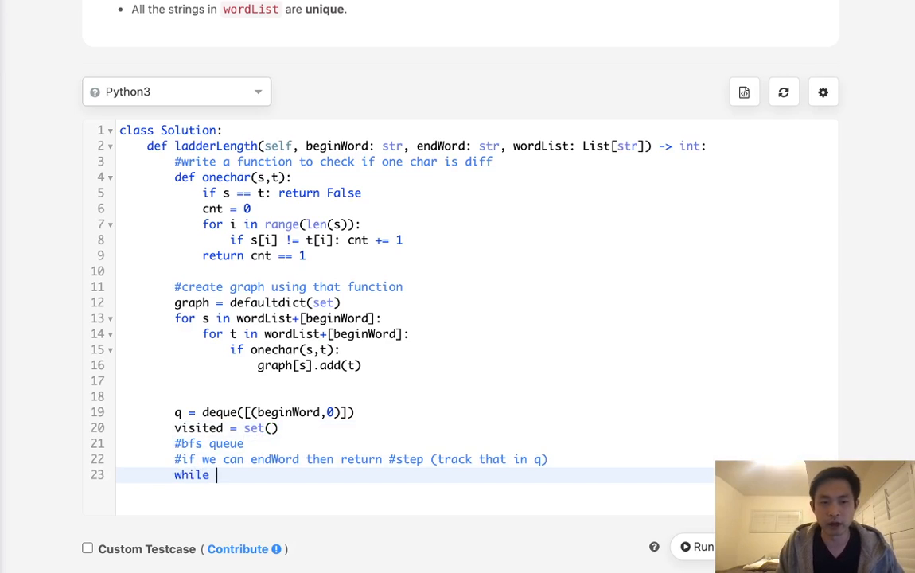
type("q:")
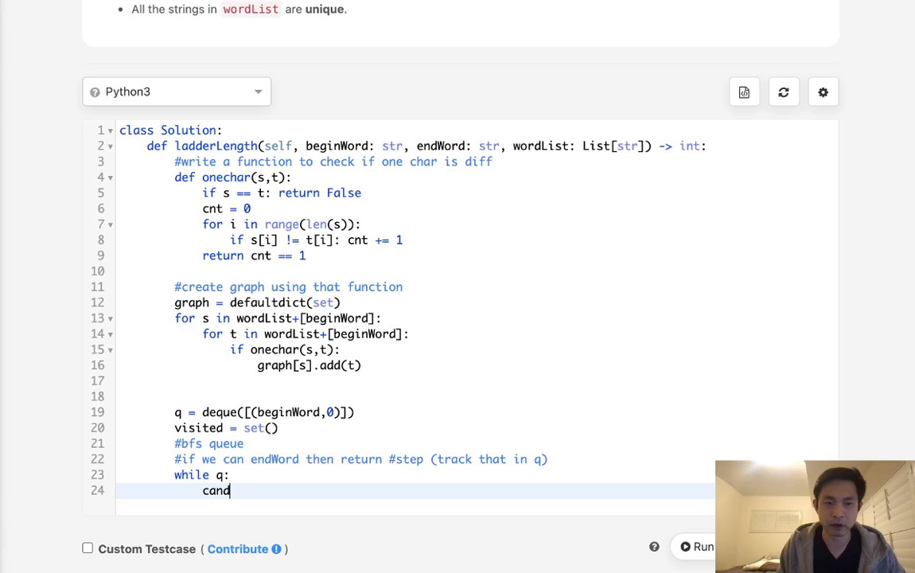
key("Backspace")
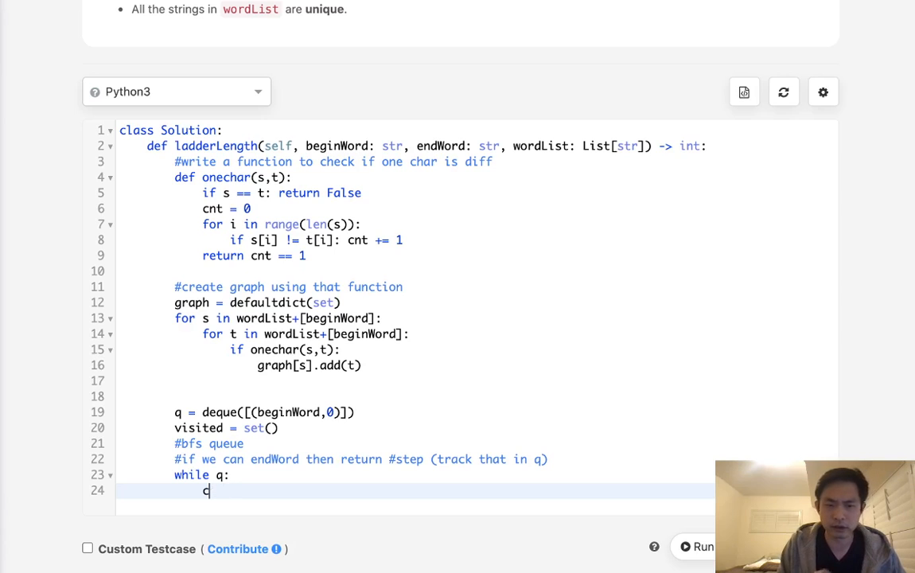
type("n")
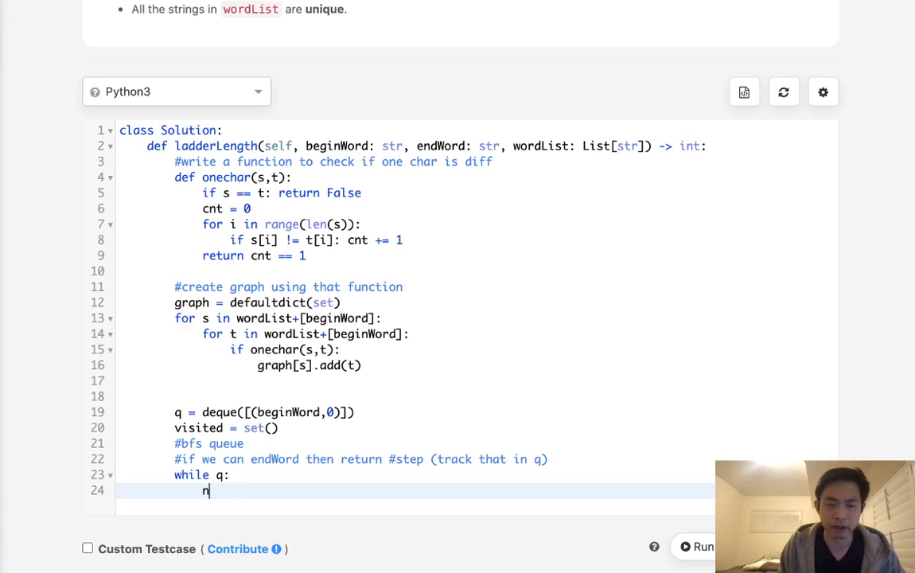
type("ode,step")
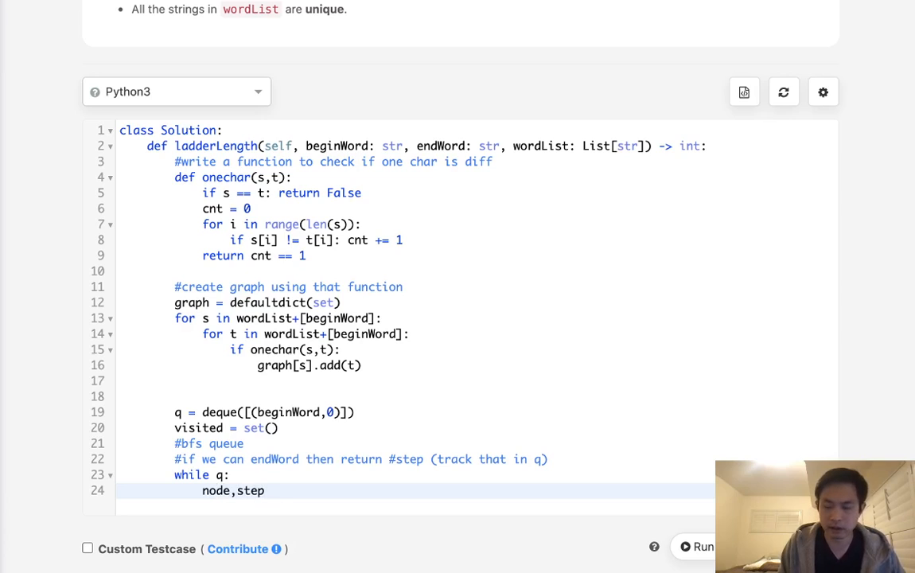
type("= q.po")
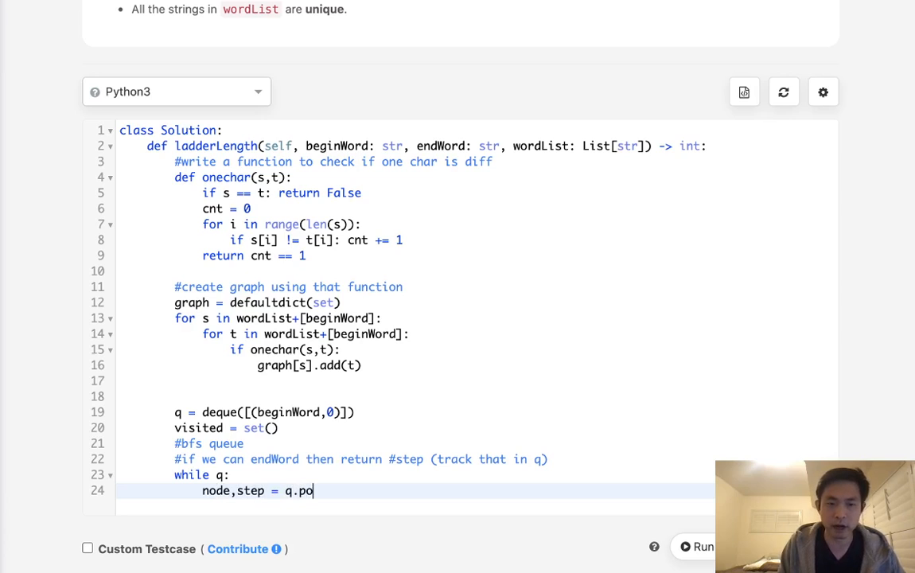
type("pleft()")
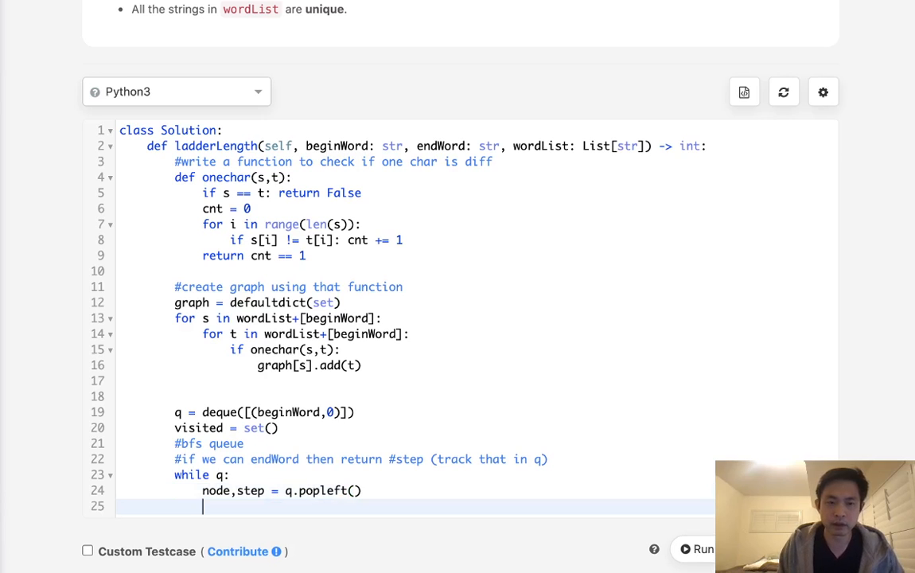
key("enter")
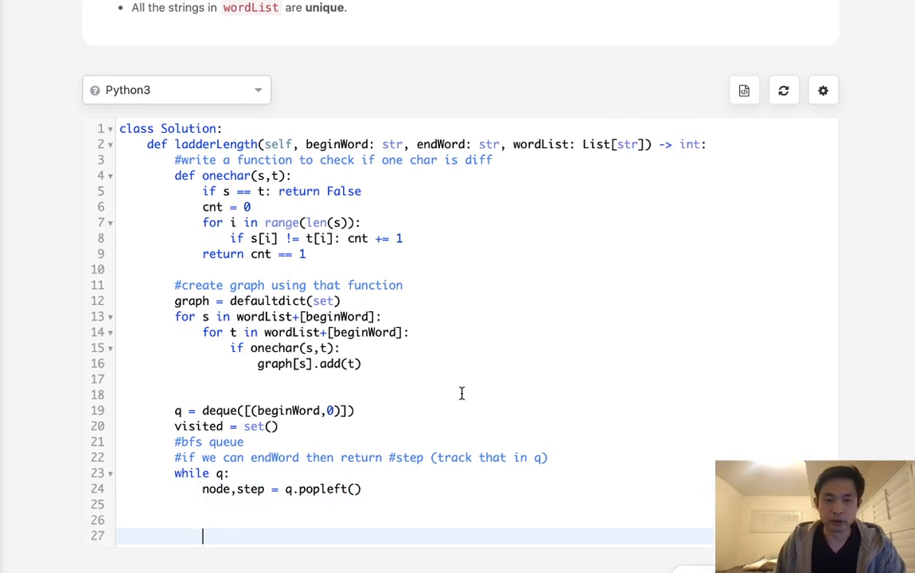
scroll("down", 3)
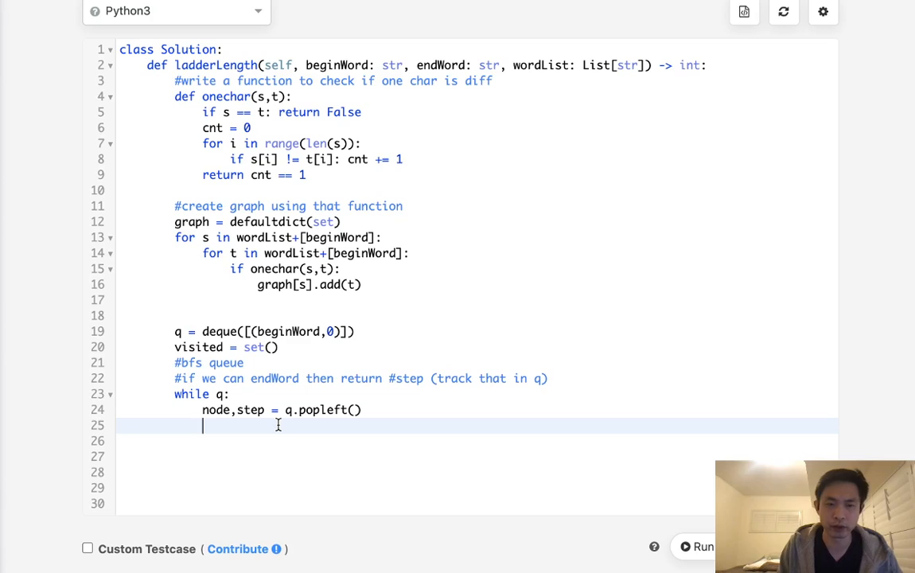
Mark an unvisited node as visited and start looping over its neighbours in graph[node].
type("if nod")
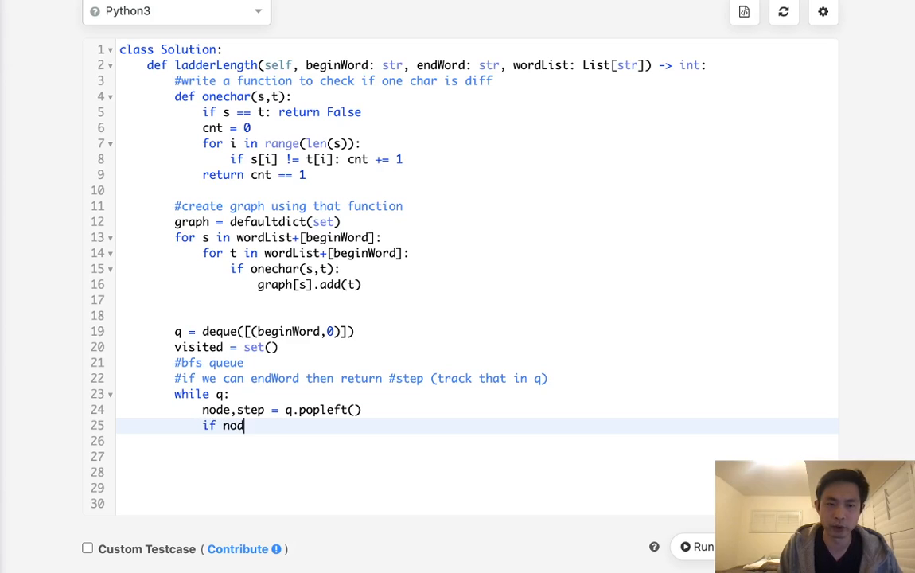
type("e not in visited:")
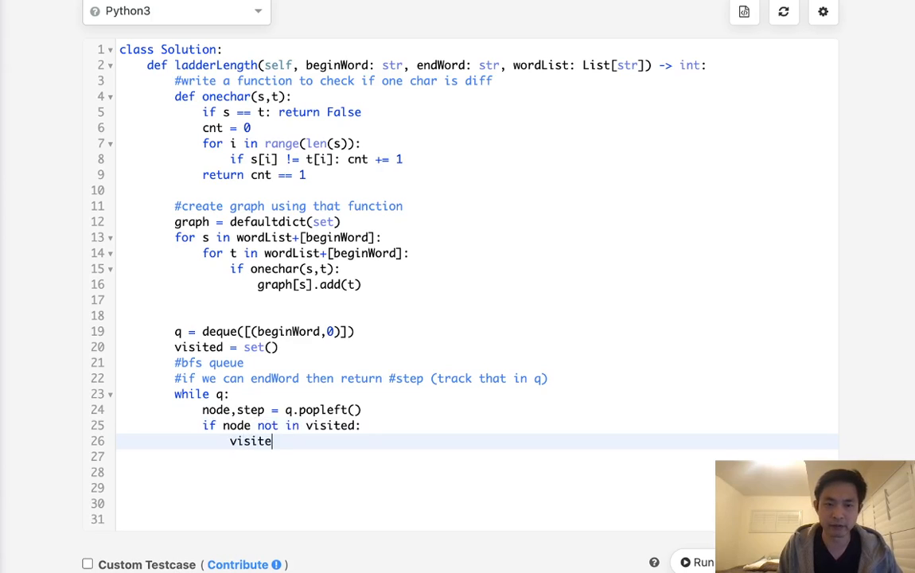
type("d.add()")
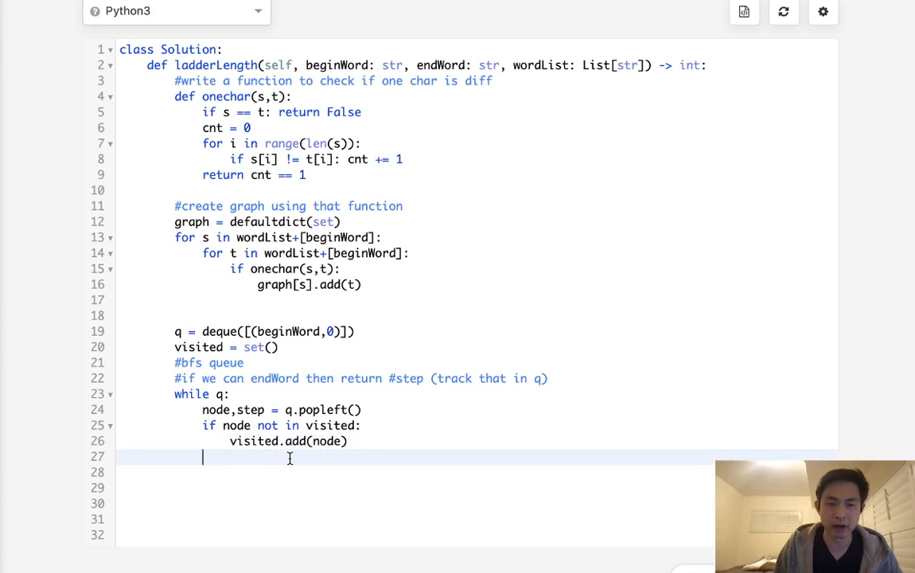
type("for")
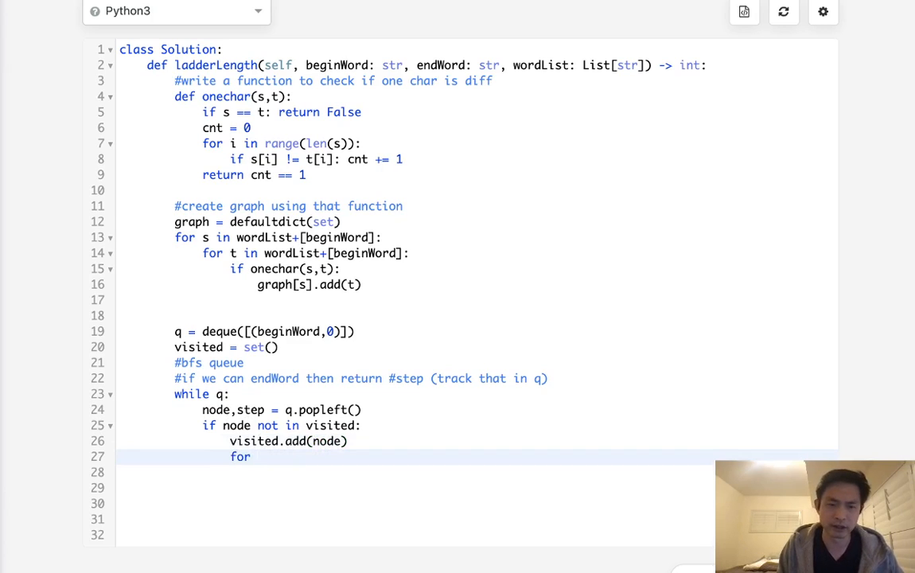
type("nx in g")
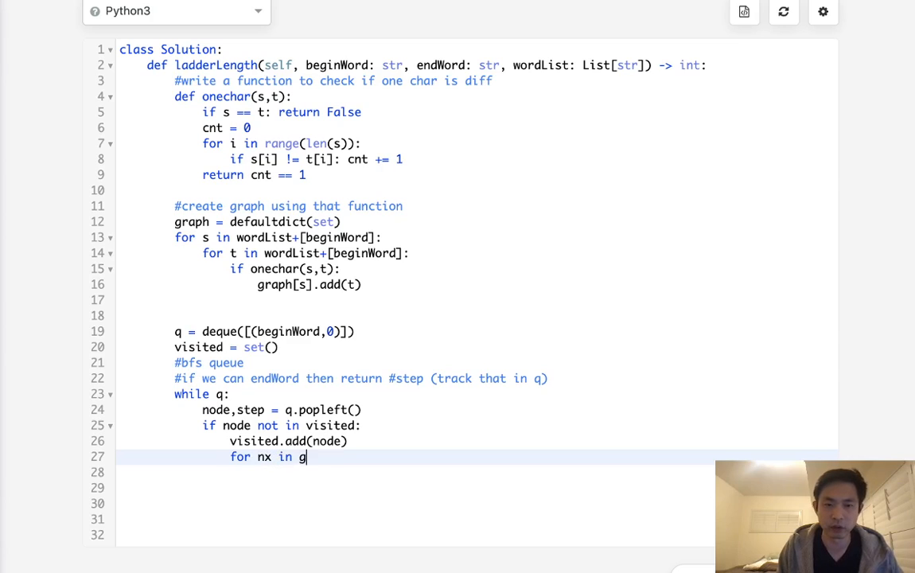
type("raph[node]")
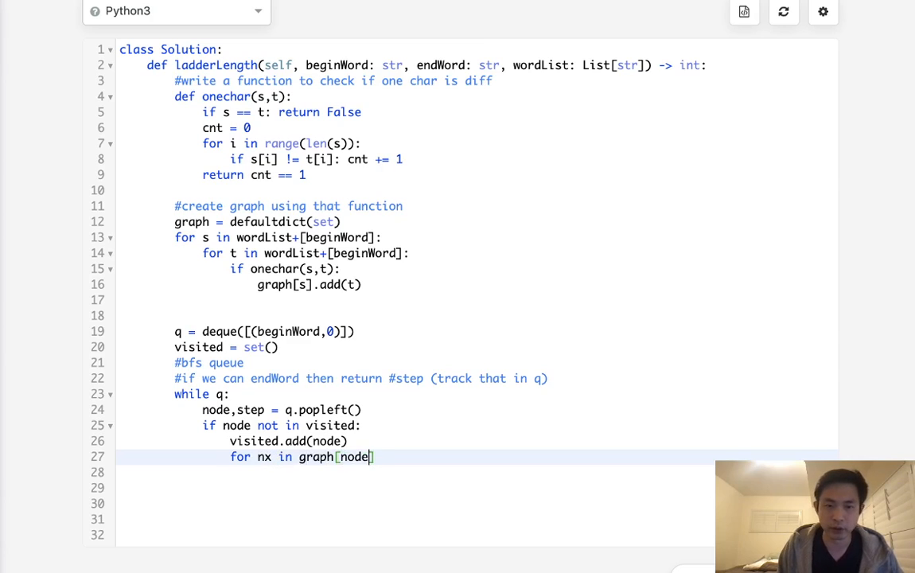
key("Enter")
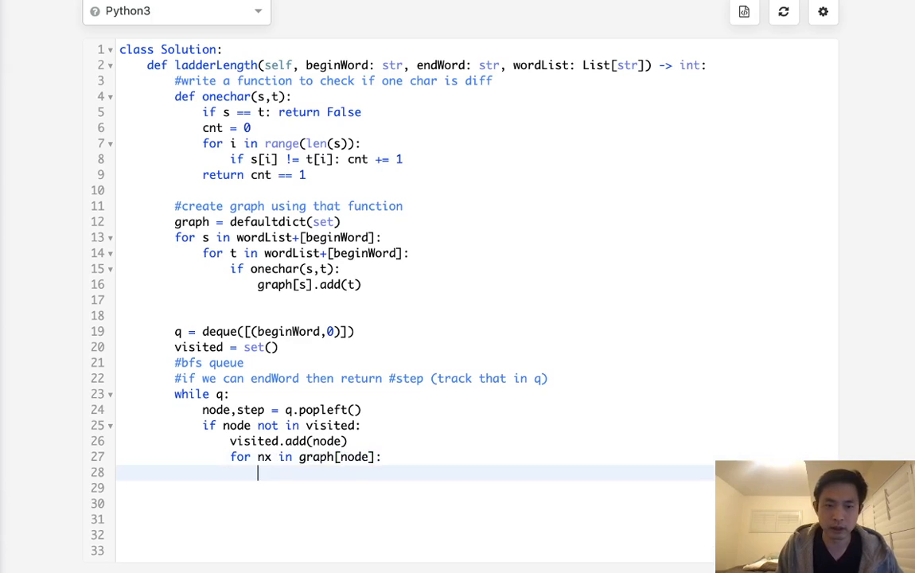
Append each unvisited neighbour as (nx, step+1) to the queue.
type("q.")
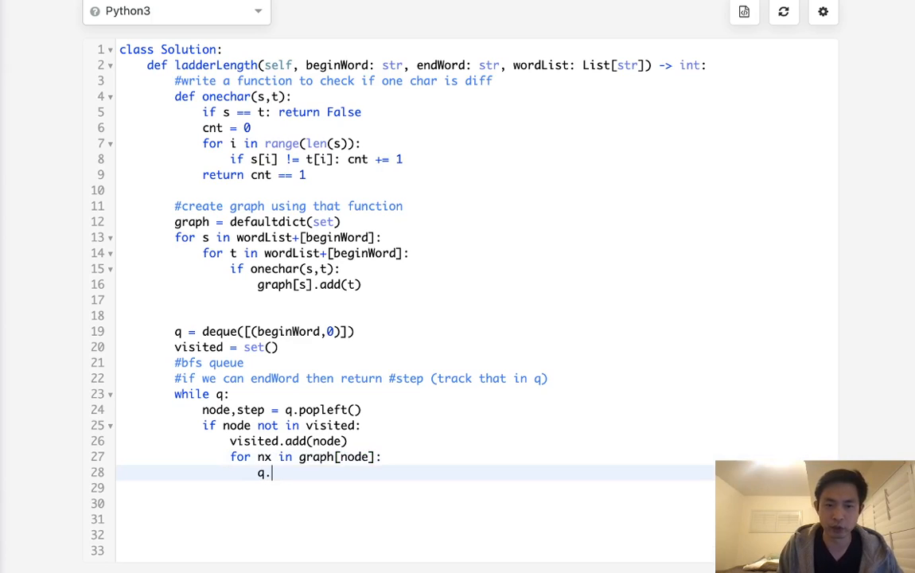
type("append()")
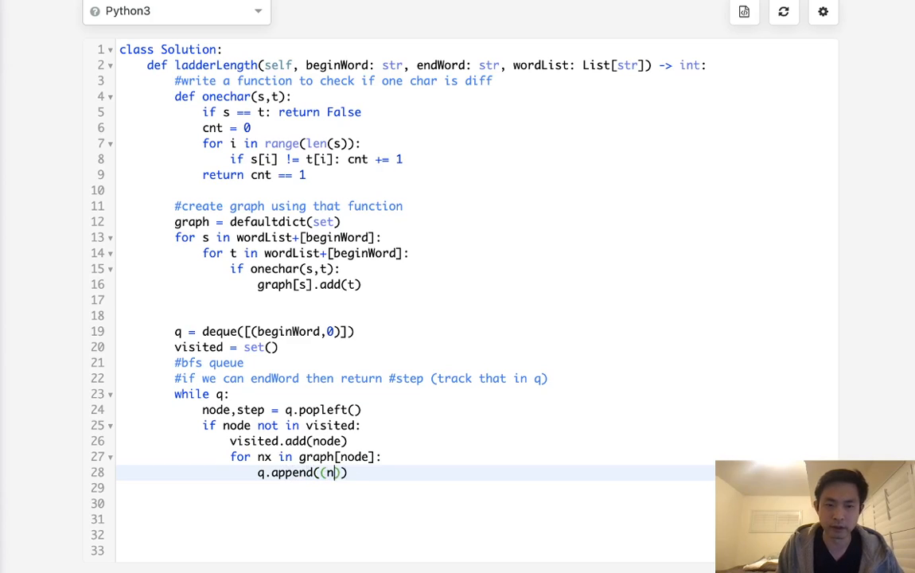
type("x,step")
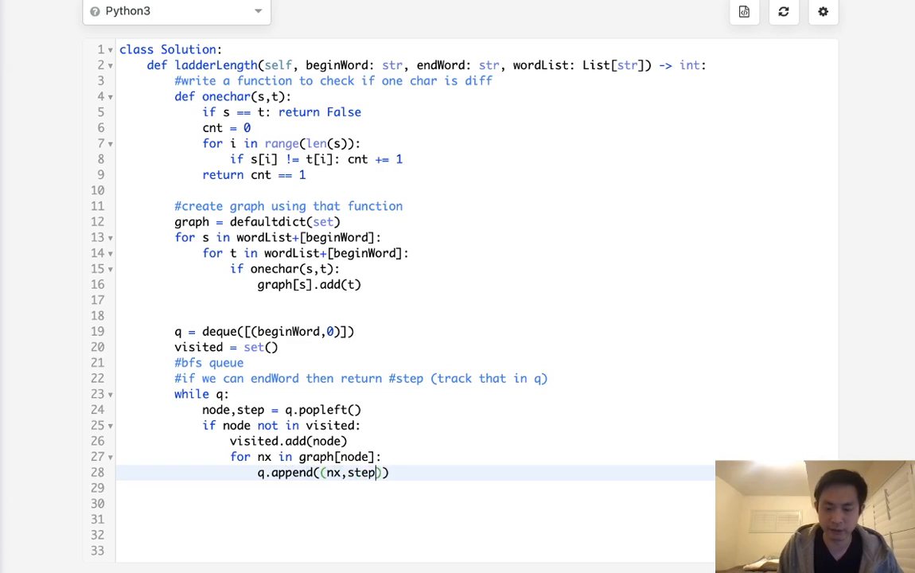
type("+1")
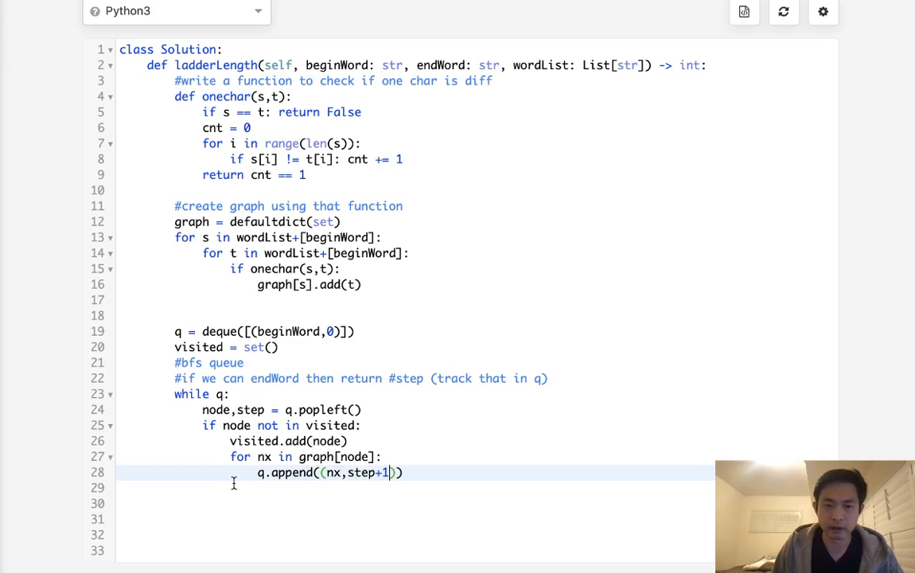
type("i")
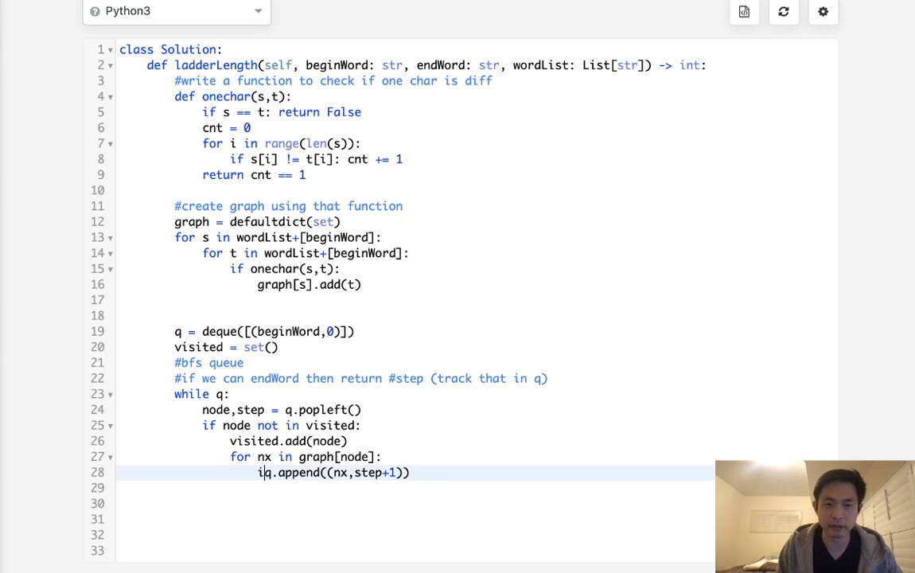
type("if")
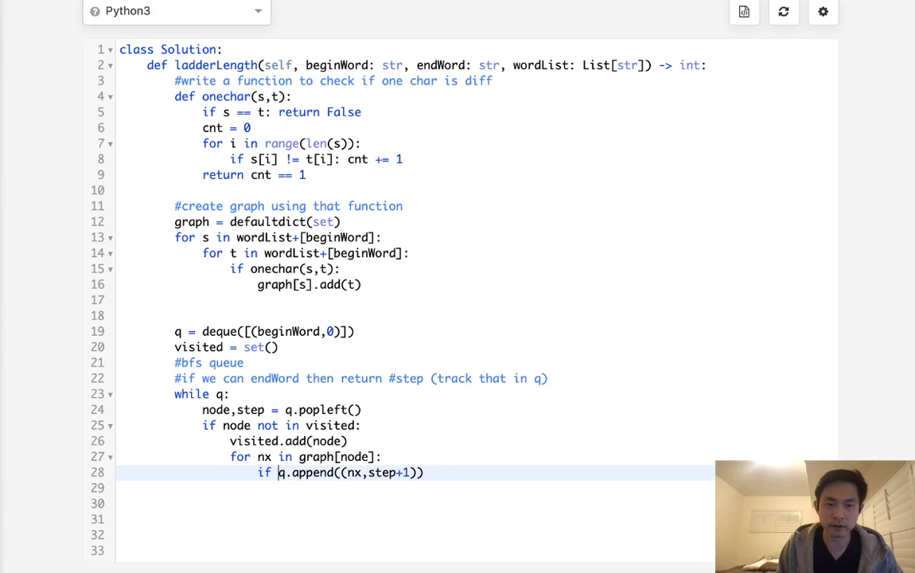
type("nx is")
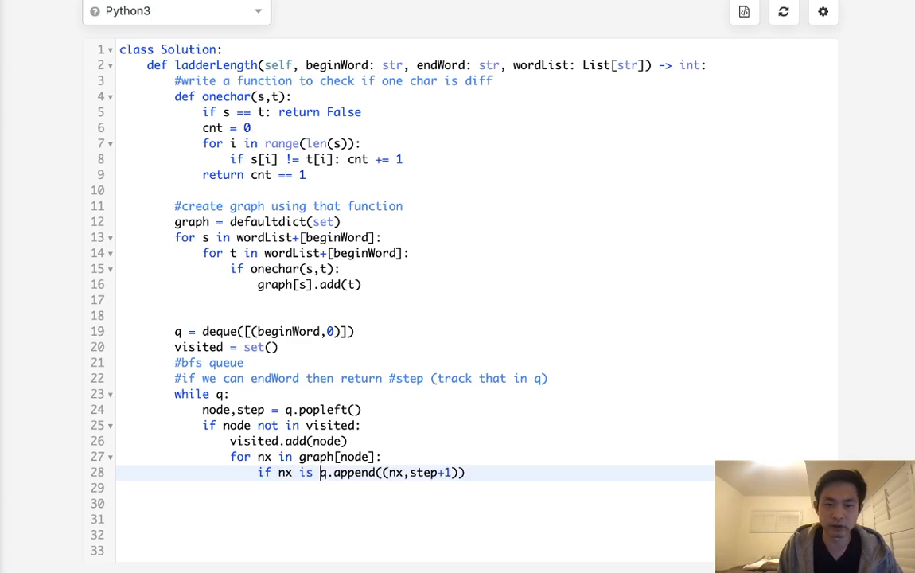
type("not in visited")
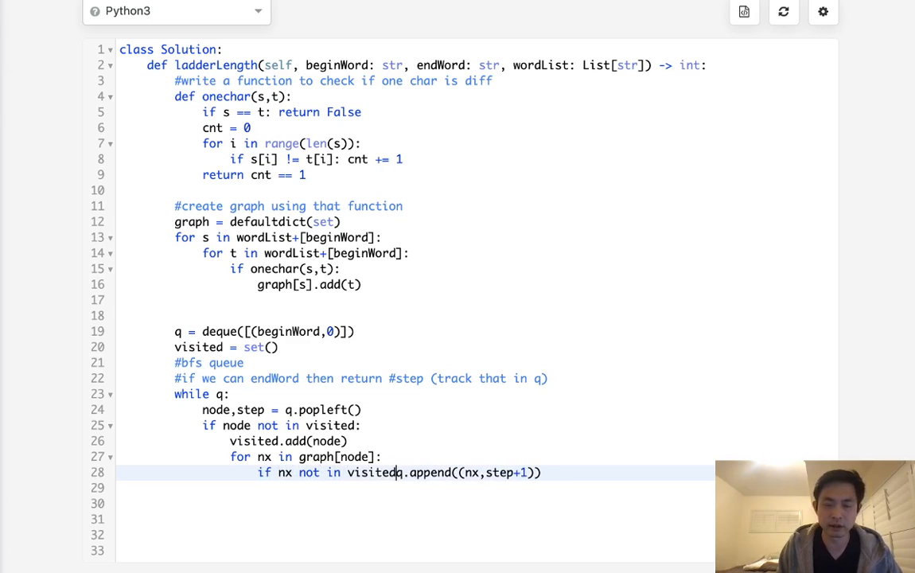
type(":")
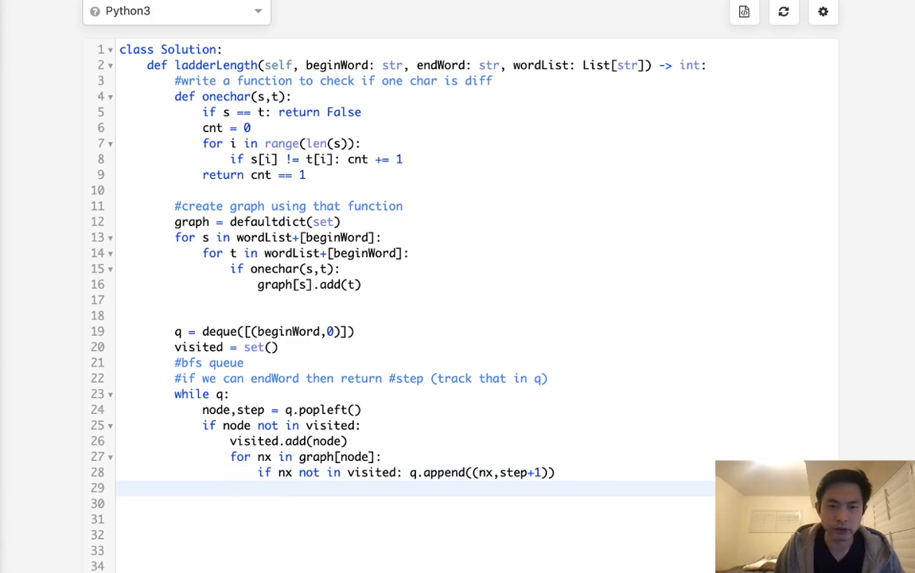
After the popleft, return step+1 when node equals endWord.
left_click(363, 424)
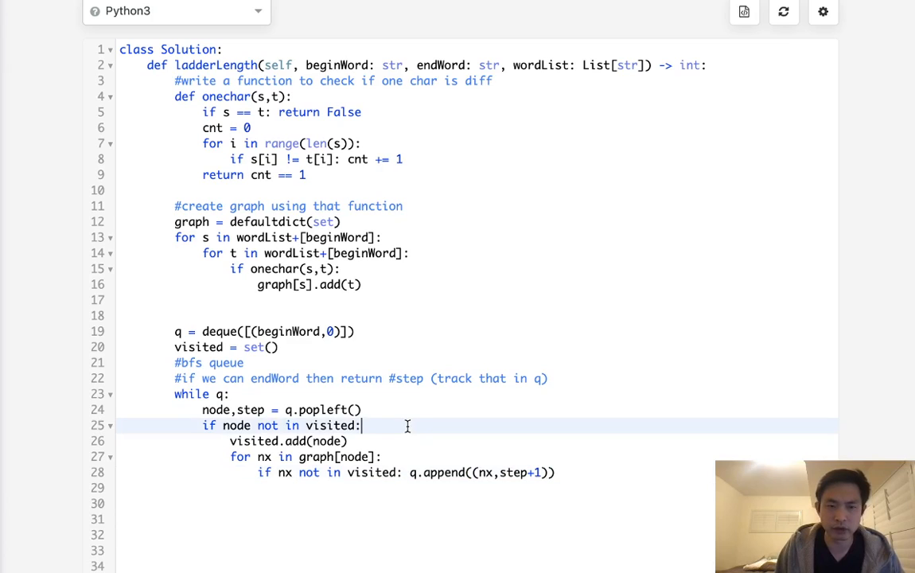
key("Enter")
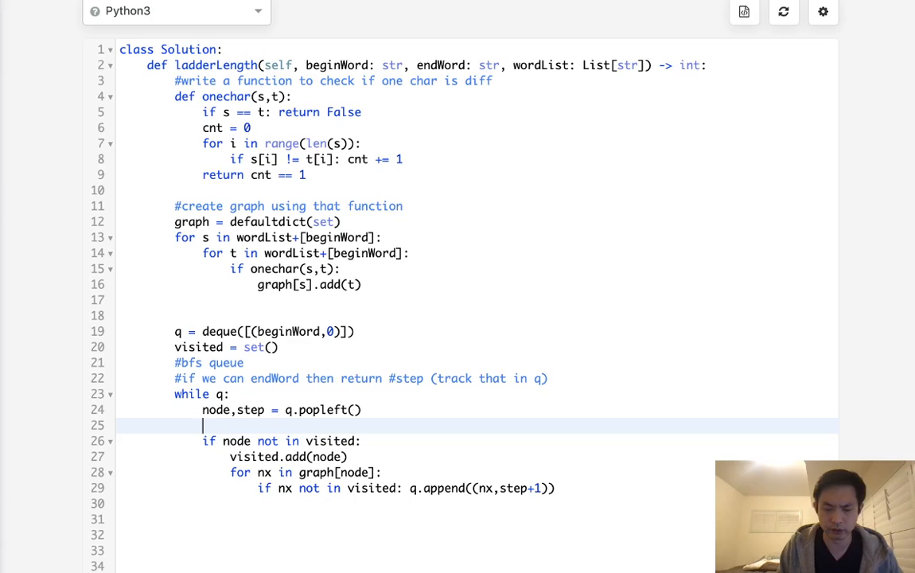
type("if node ==")
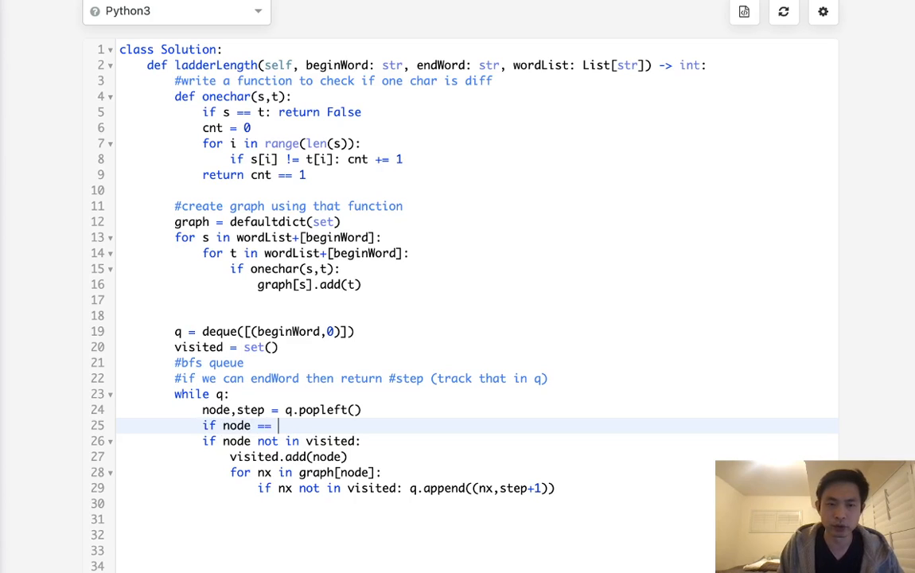
type("endWord")
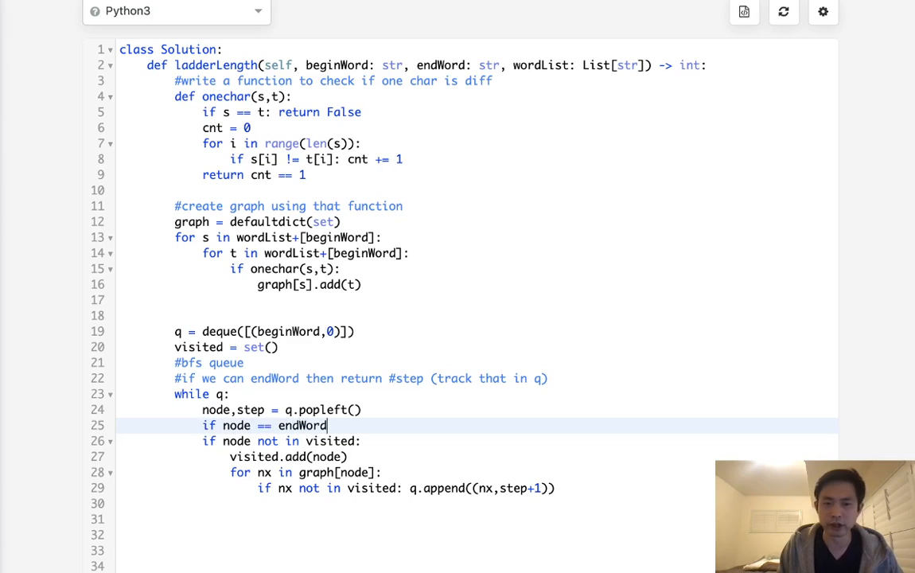
type(": return s")
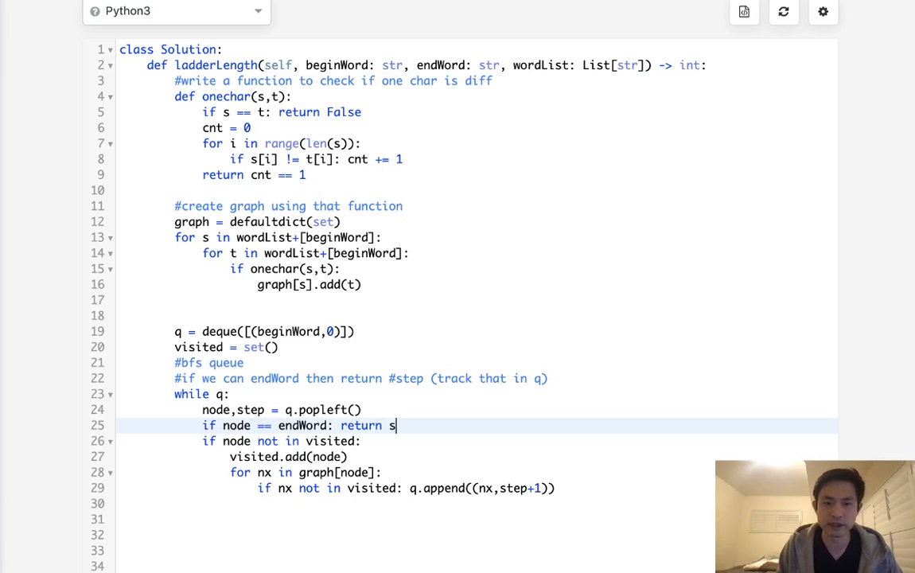
type("tep+1")
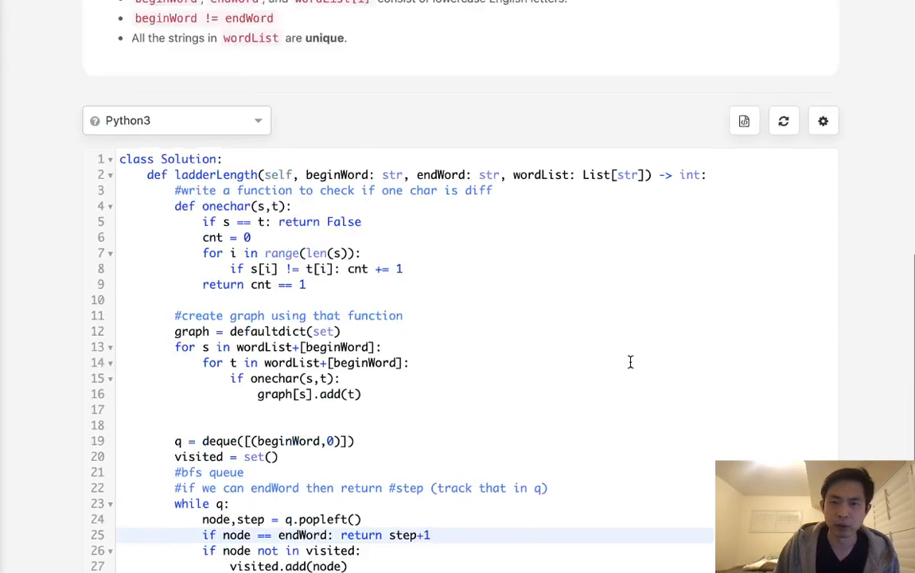
End the method with return 0 after the while loop.
scroll("up", 3)
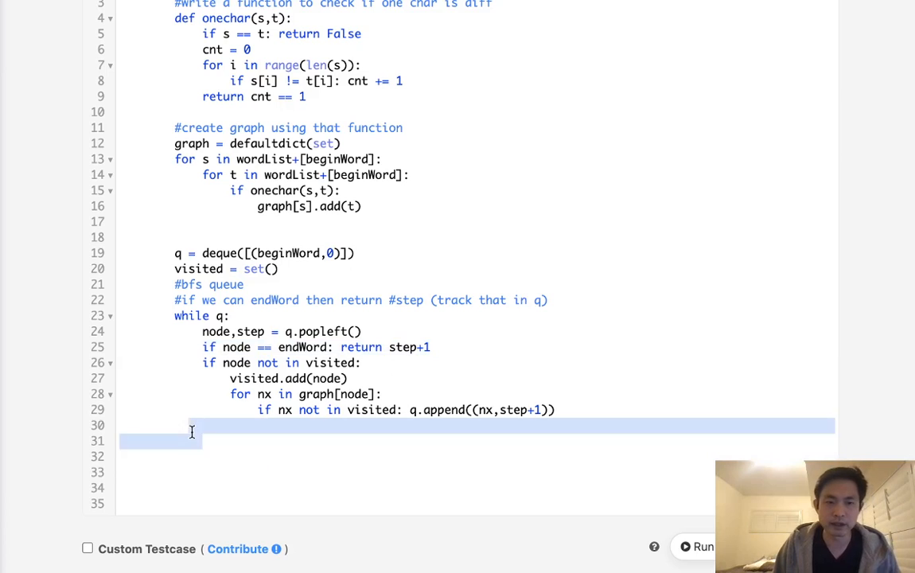
type("return")
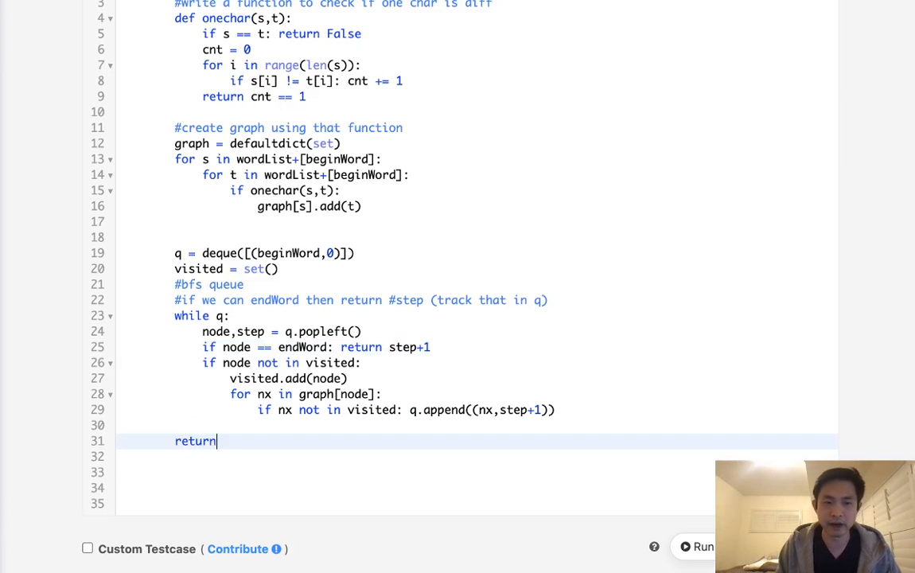
type("0")
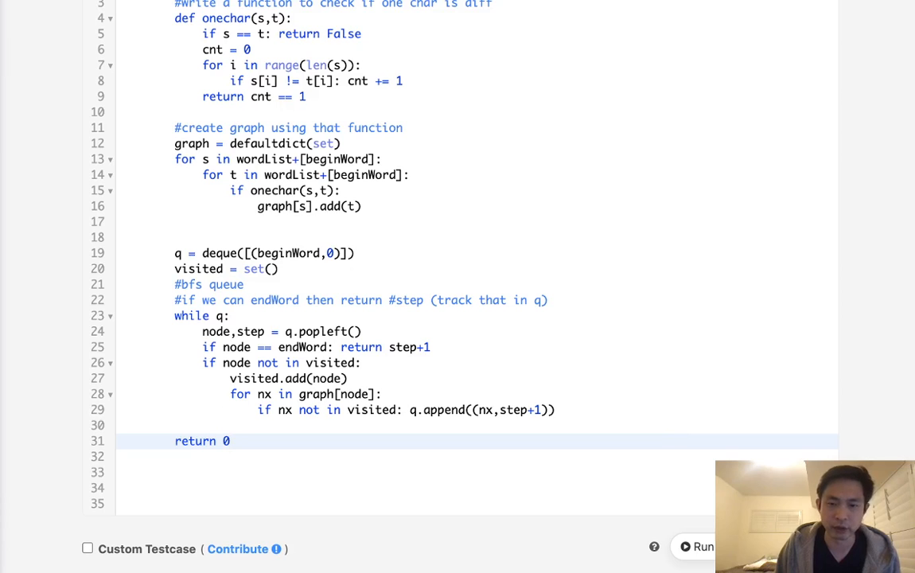
Run the solution on Example 1, confirm the answer 5 matches, and review the code.
left_click(703, 547)
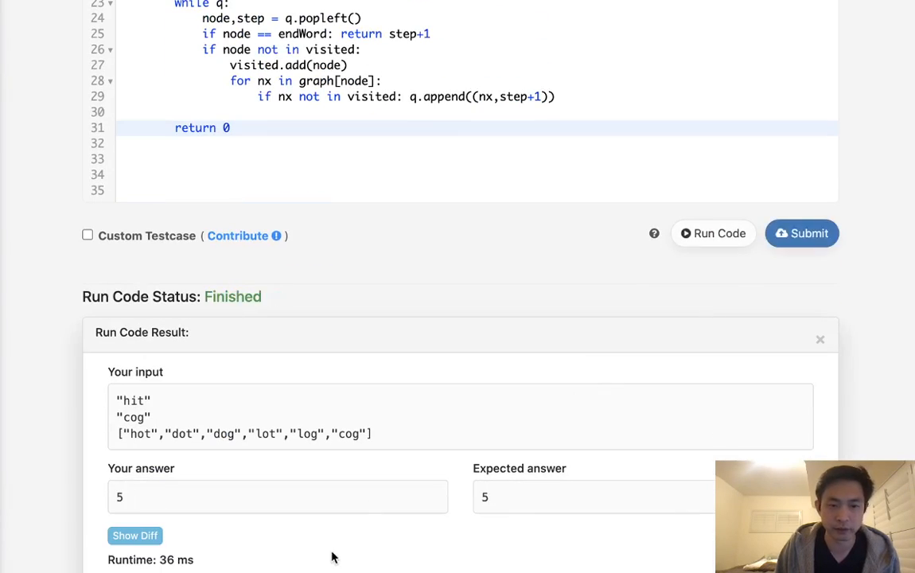
mouse_move(463, 332)
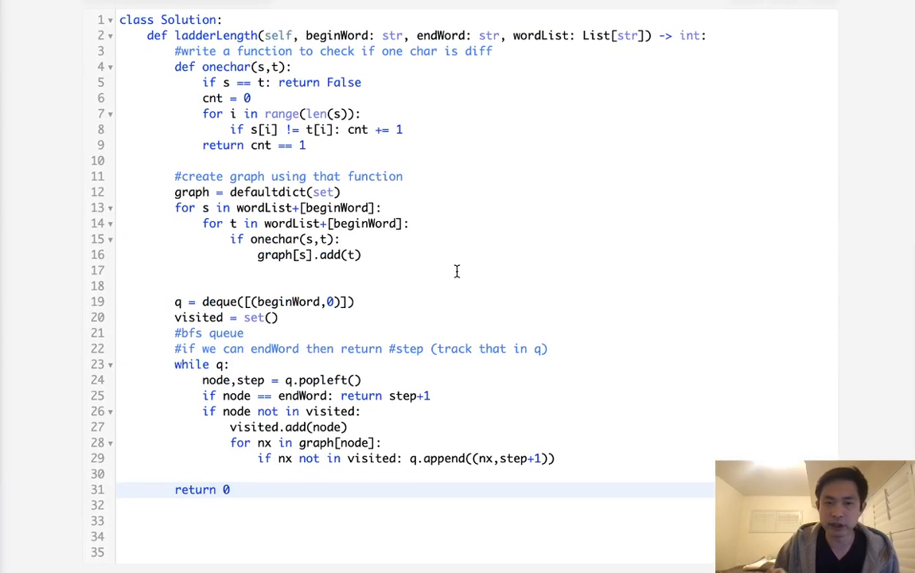
scroll("down", 3)
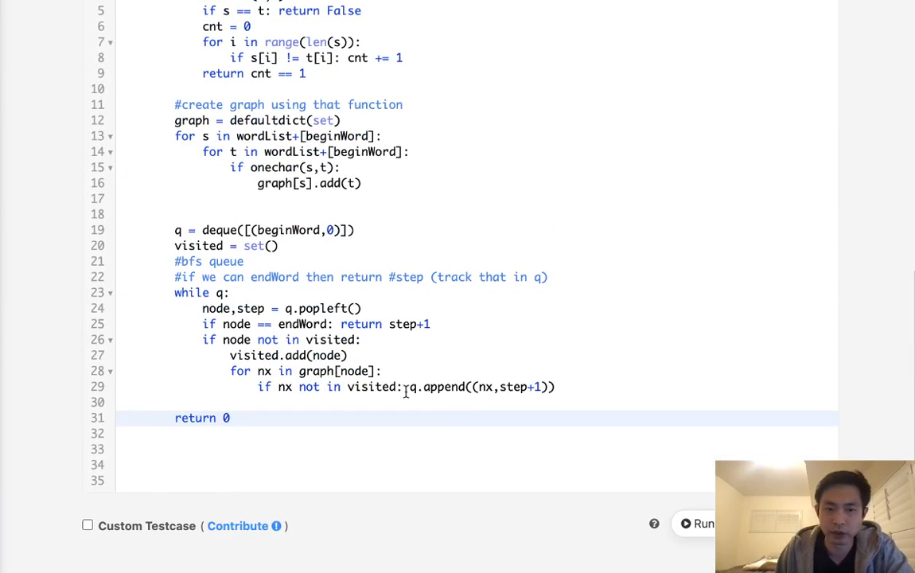
left_click(702, 523)
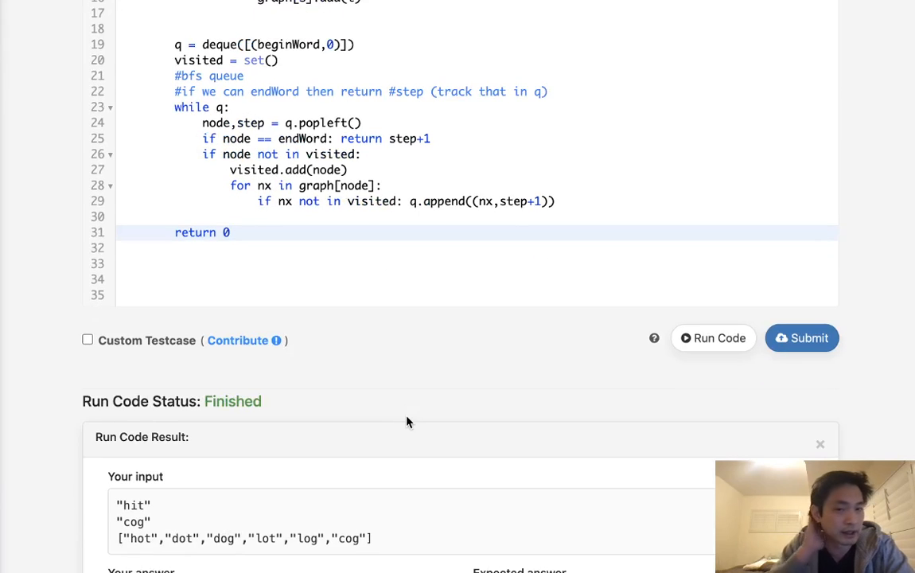
scroll("up", 3)
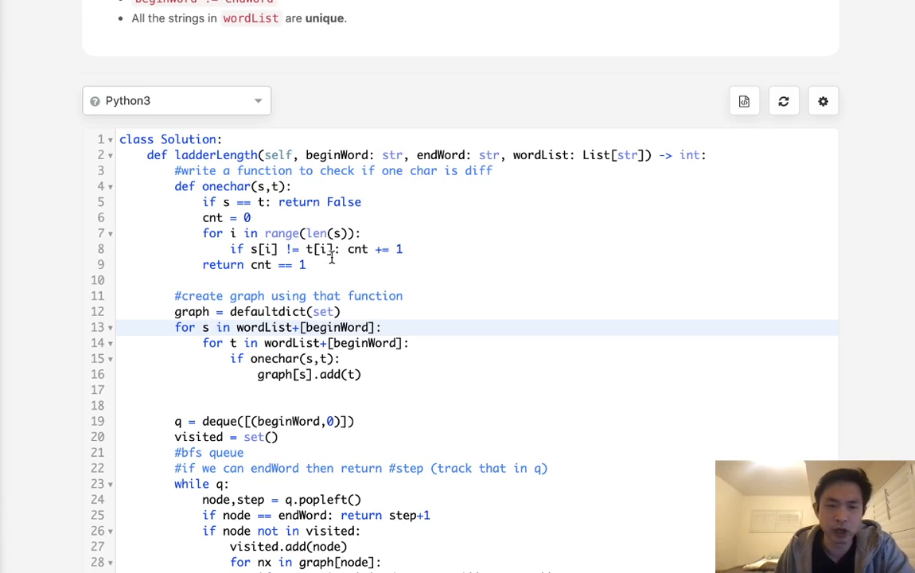
scroll("down", 3)
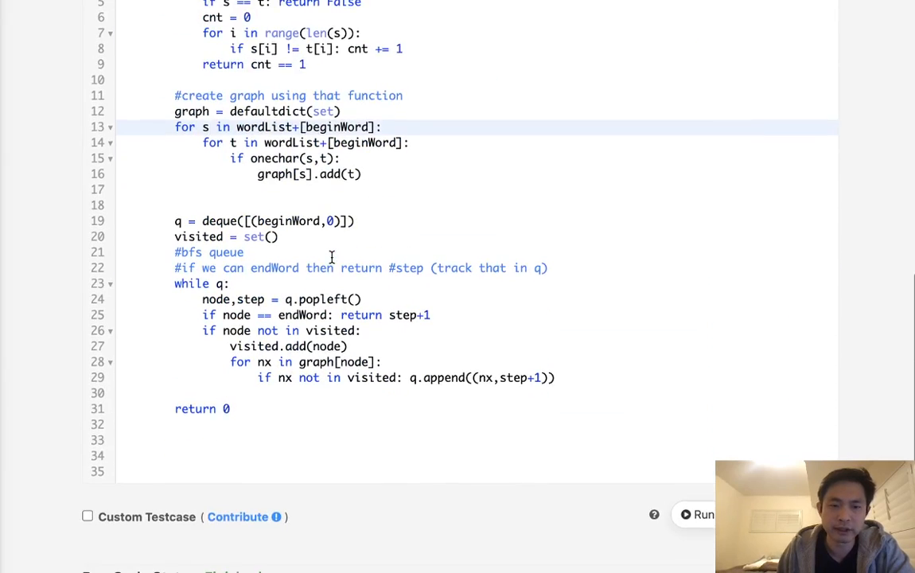
left_click(697, 514)
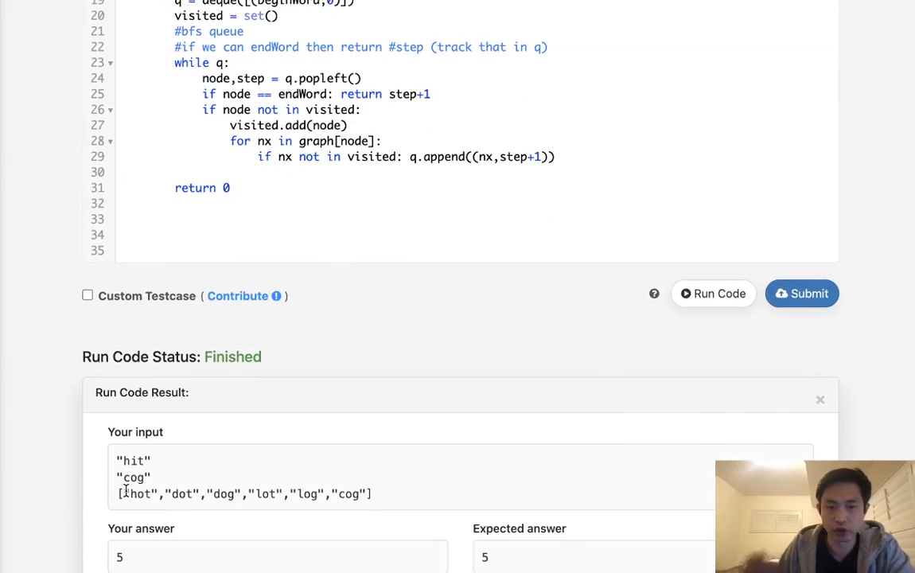
scroll("up", 3)
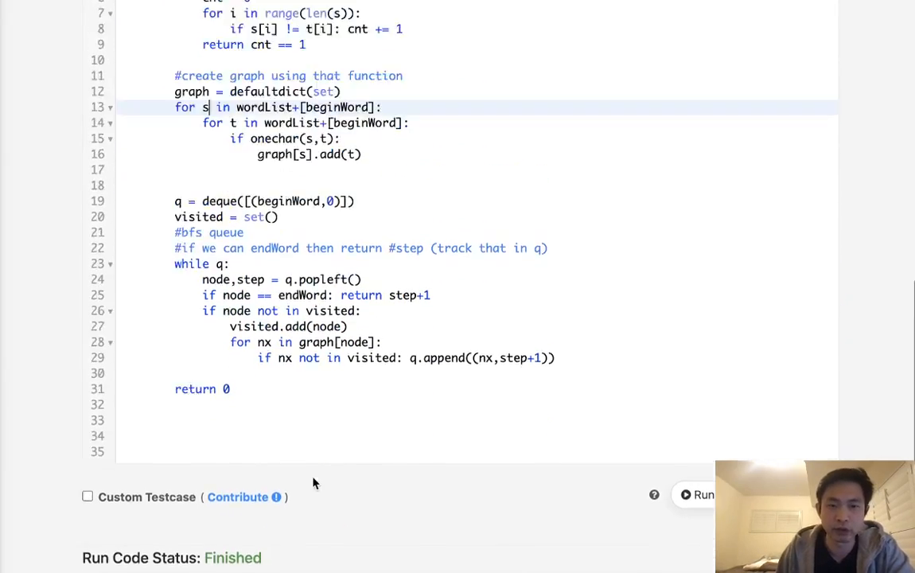
scroll("up", 3)
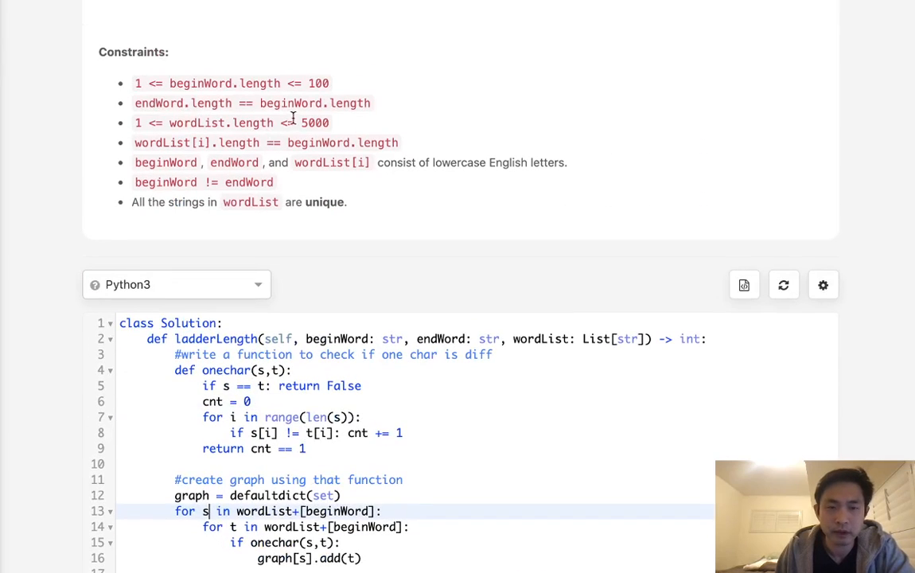
mouse_move(409, 178)
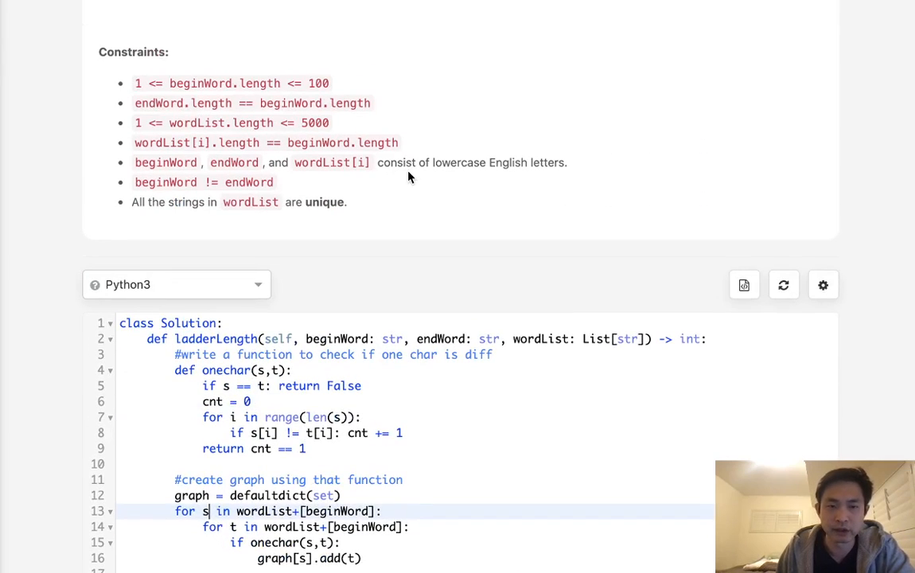
scroll("down", 3)
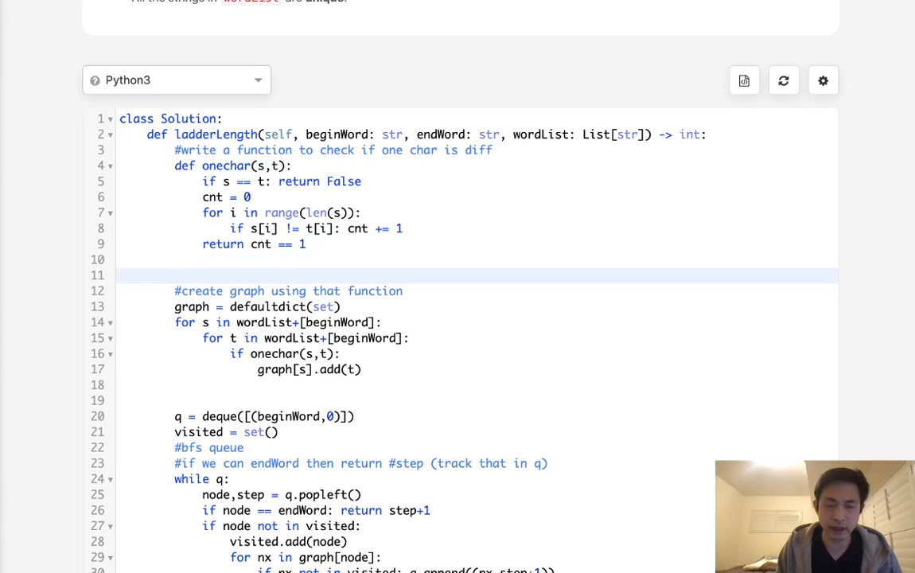
Define alpha = "abcdefghijklmnopqrstuvwxyz" on a new line above the graph-building code.
type("alph")
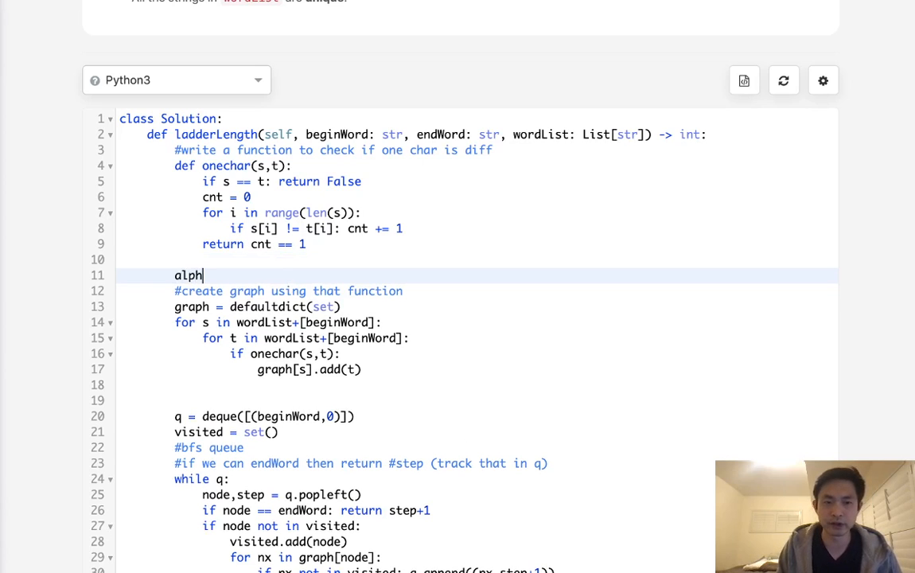
type("a = \"\"")
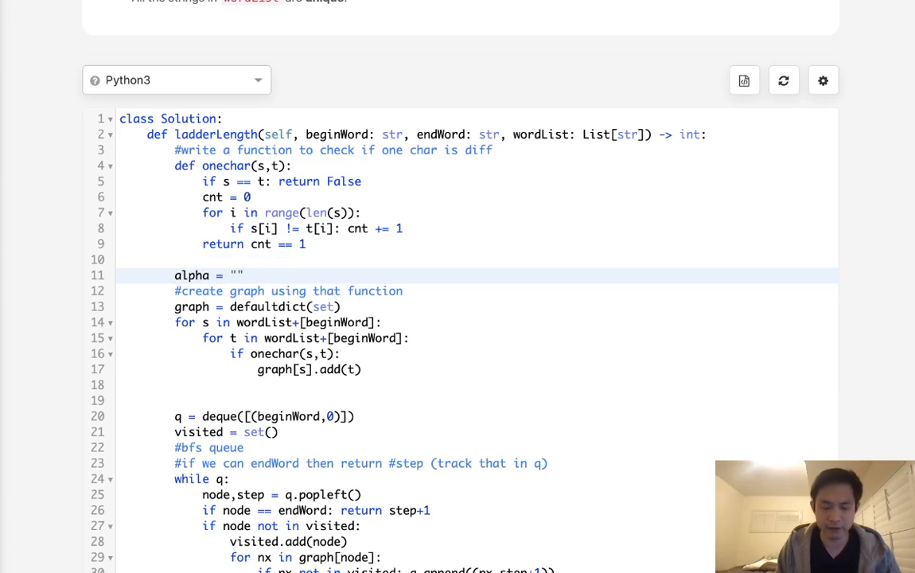
type("abcdefg")
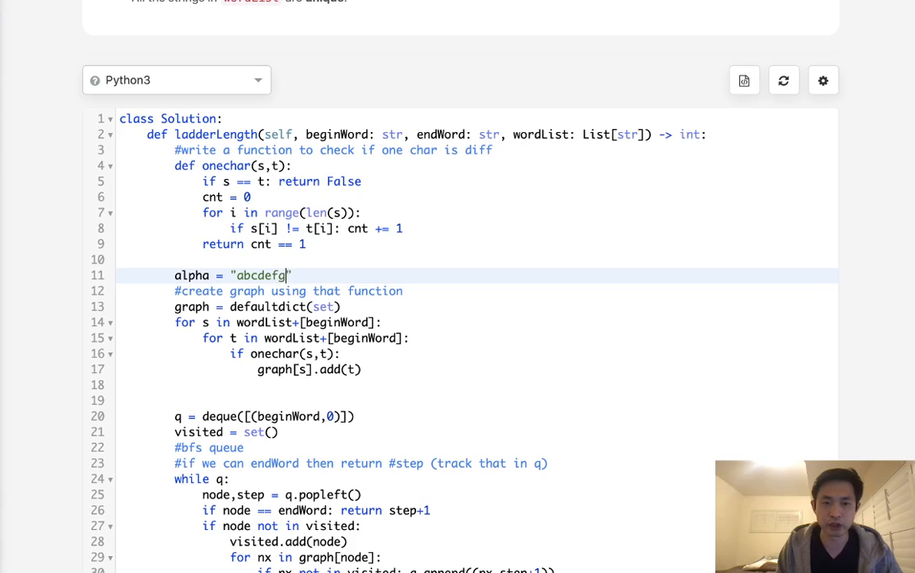
type("hijklmn")
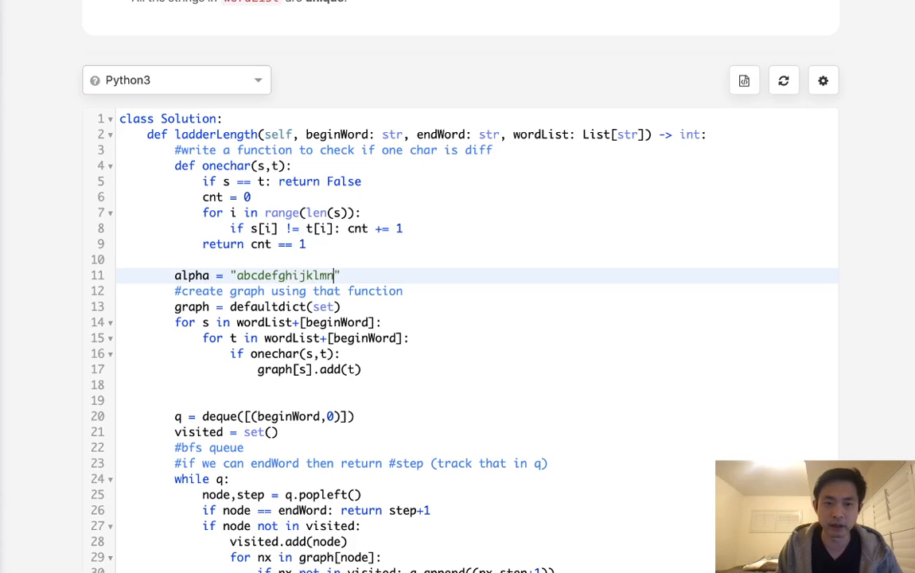
type("nopqr")
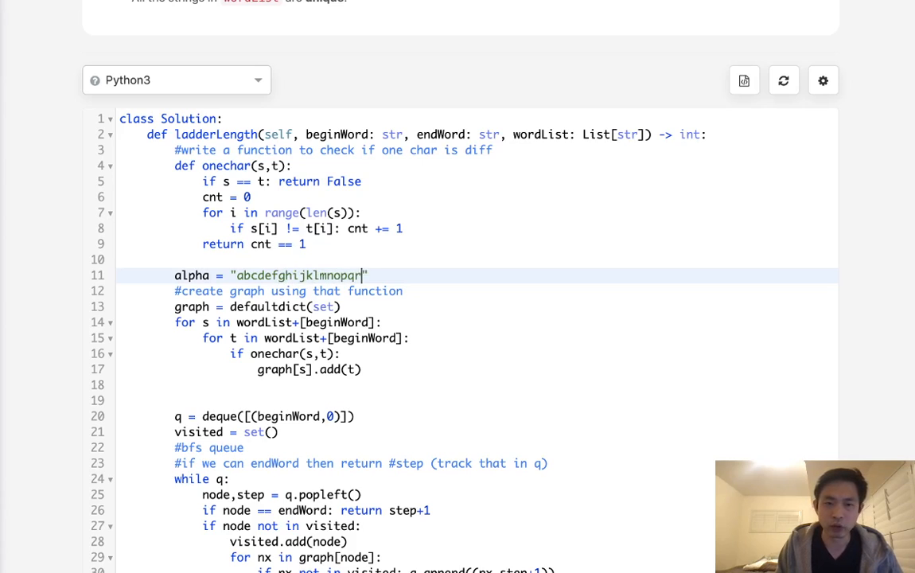
type("stuv")
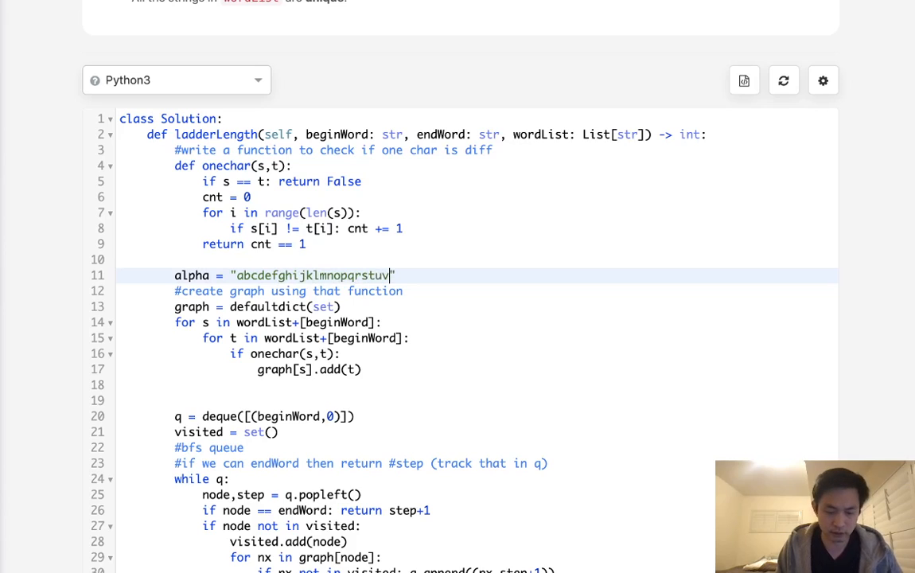
type("wxyt")
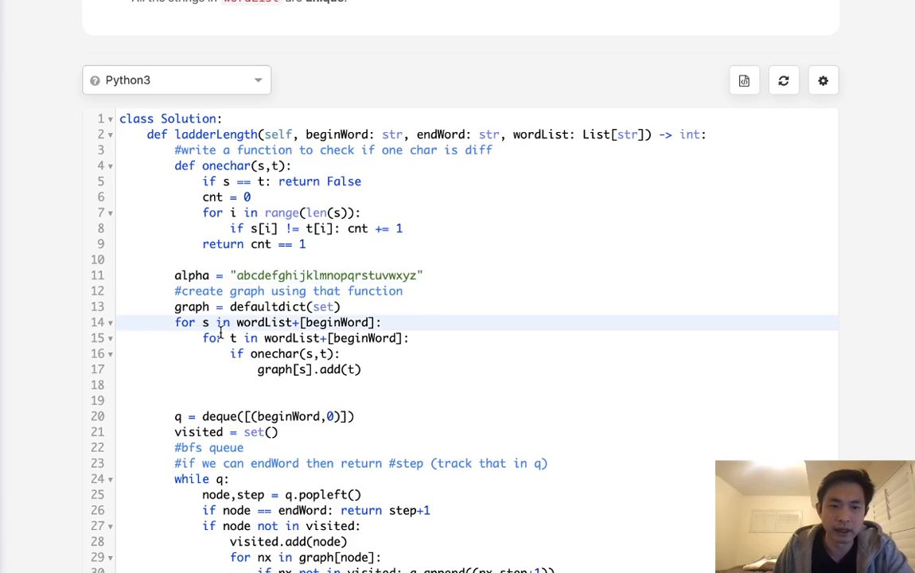
left_click(423, 338)
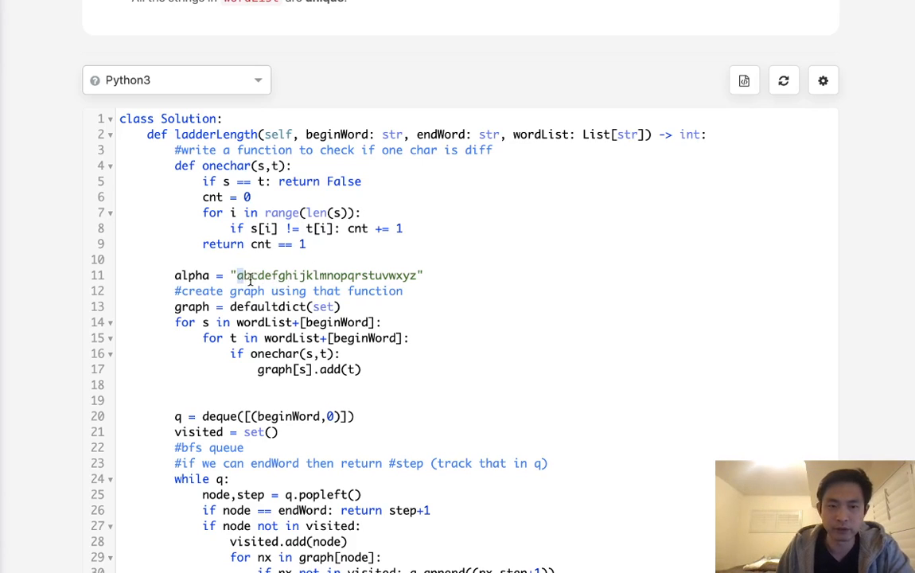
mouse_move(236, 375)
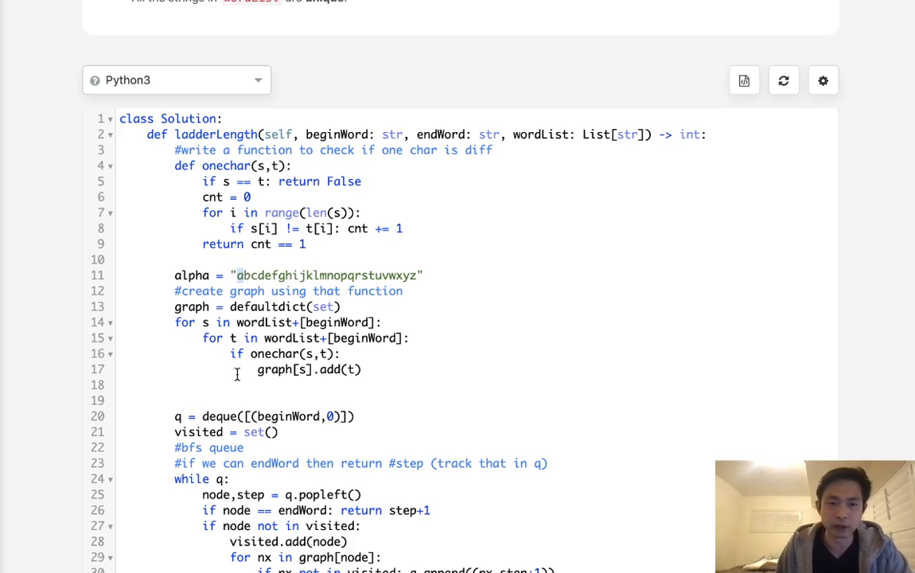
Write scratch example lines abc, aac, abc, acc below graph[s].add(t) to show one-letter neighbours.
type("abc")
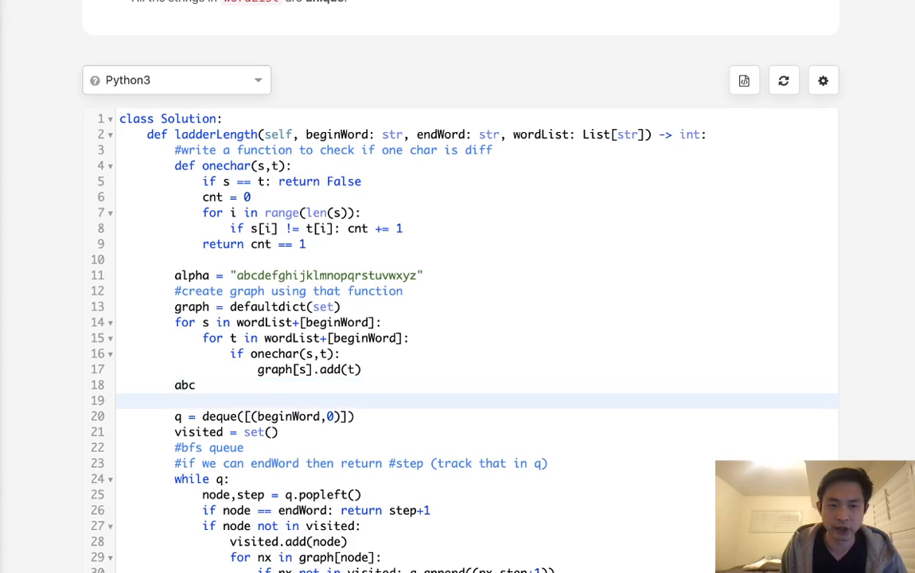
type("bbc")
type("cbc")
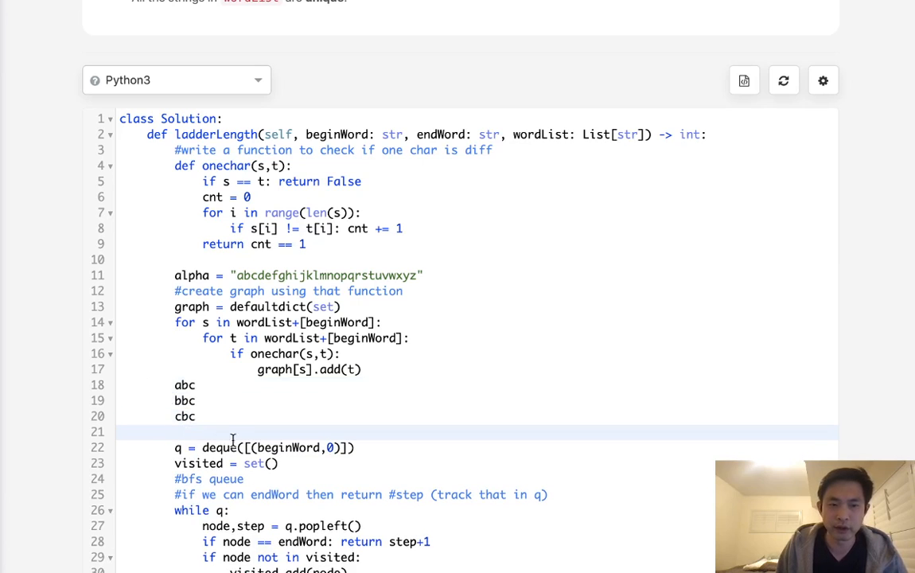
left_click(194, 401)
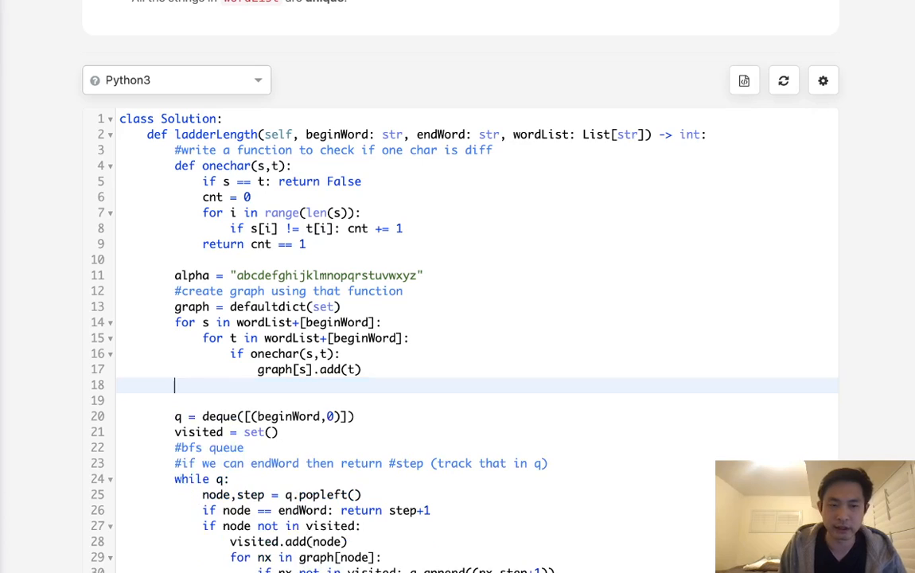
type("abc")
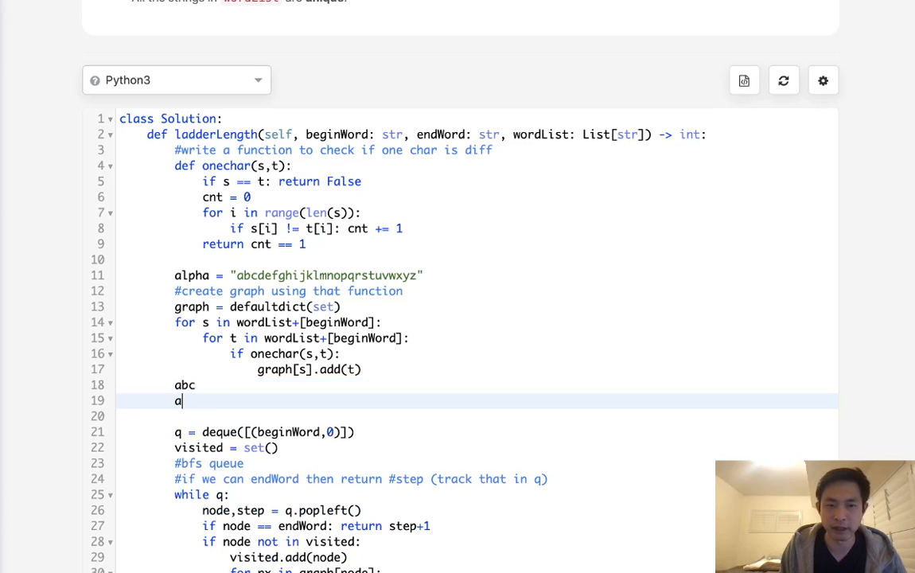
type("aac")
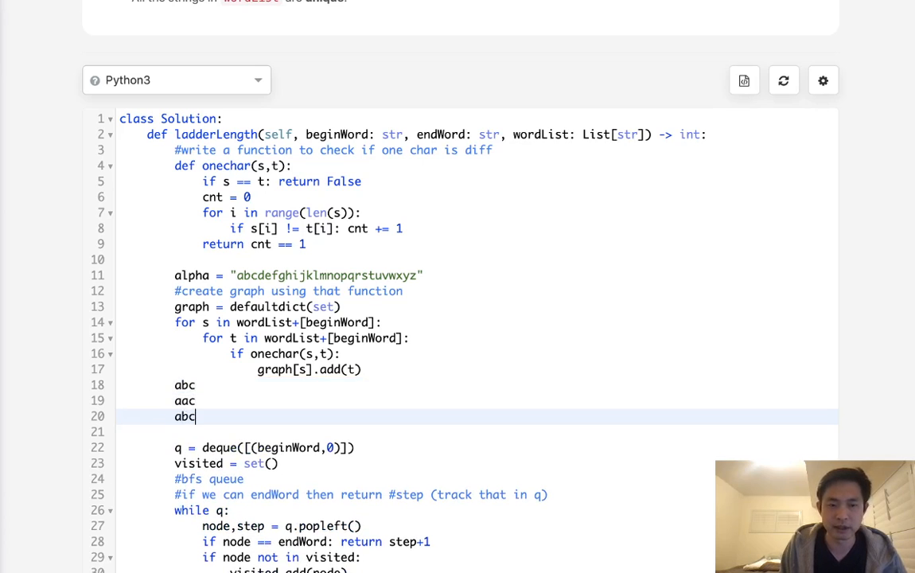
type("acc")
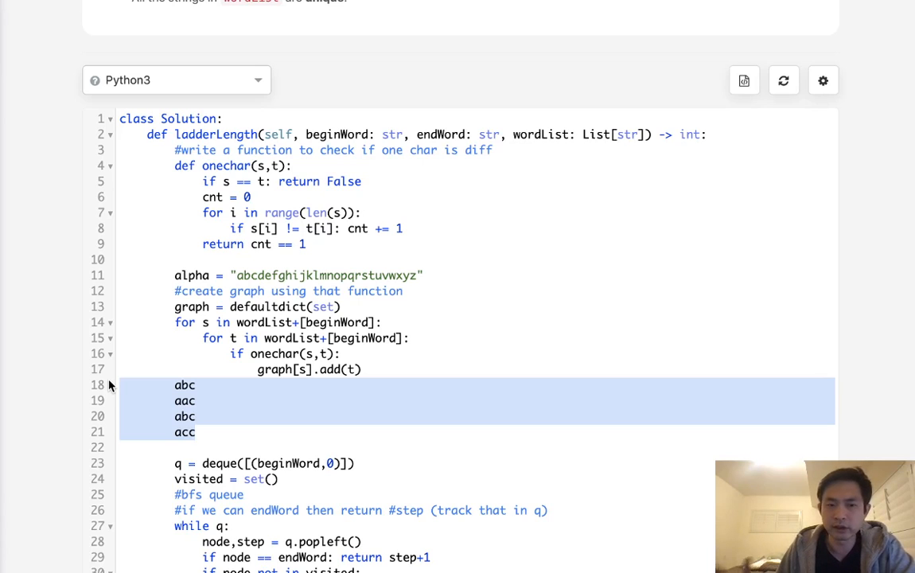
mouse_move(267, 274)
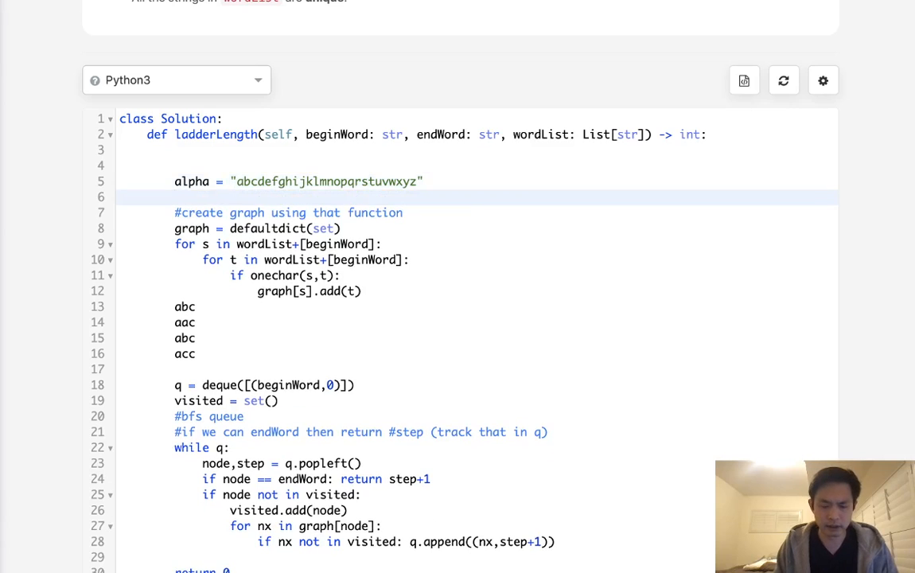
Create wordset = set(wordList + [beginWord]) for fast membership checks.
type("wordset =")
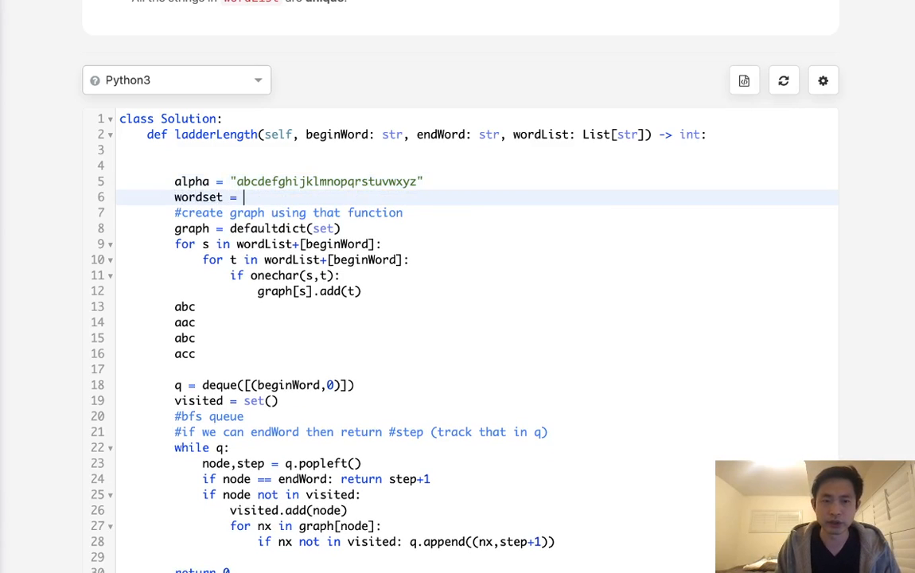
type("set(word)")
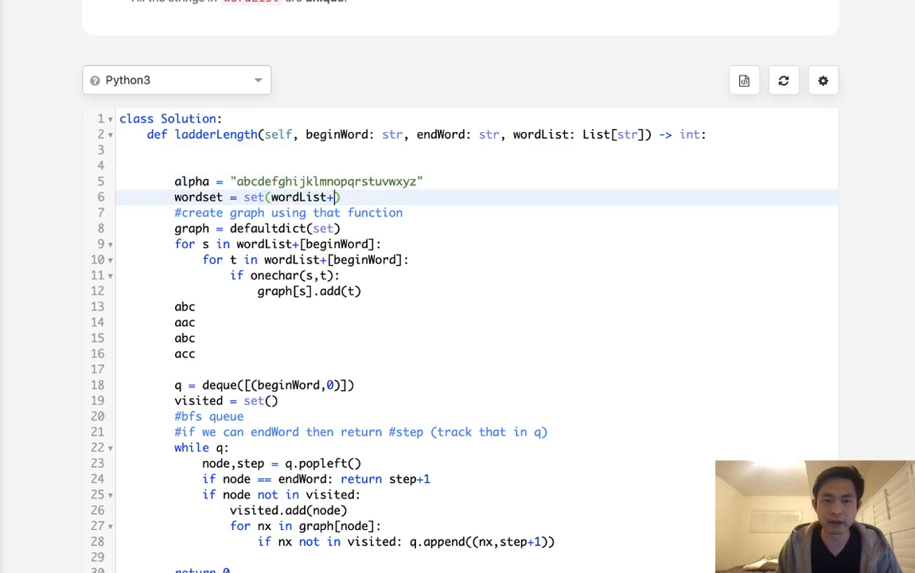
type("[beginWord]")
left_click(306, 260)
type("for i in range(")
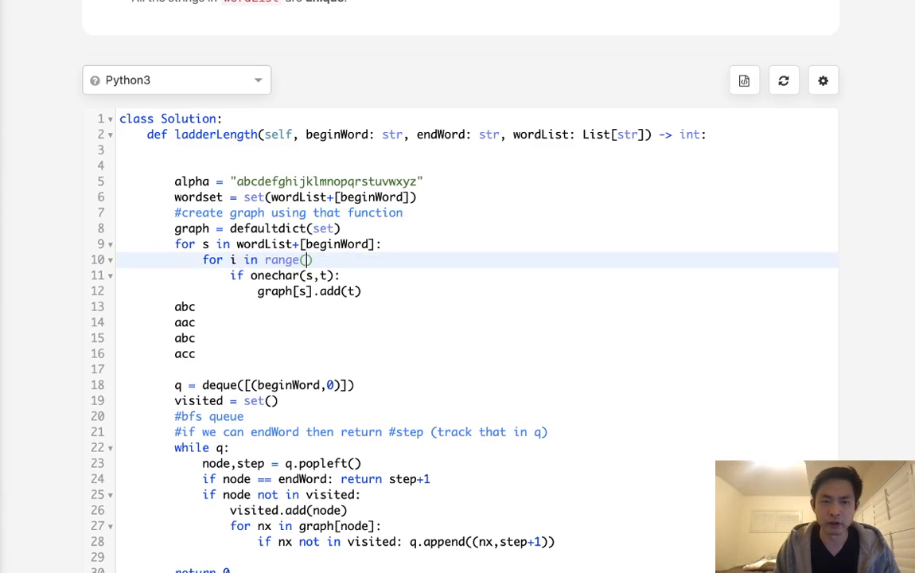
Loop i over len(s) and split s into p1 = s[0:i] and p2 = s[i+1:].
type("len(s)")
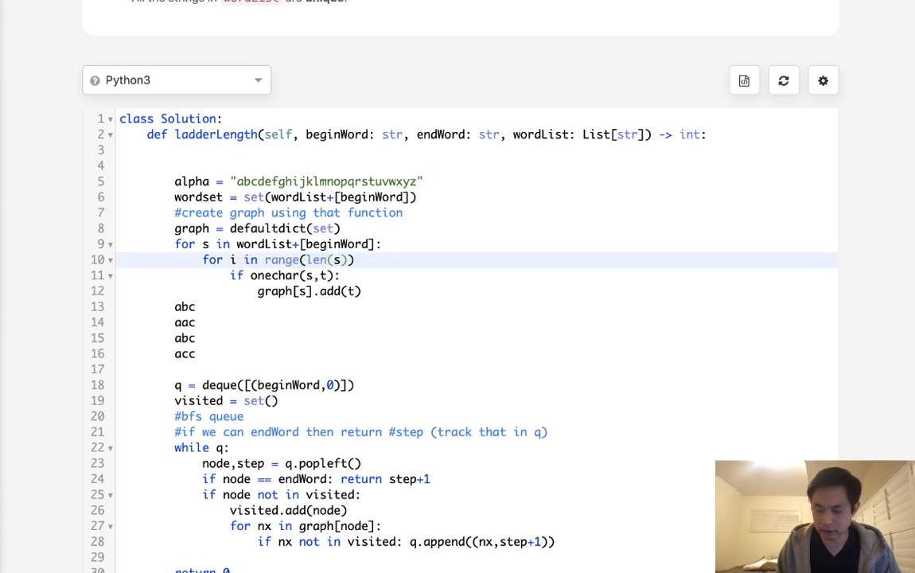
type(":")
key("Enter")
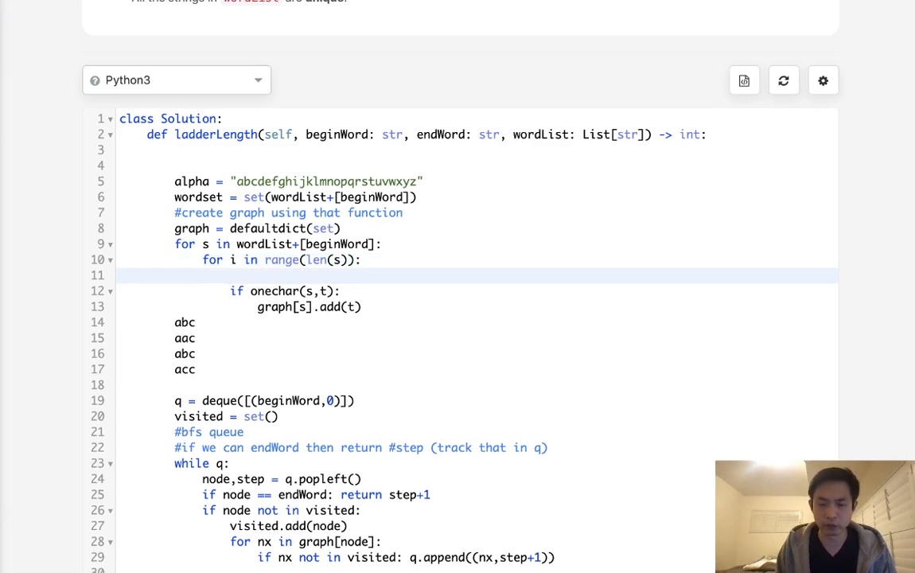
type("p1,p1")
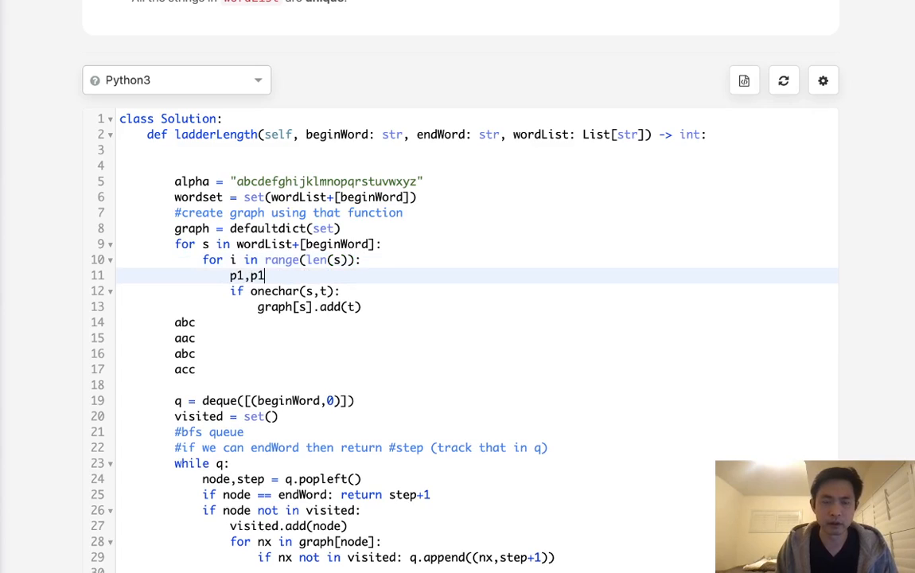
type("2 =")
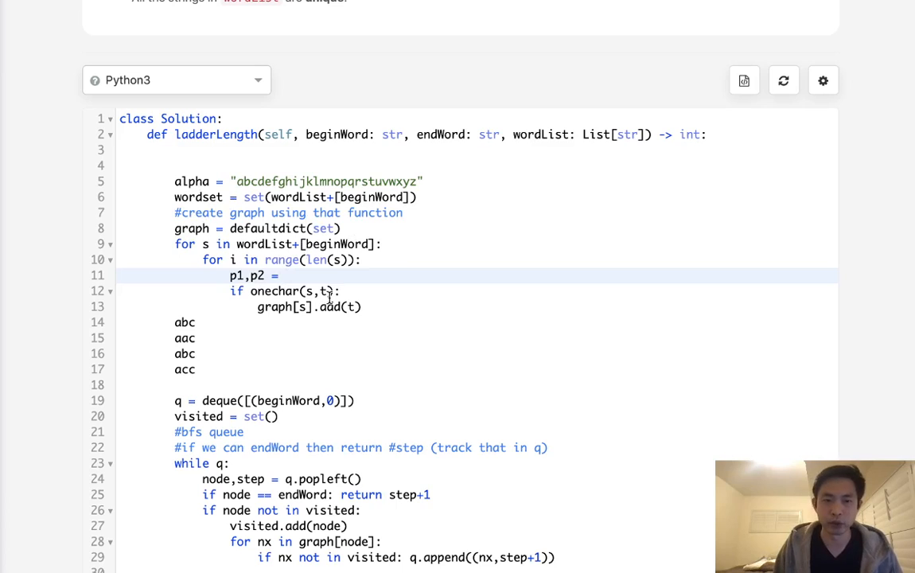
left_click(284, 275)
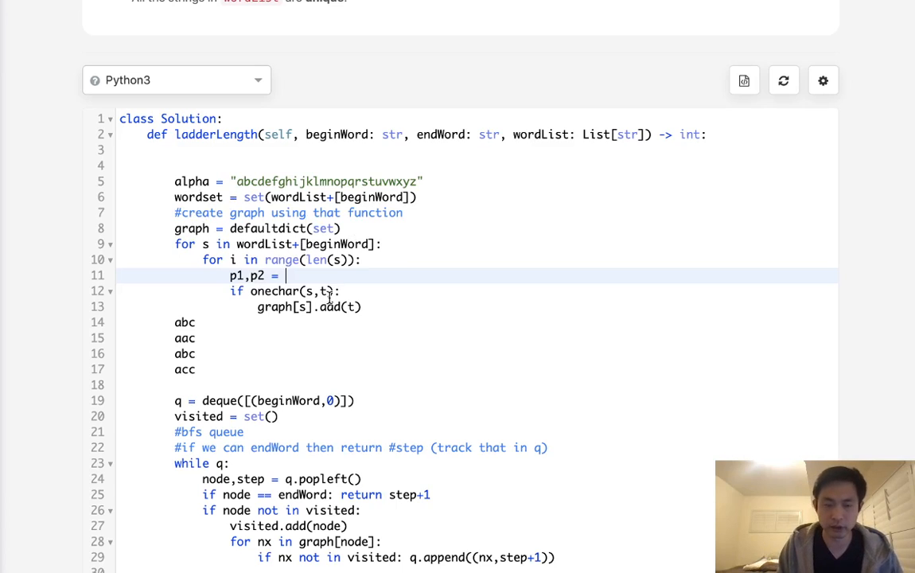
type("s")
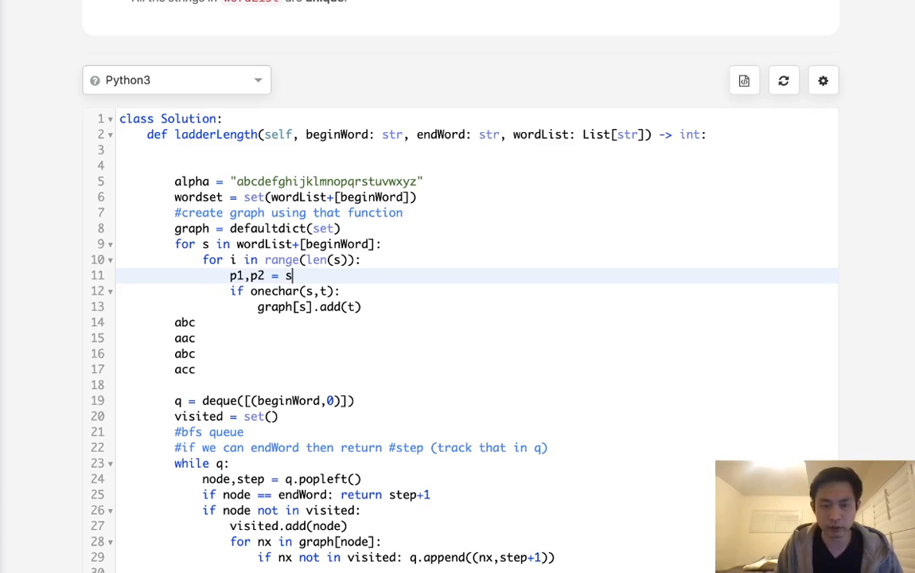
type("[]")
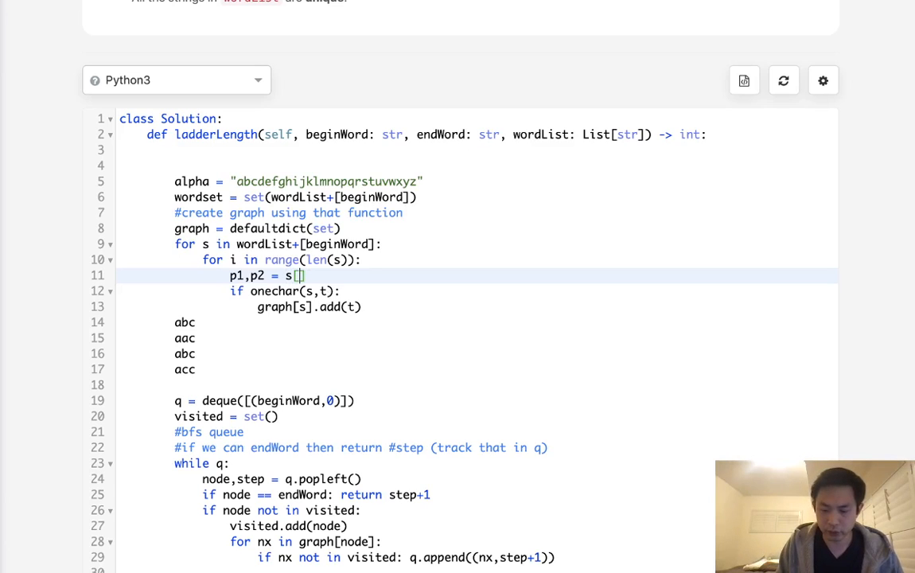
type("0:i")
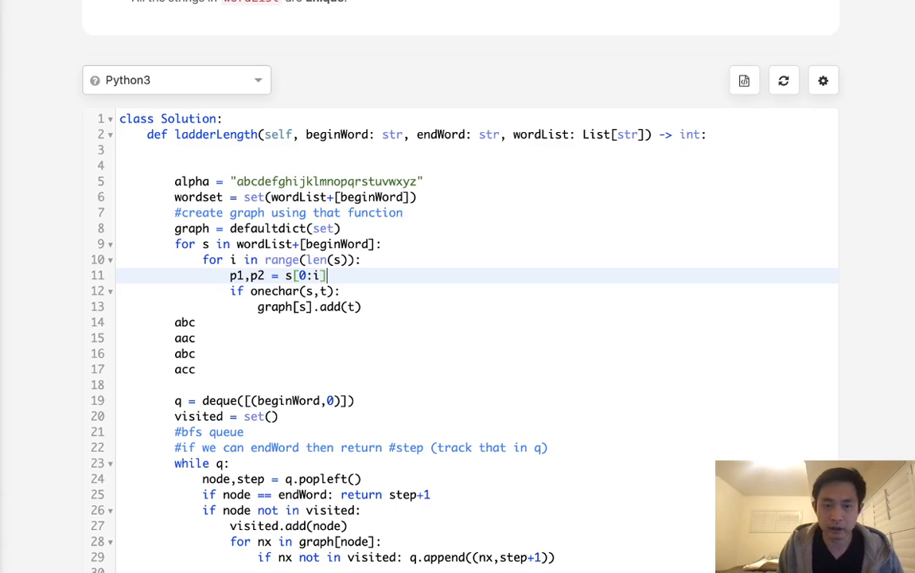
type(",s[")
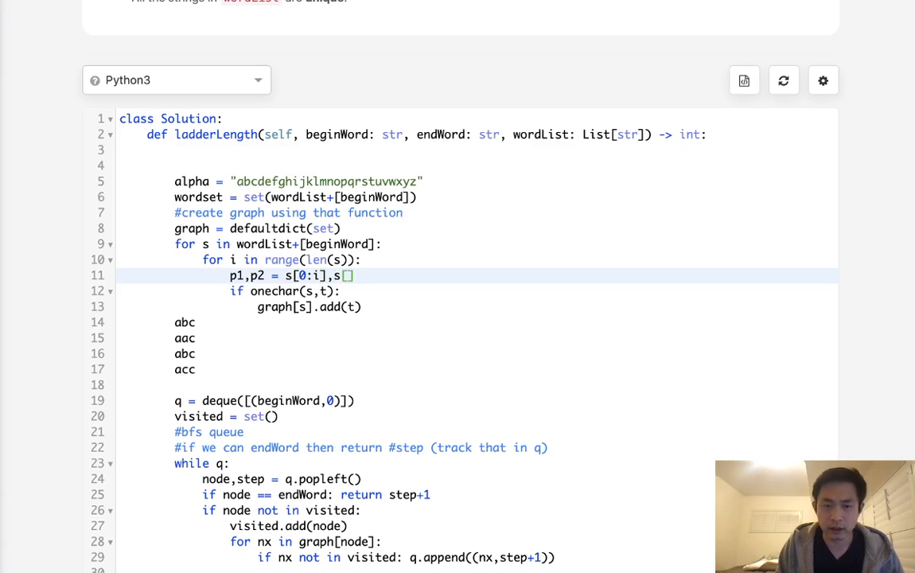
type("i+1")
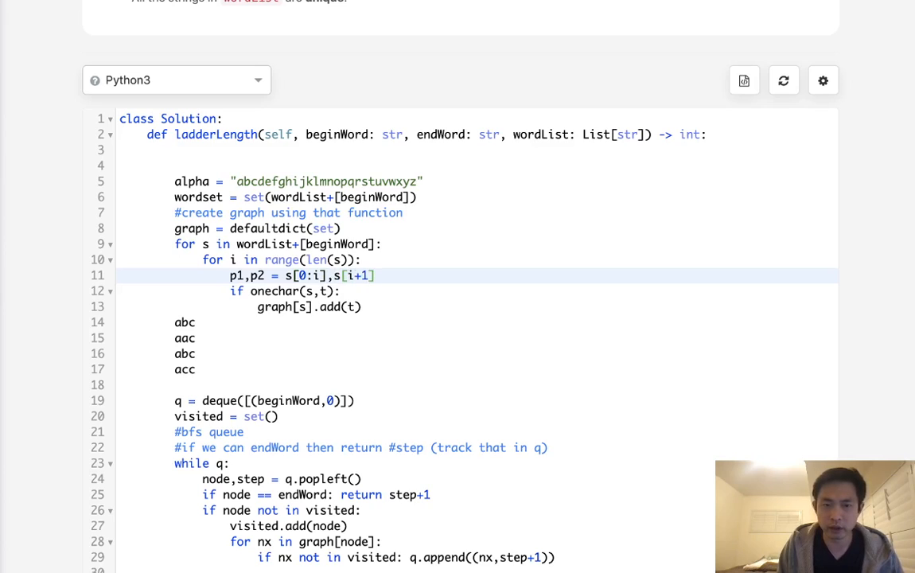
type(":")
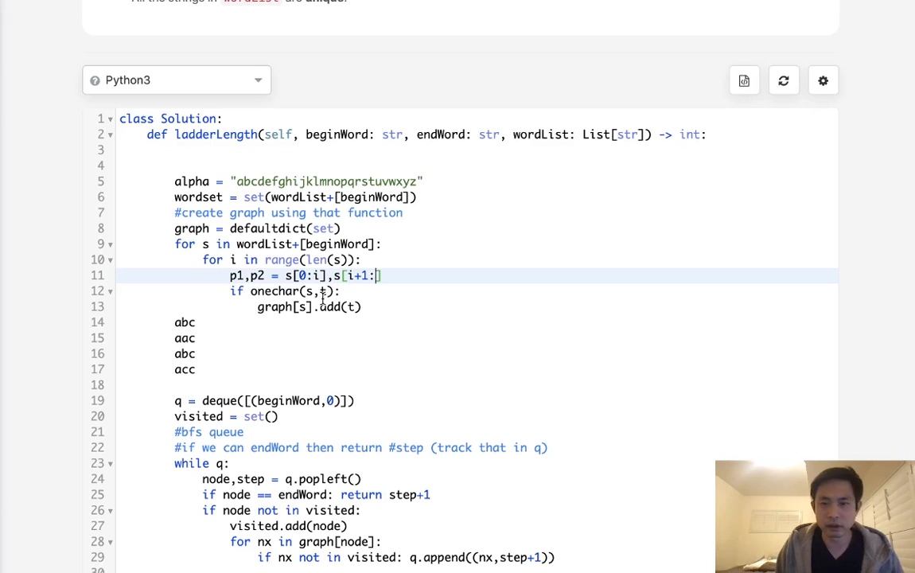
For each a in alpha, build the variant tmp = p1 + a + p2.
type("f")
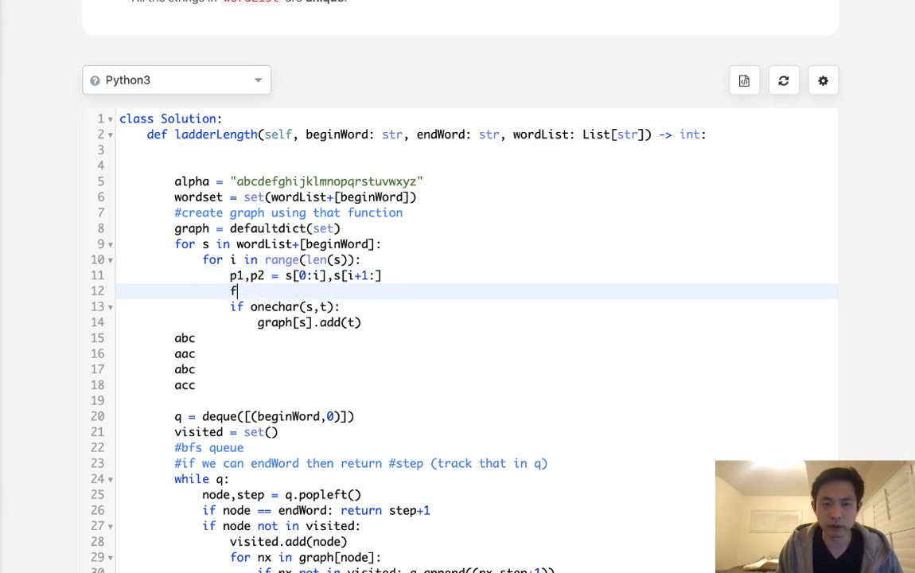
type("or")
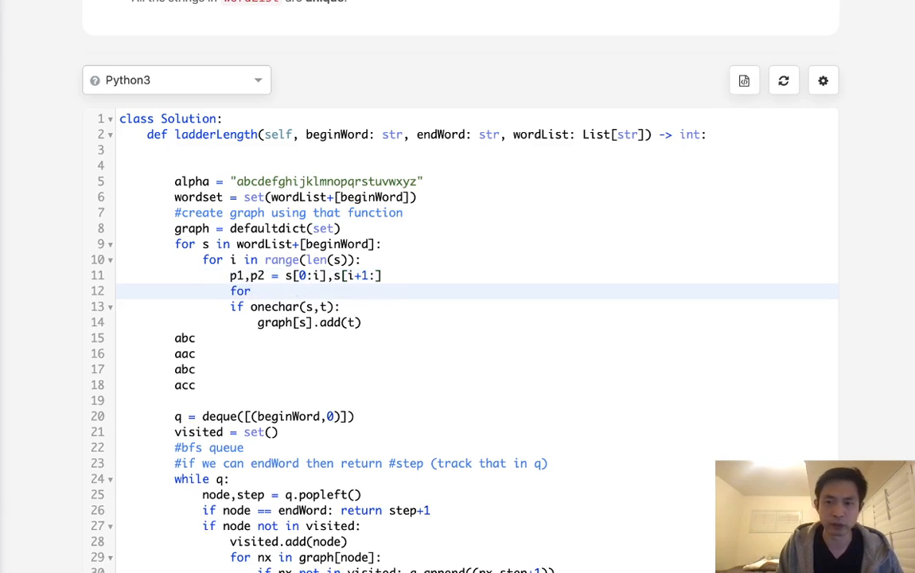
type("a in")
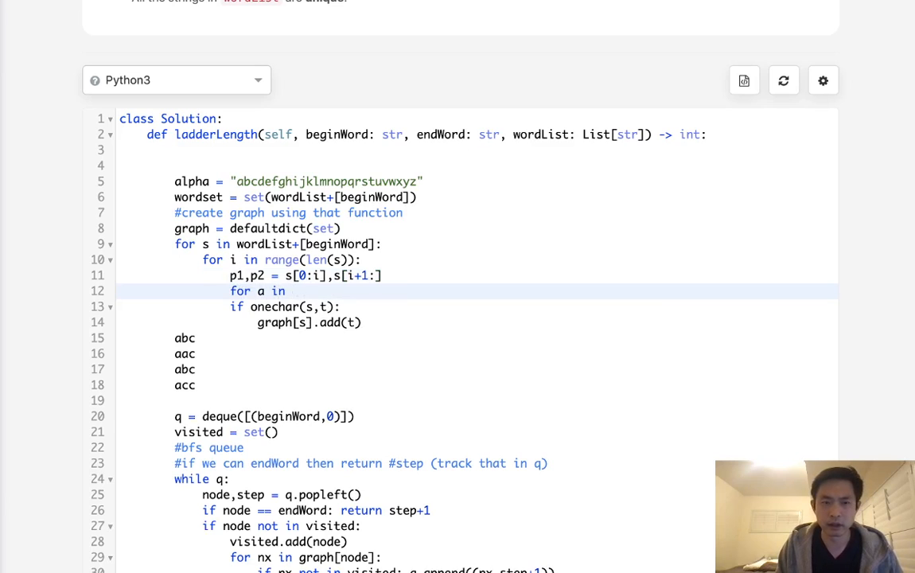
type("alpha:")
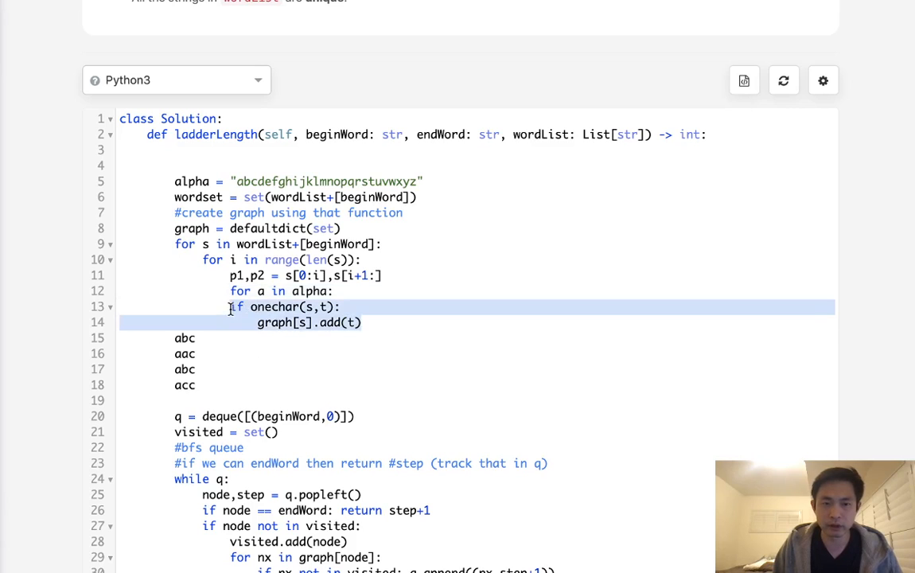
type("tmp =")
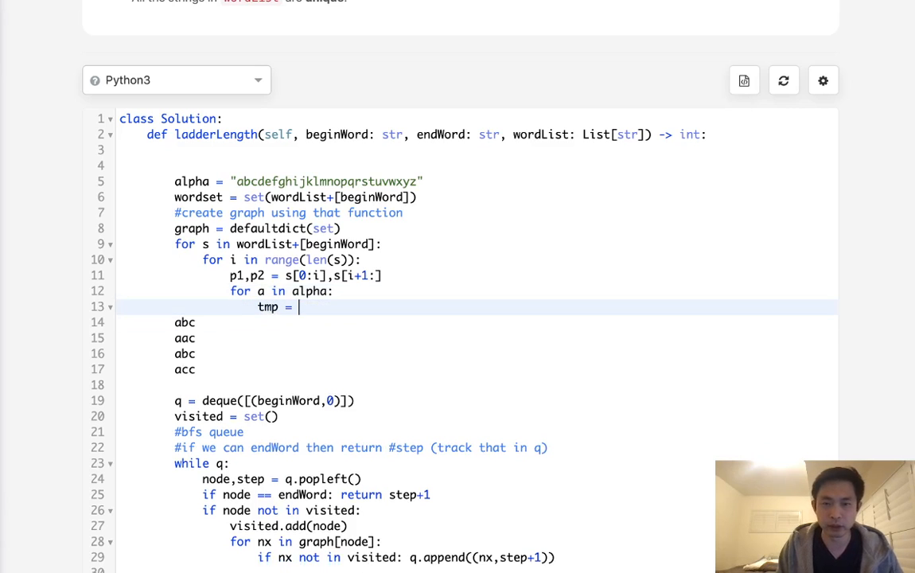
type("p1")
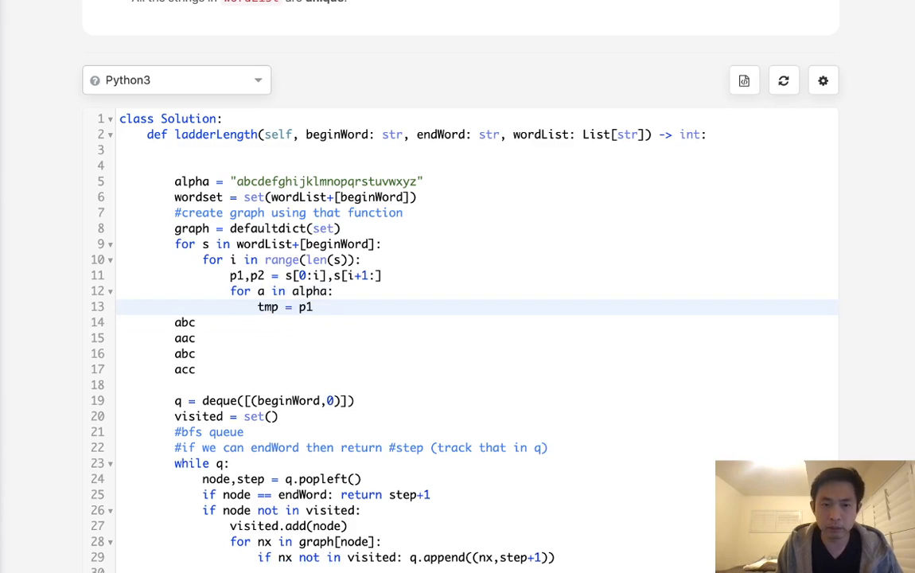
type("+a+p2")
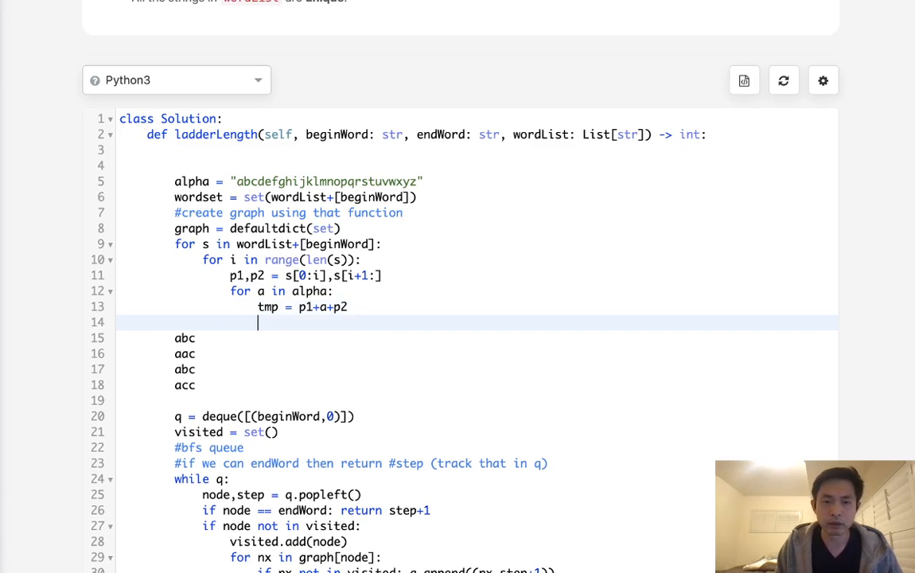
If tmp is in wordset and tmp == s, add tmp to graph[s].
type("if tmp")
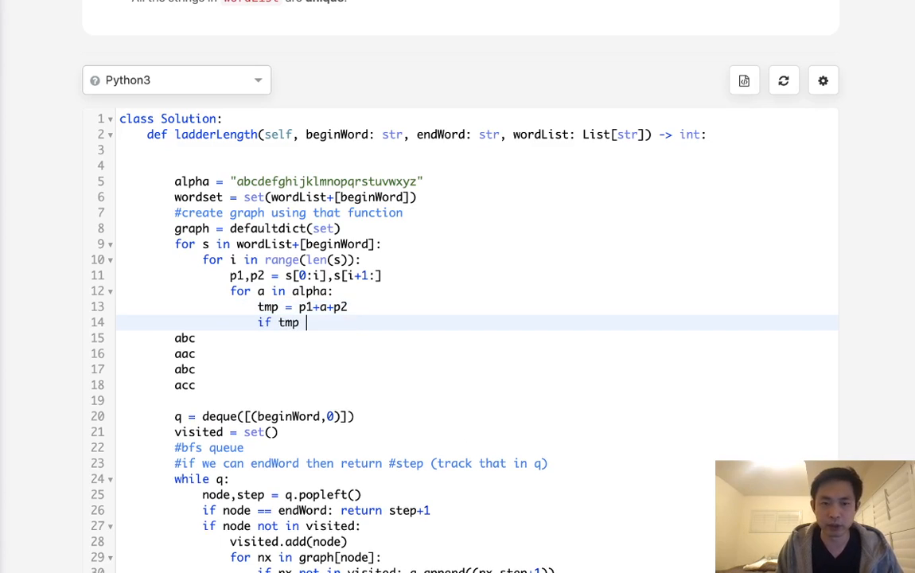
type("in")
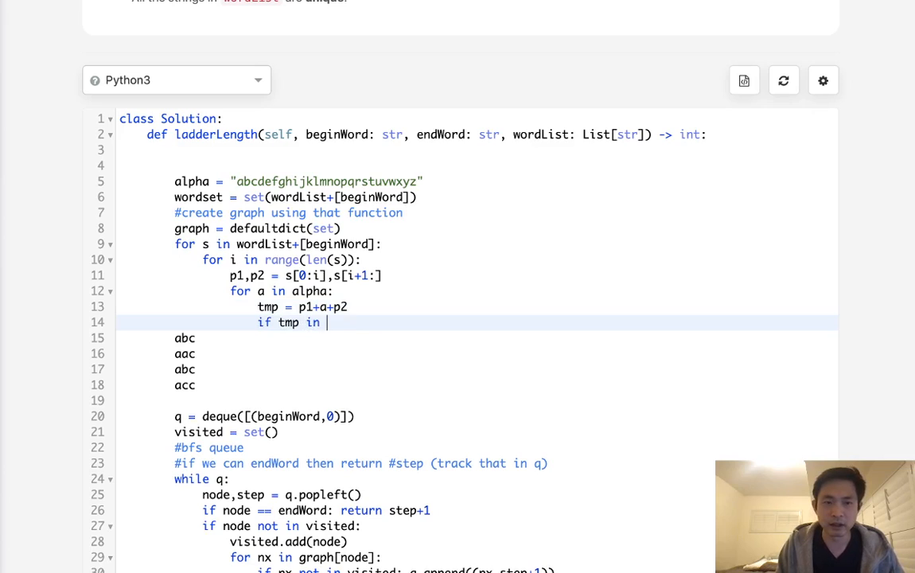
type("wordset a")
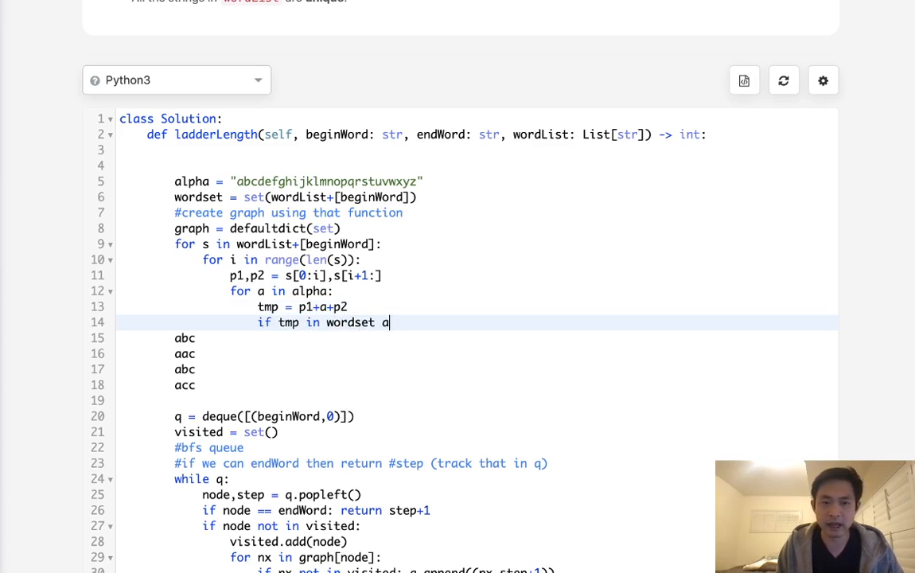
type("and tmp")
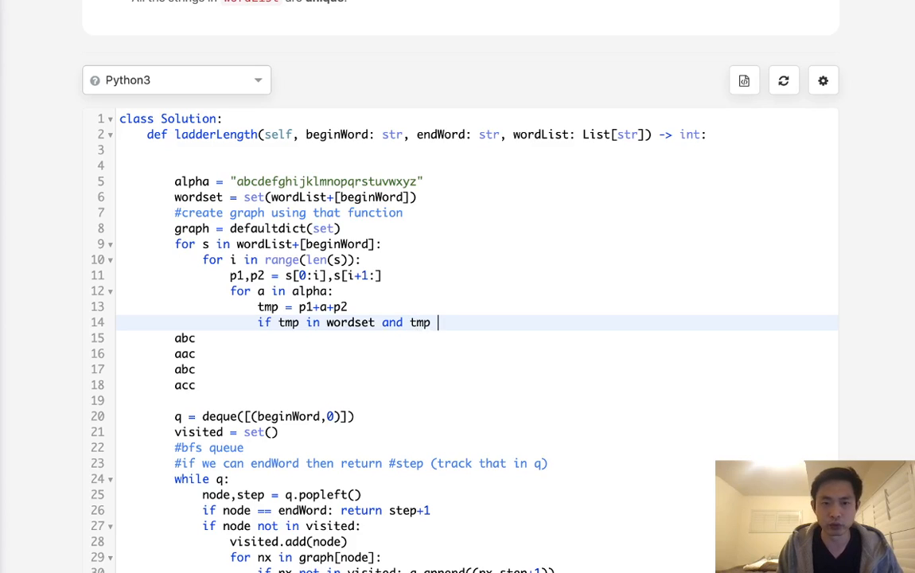
type("== s:")
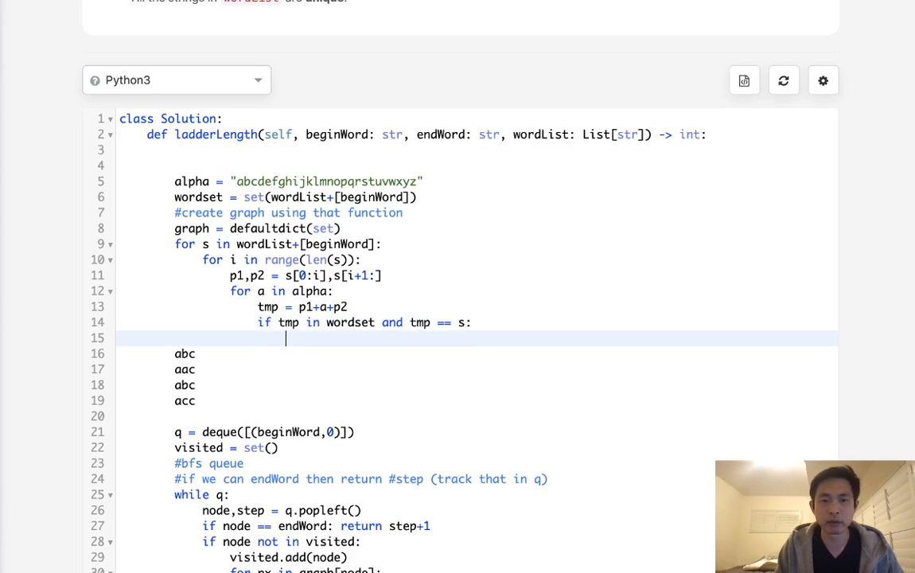
type("graph")
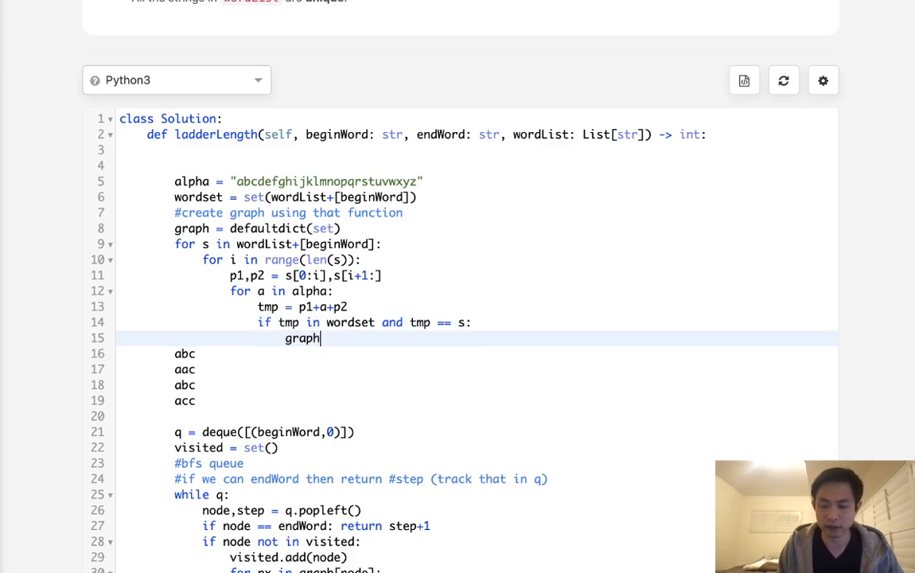
type("[]")
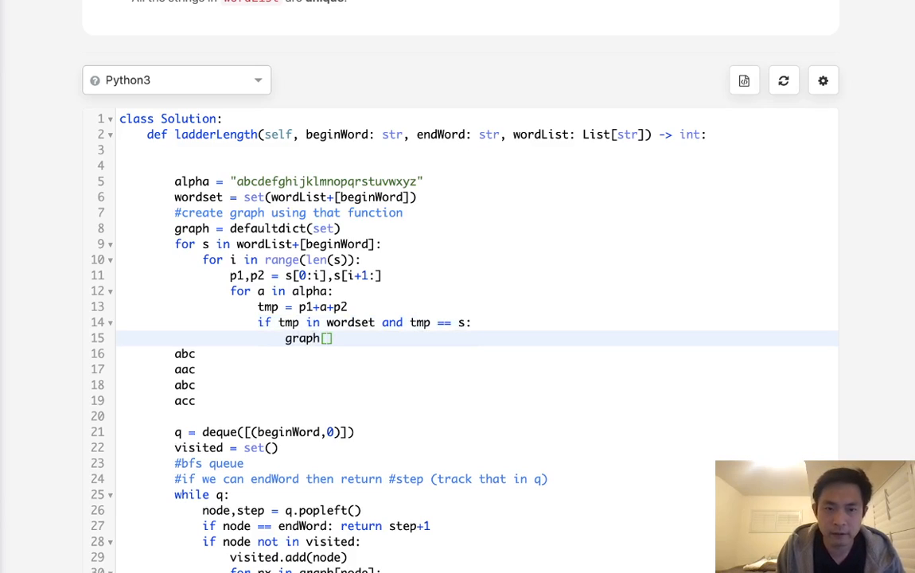
type("s")
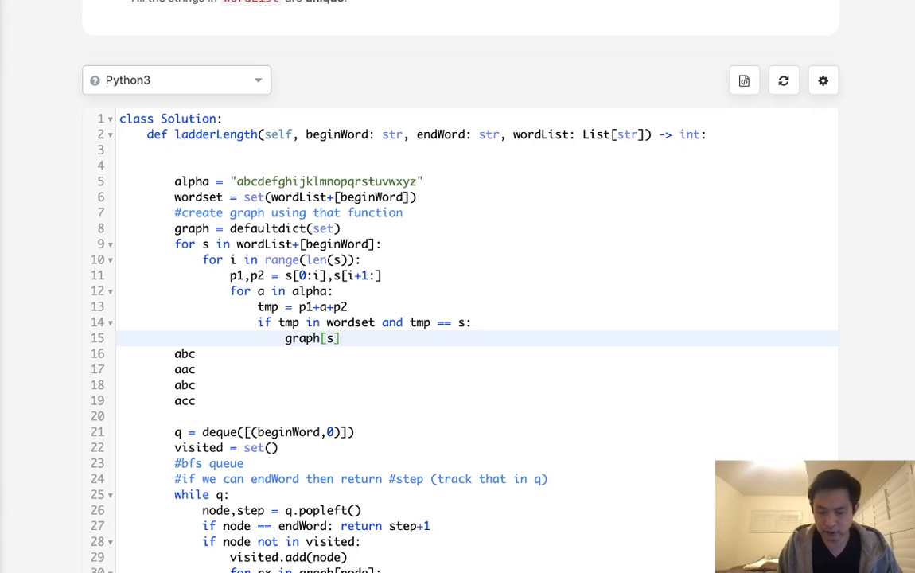
type(".add(tmp)")
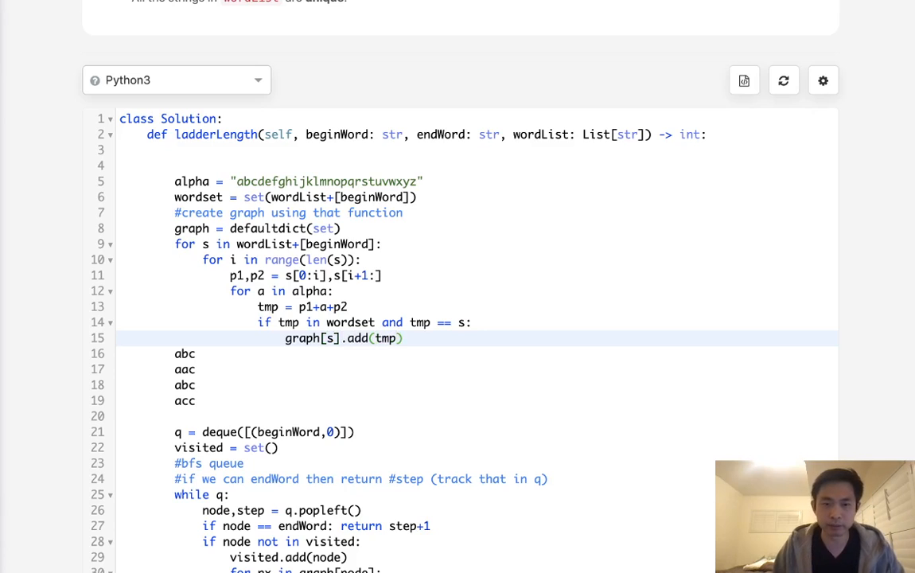
Delete the scratch abc/aac/abc/acc lines and run the example test (returns 0, expected 5).
left_click_drag(175, 353, 194, 401)
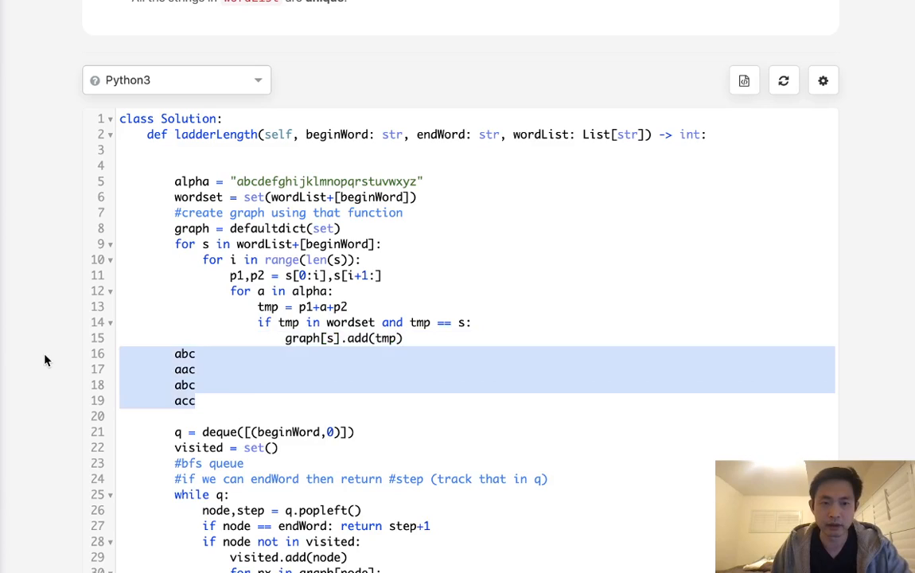
key("Delete")
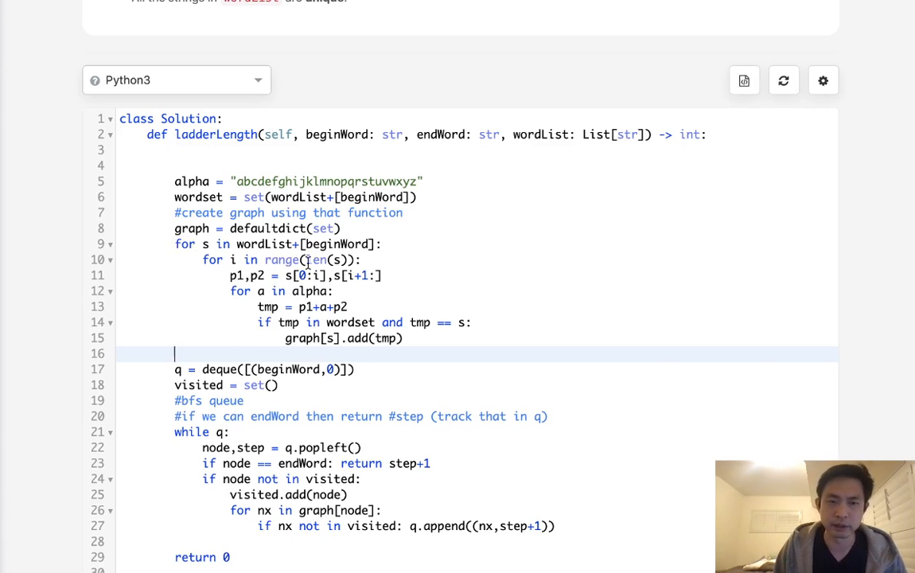
scroll("down", 3)
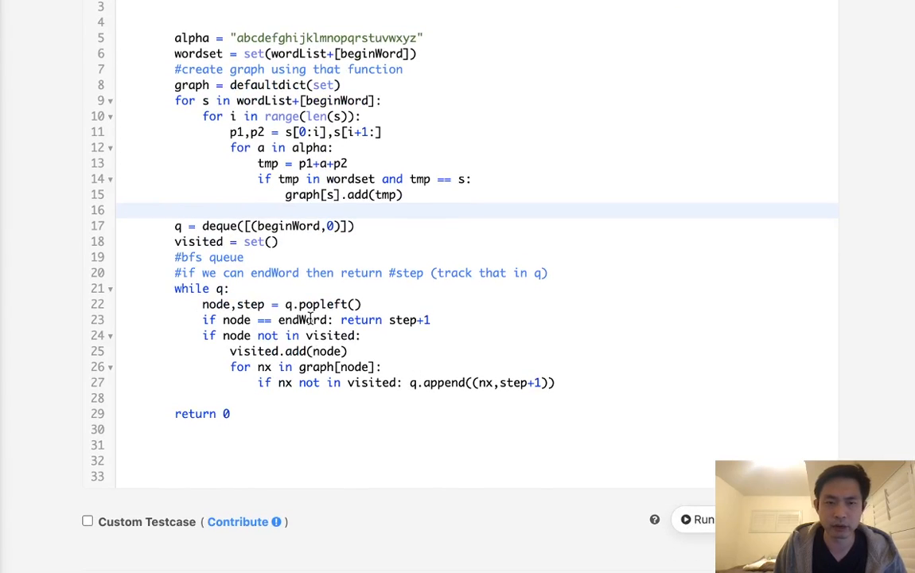
left_click(711, 436)
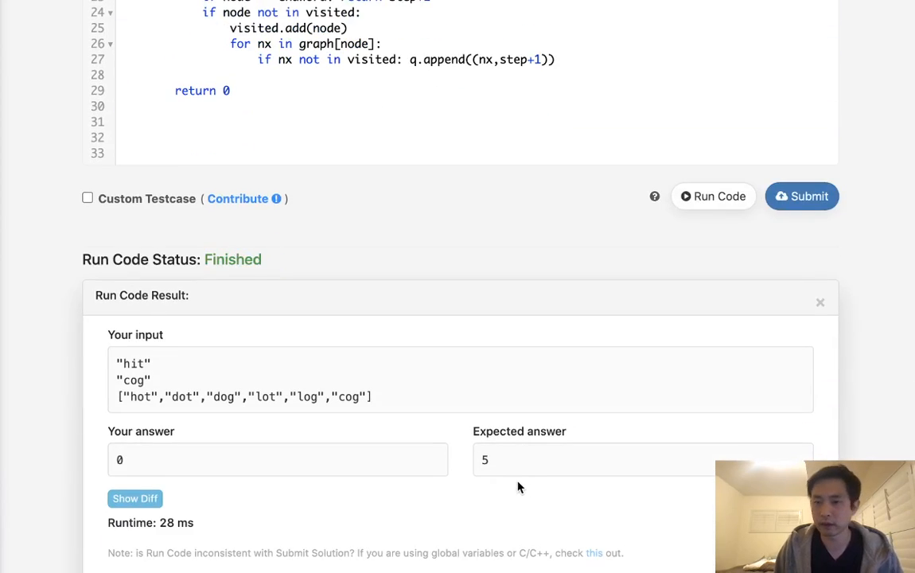
Add print(graph) and rerun to inspect the graph, revealing each word links to itself.
scroll("up", 3)
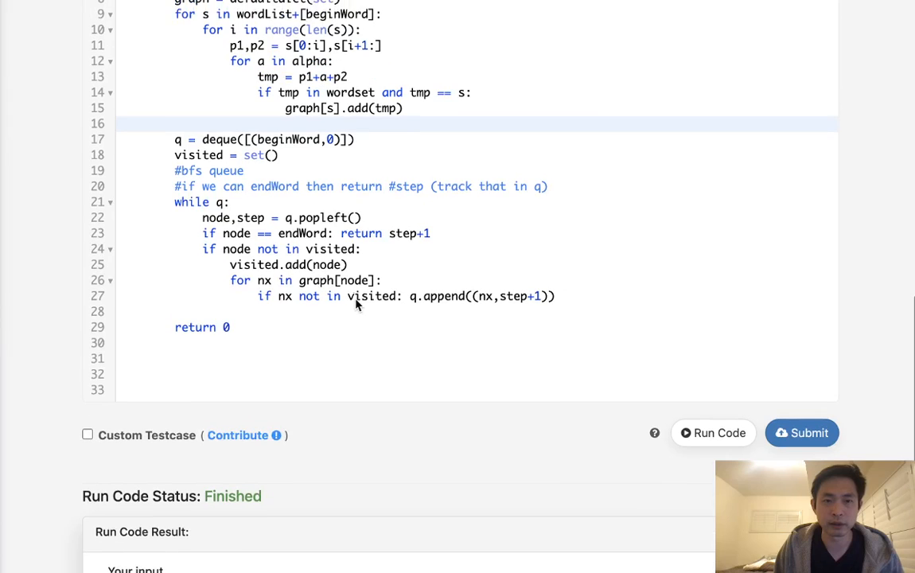
type("p")
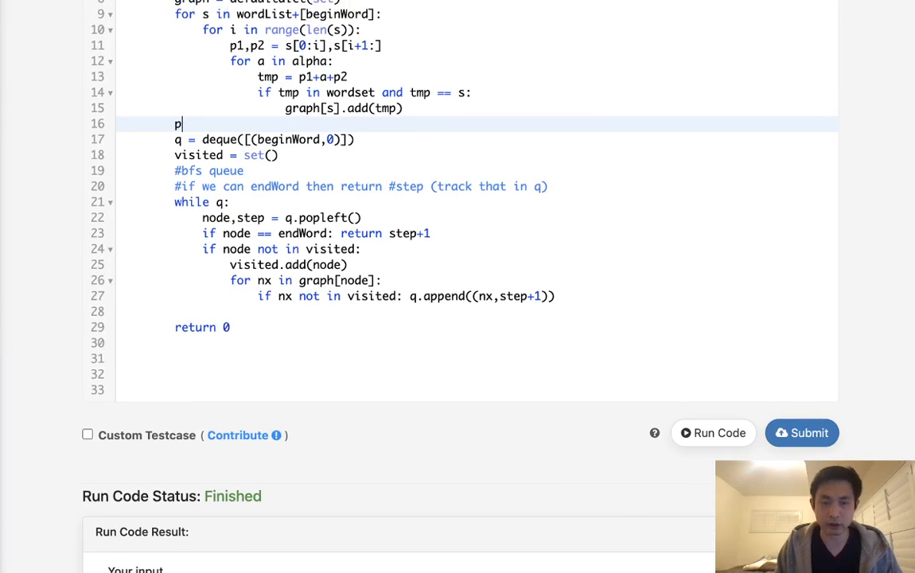
type("rint(graph")
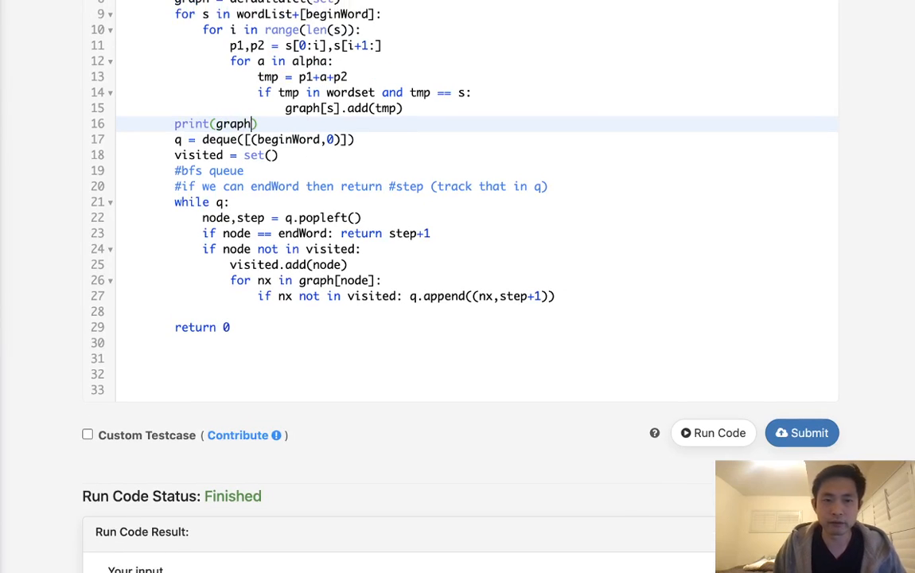
scroll("up", 3)
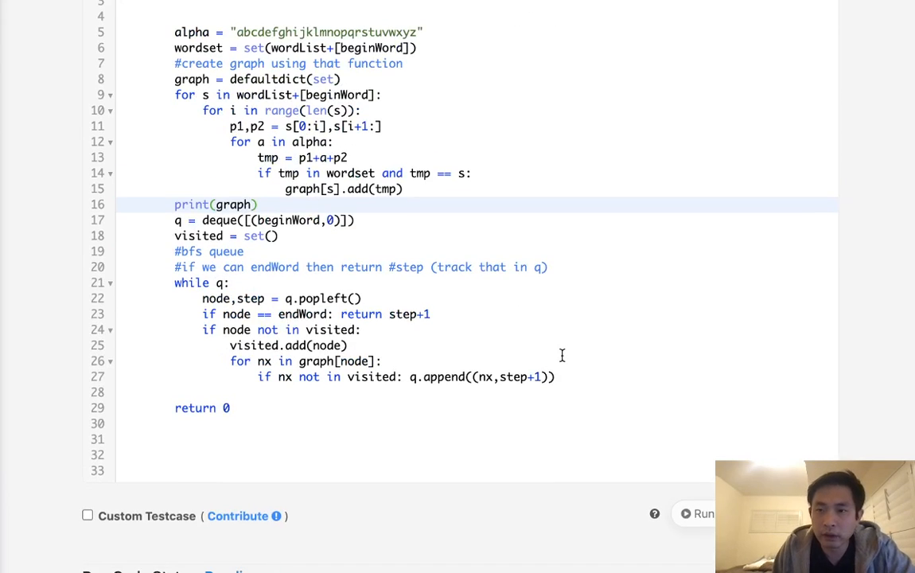
left_click(697, 512)
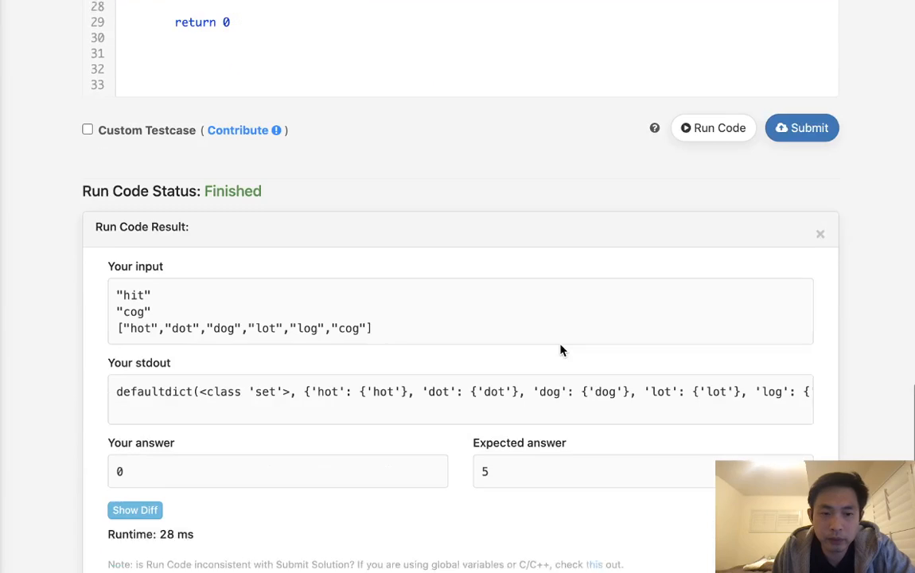
scroll("right", 3)
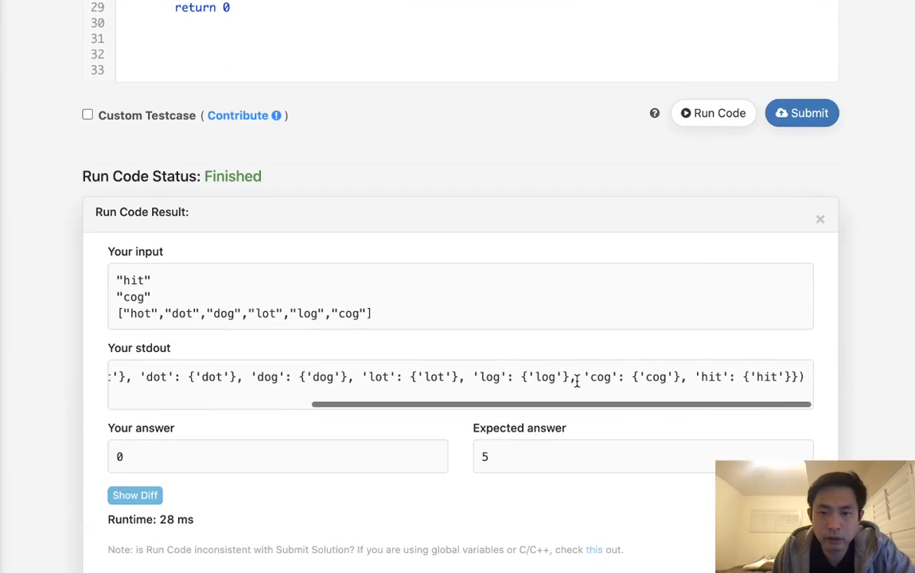
scroll("left", 3)
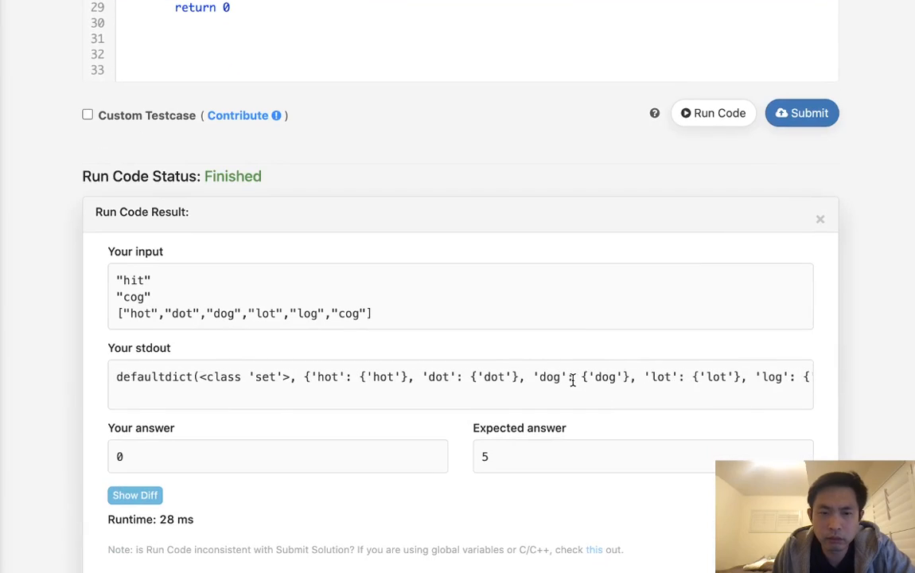
mouse_move(491, 394)
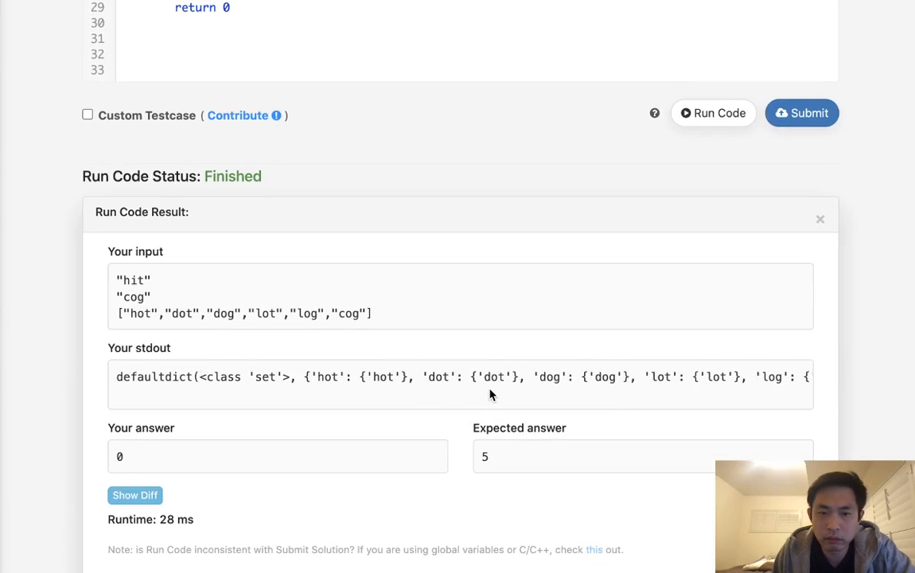
scroll("right", 3)
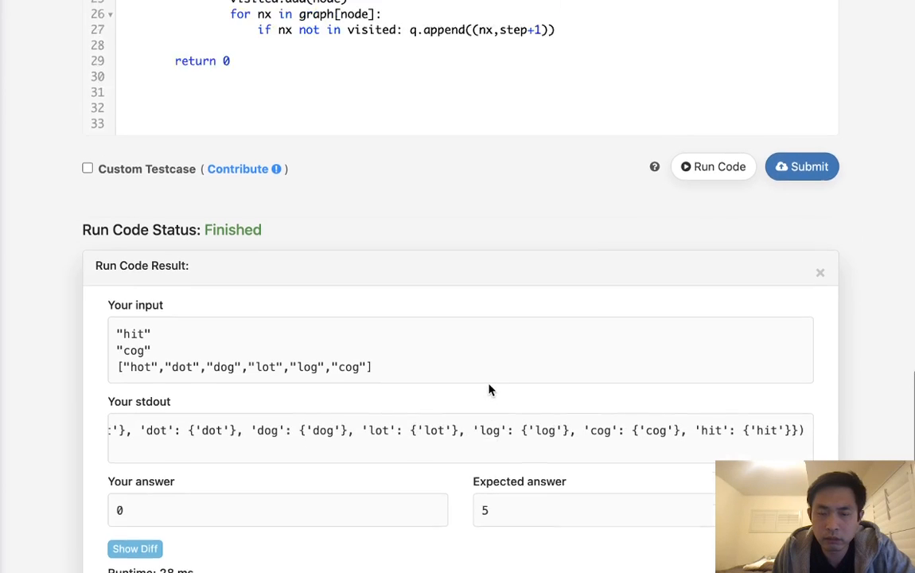
Change the condition to tmp != s and remove the debug print line.
scroll("up", 3)
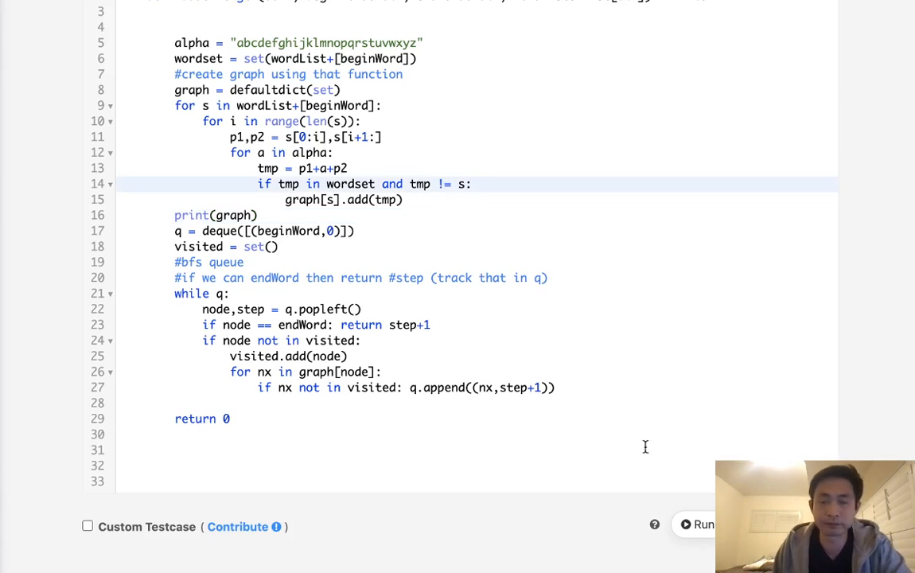
left_click(703, 525)
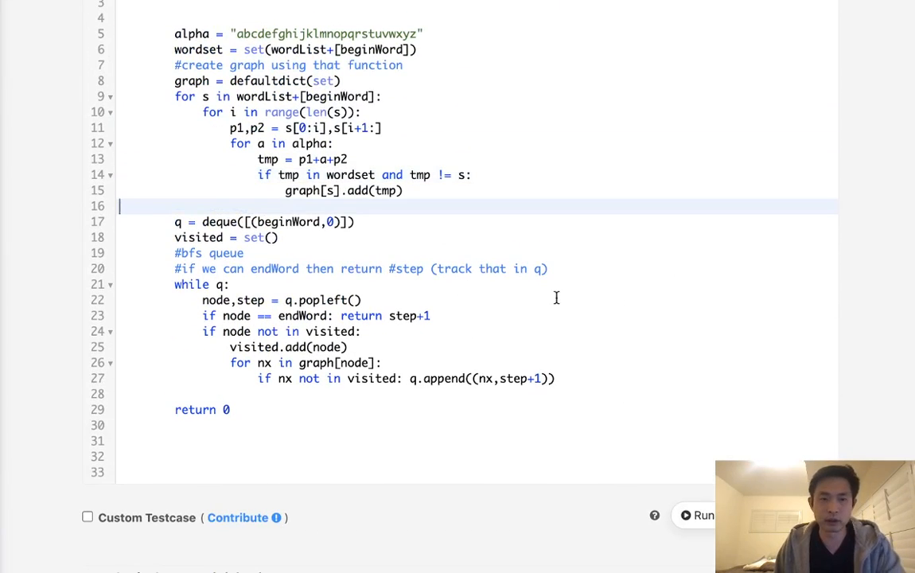
Submit the Word Ladder solution and confirm the result is Accepted.
left_click(699, 515)
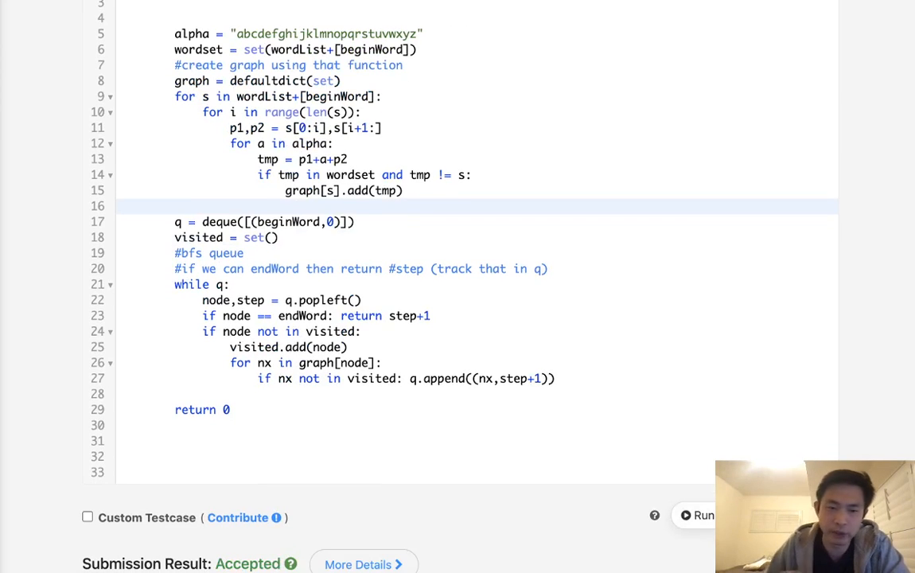
scroll("down", 3)
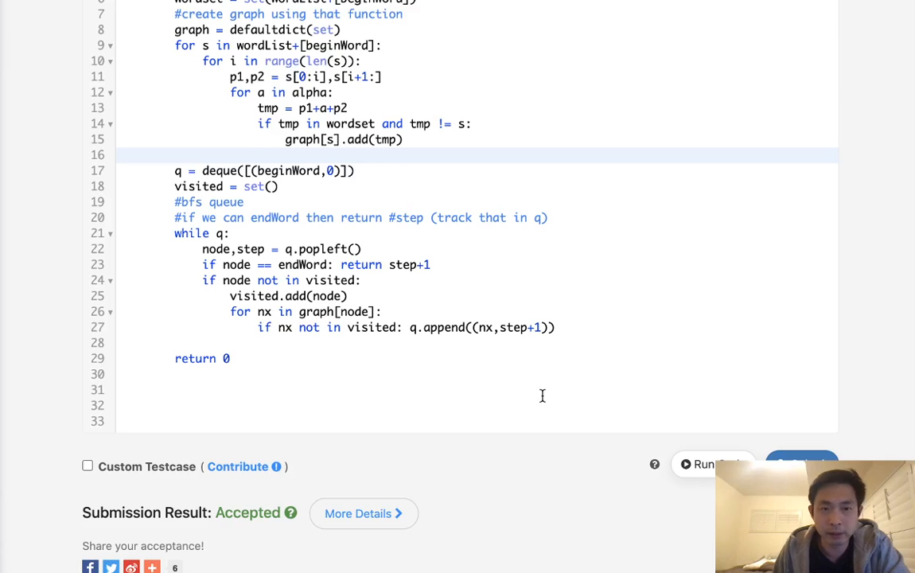
scroll("up", 3)
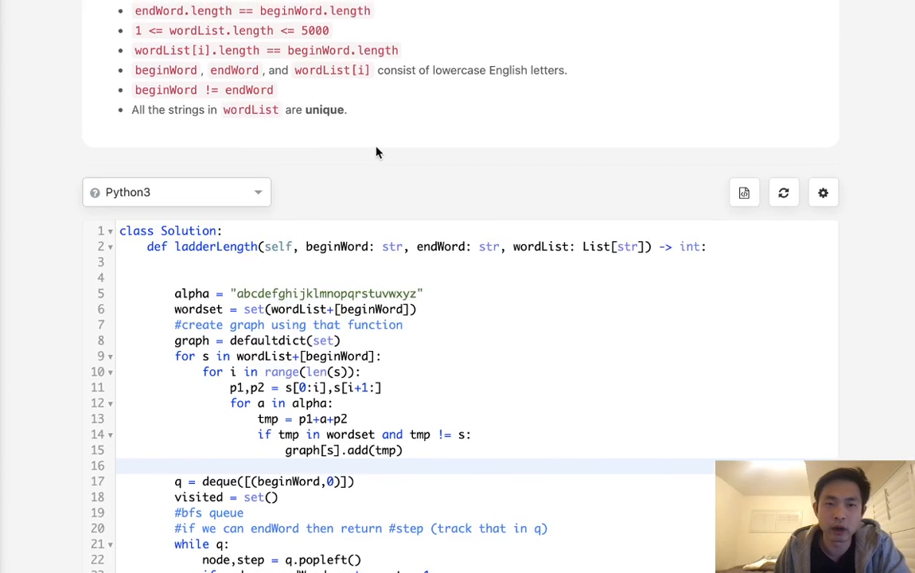
scroll("up", 3)
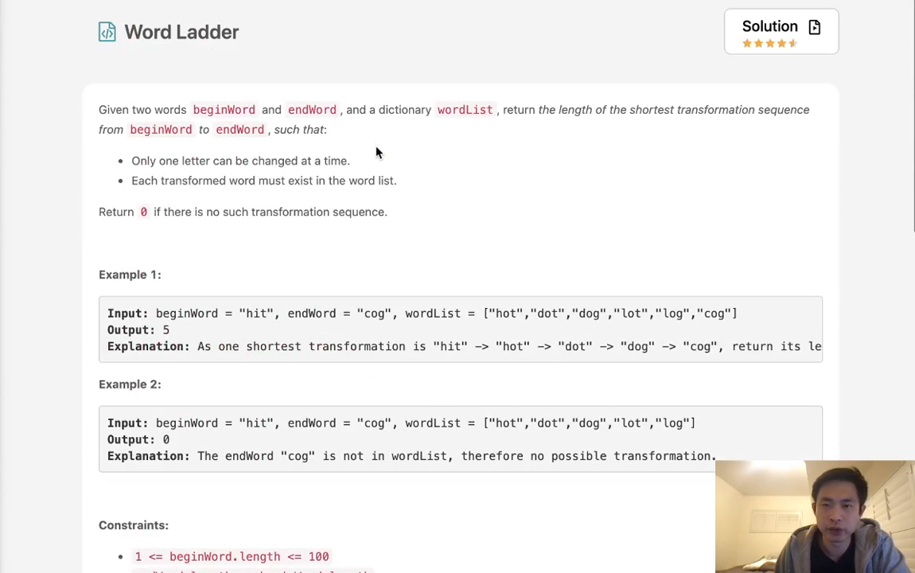
mouse_move(717, 90)
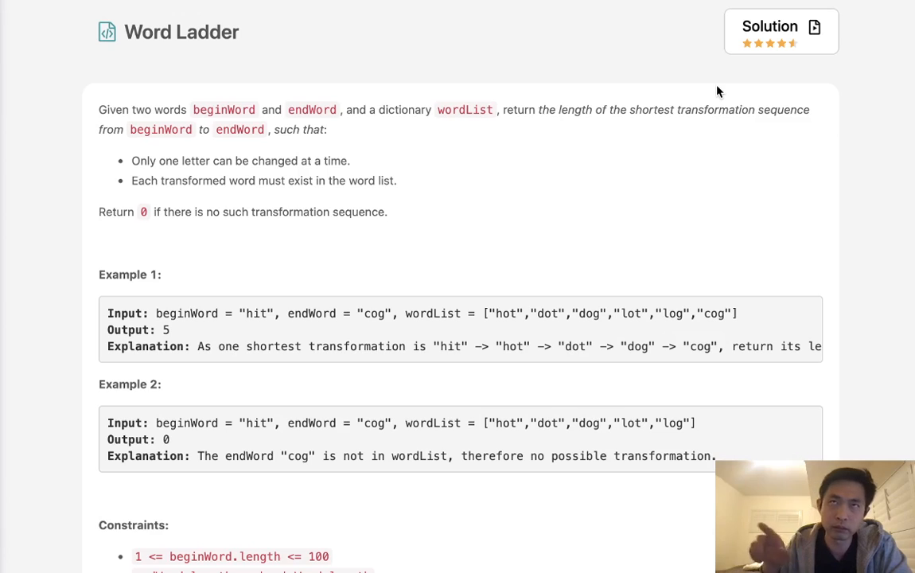
mouse_move(257, 324)
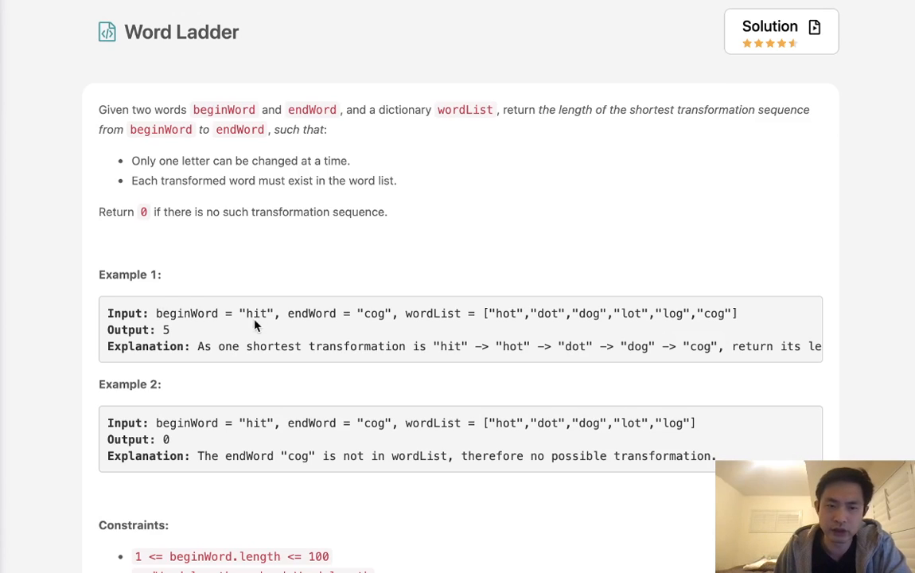
mouse_move(344, 344)
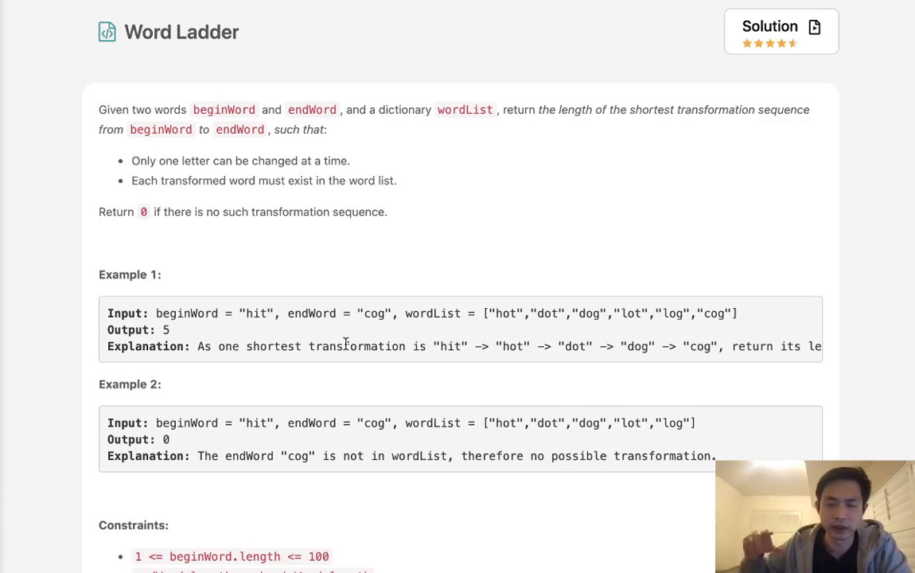
mouse_move(414, 291)
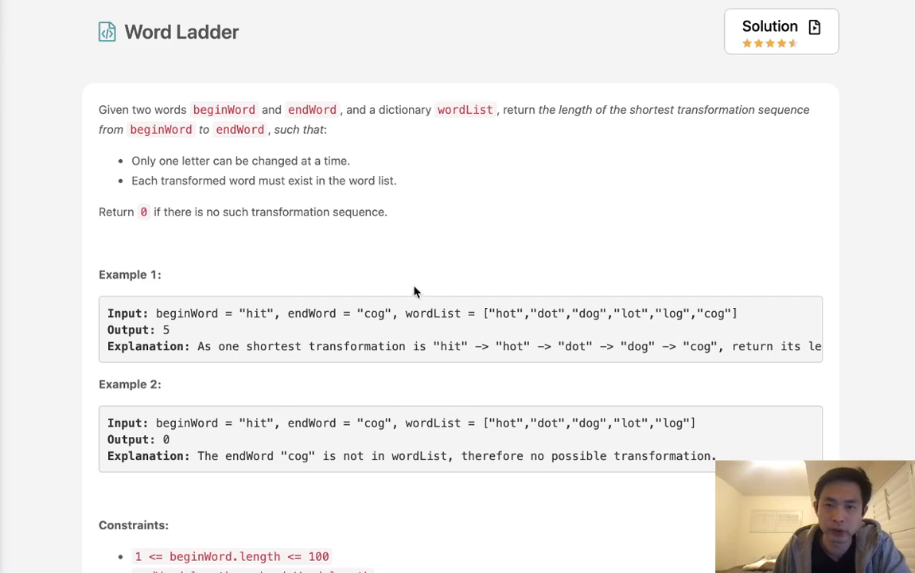
scroll("down", 3)
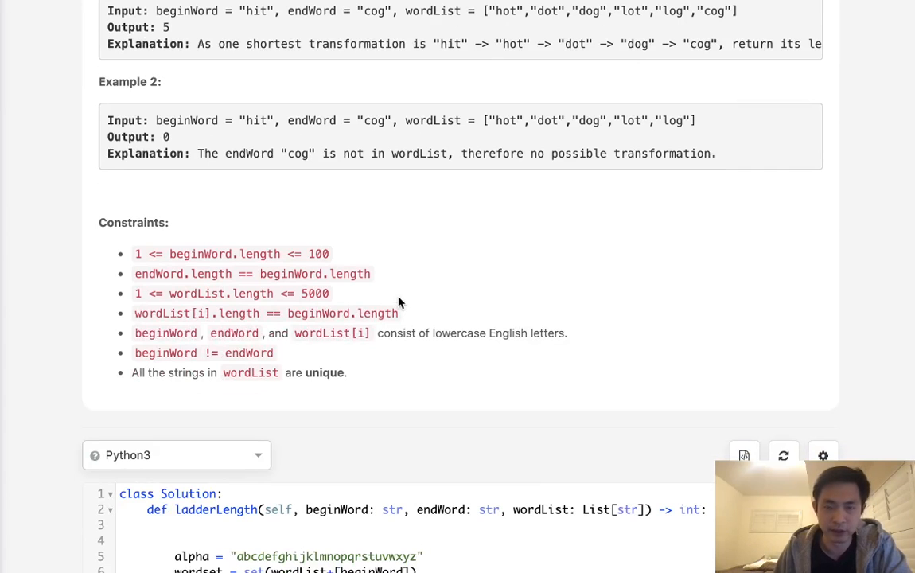
scroll("down", 3)
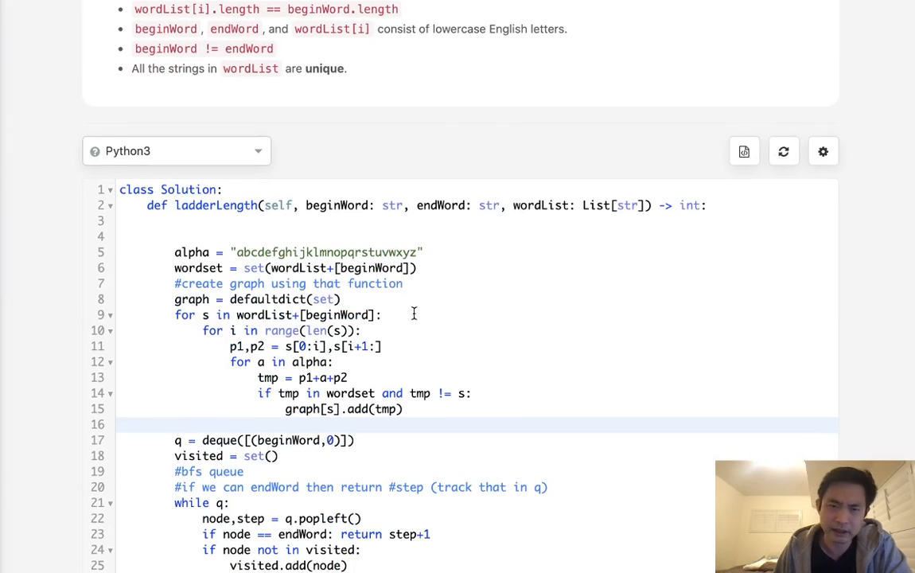
mouse_move(471, 346)
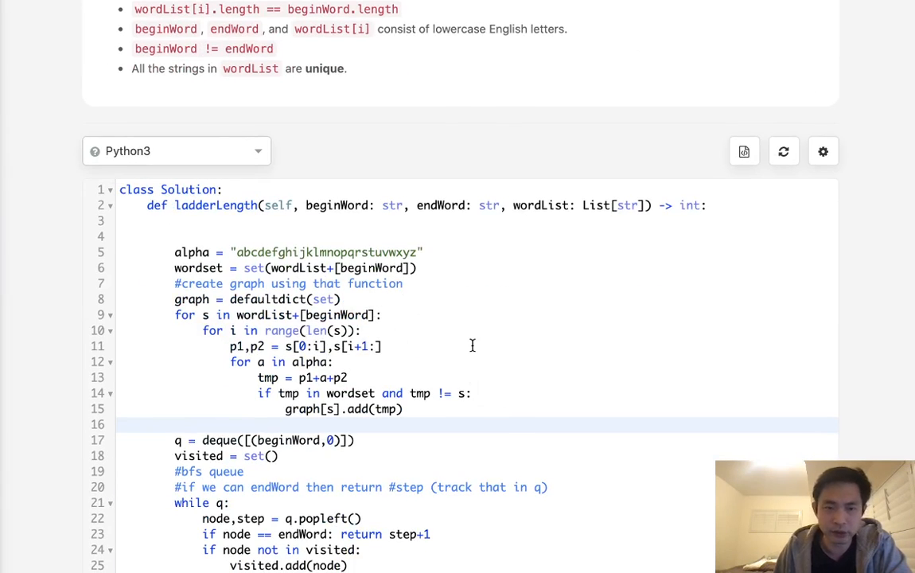
scroll("up", 3)
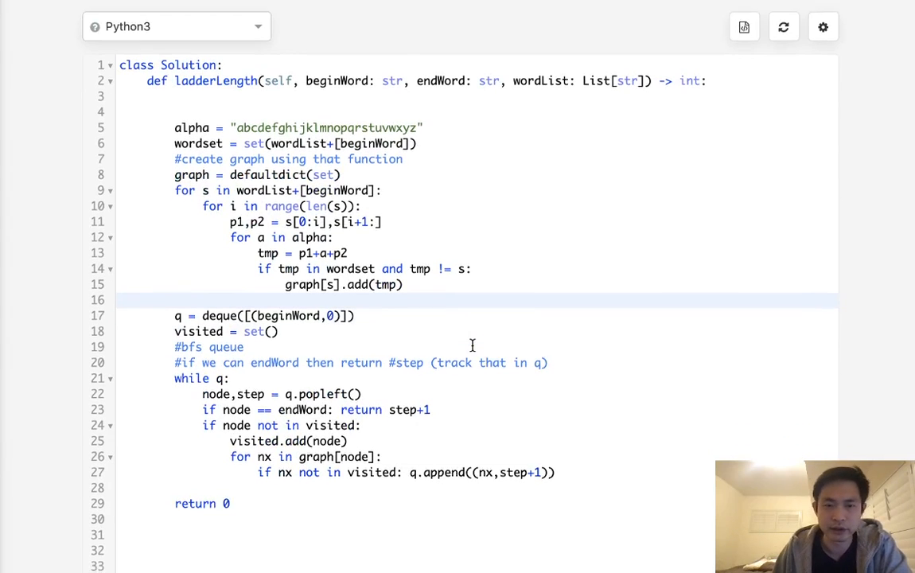
scroll("down", 3)
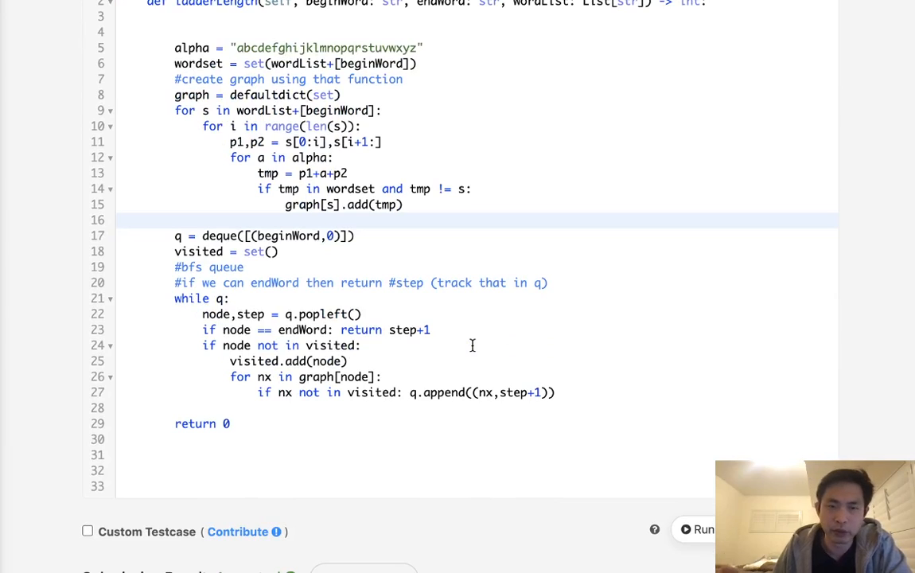